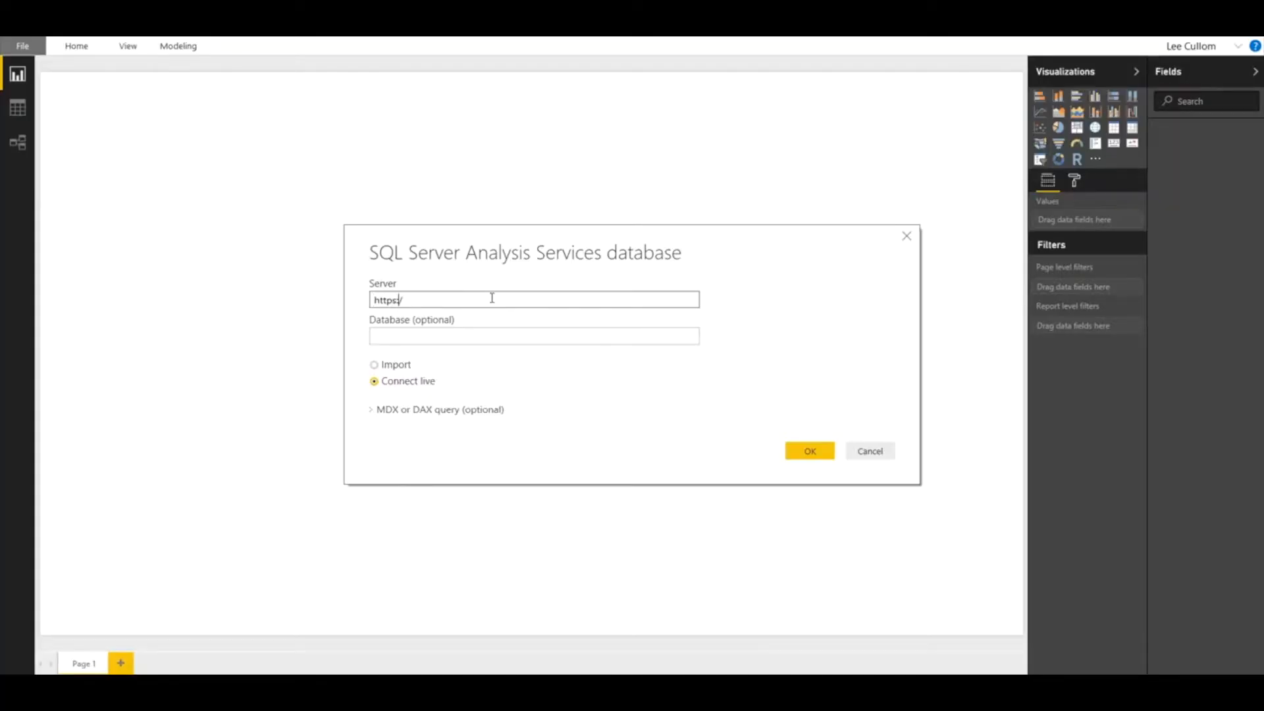
text(://public)
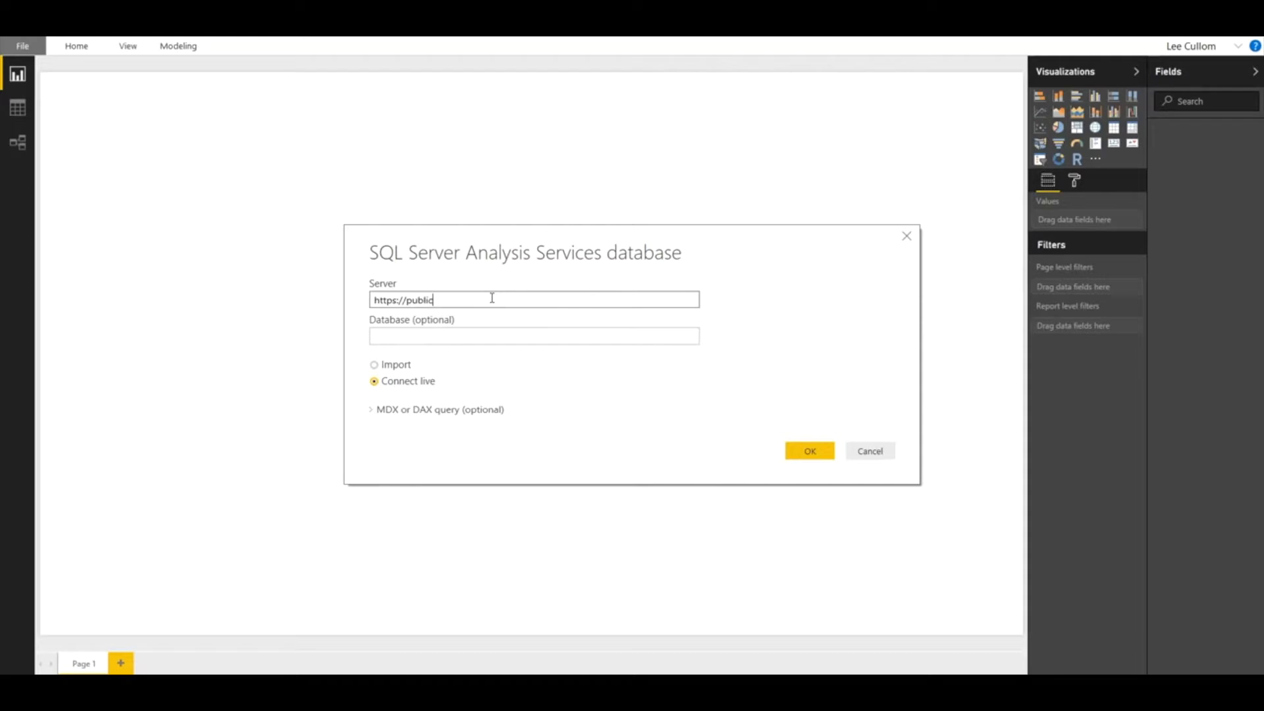
text(.ncana)
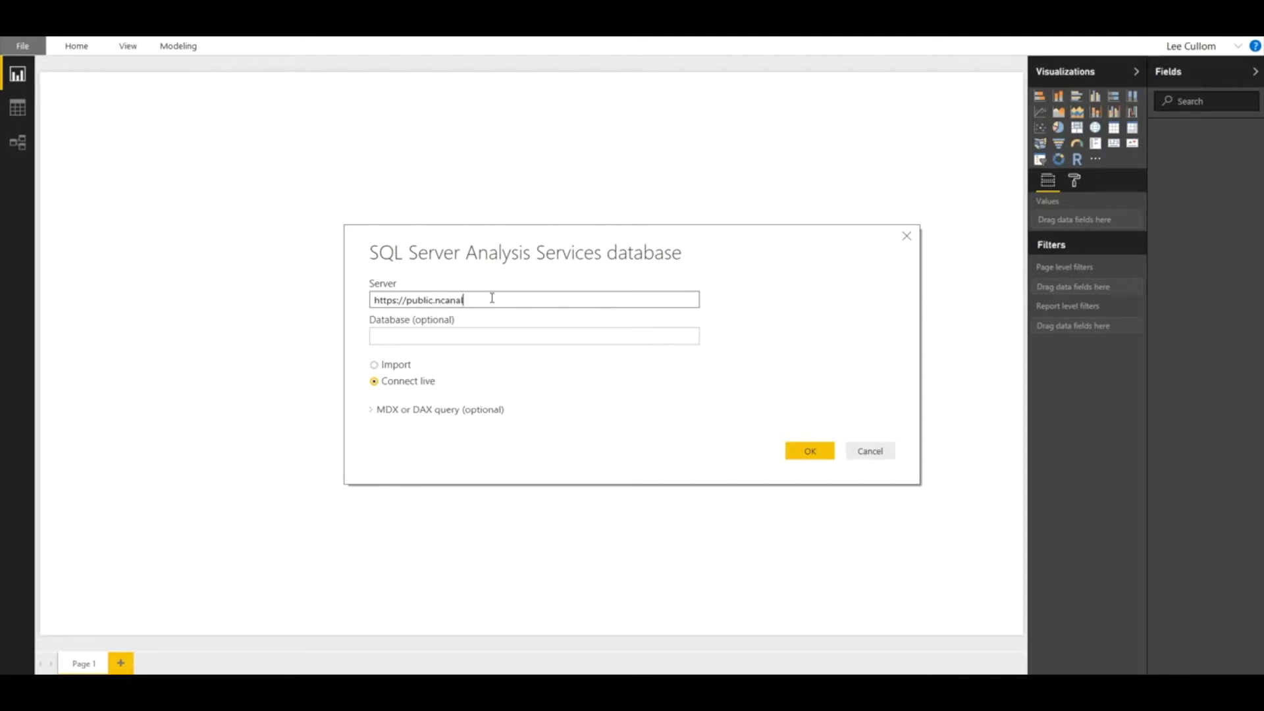
text(lytics.com)
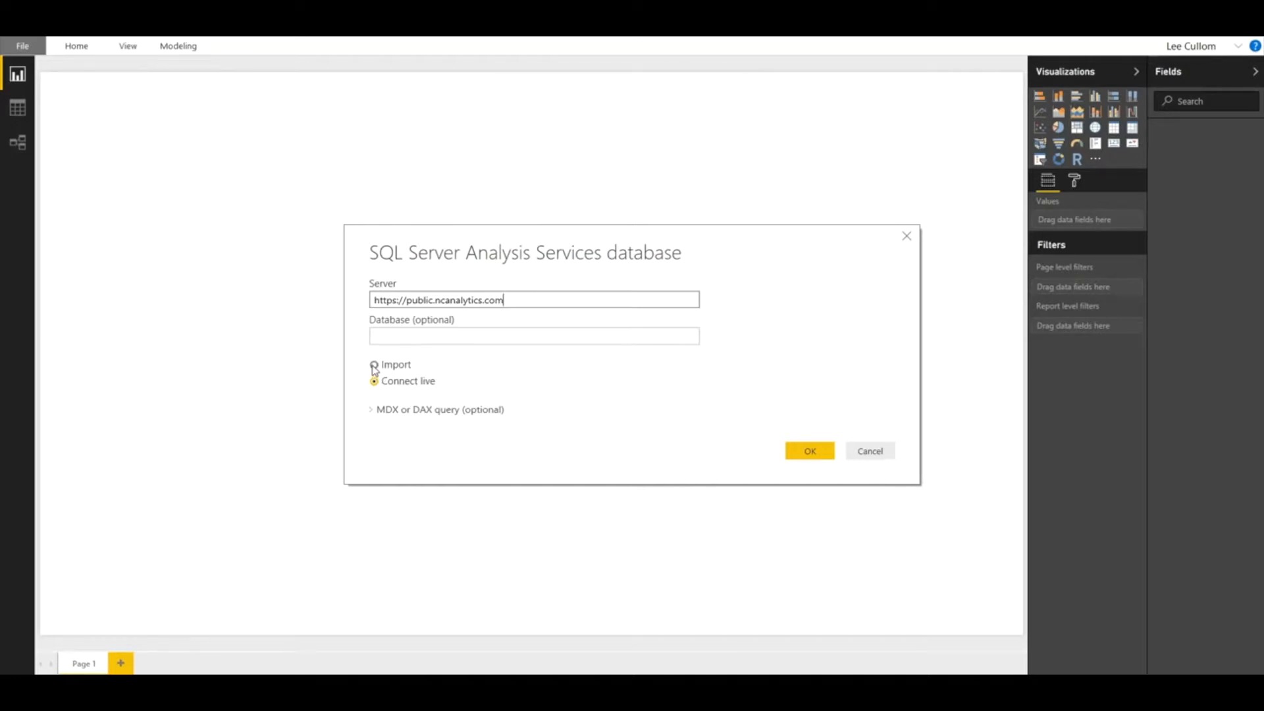
click(374, 365)
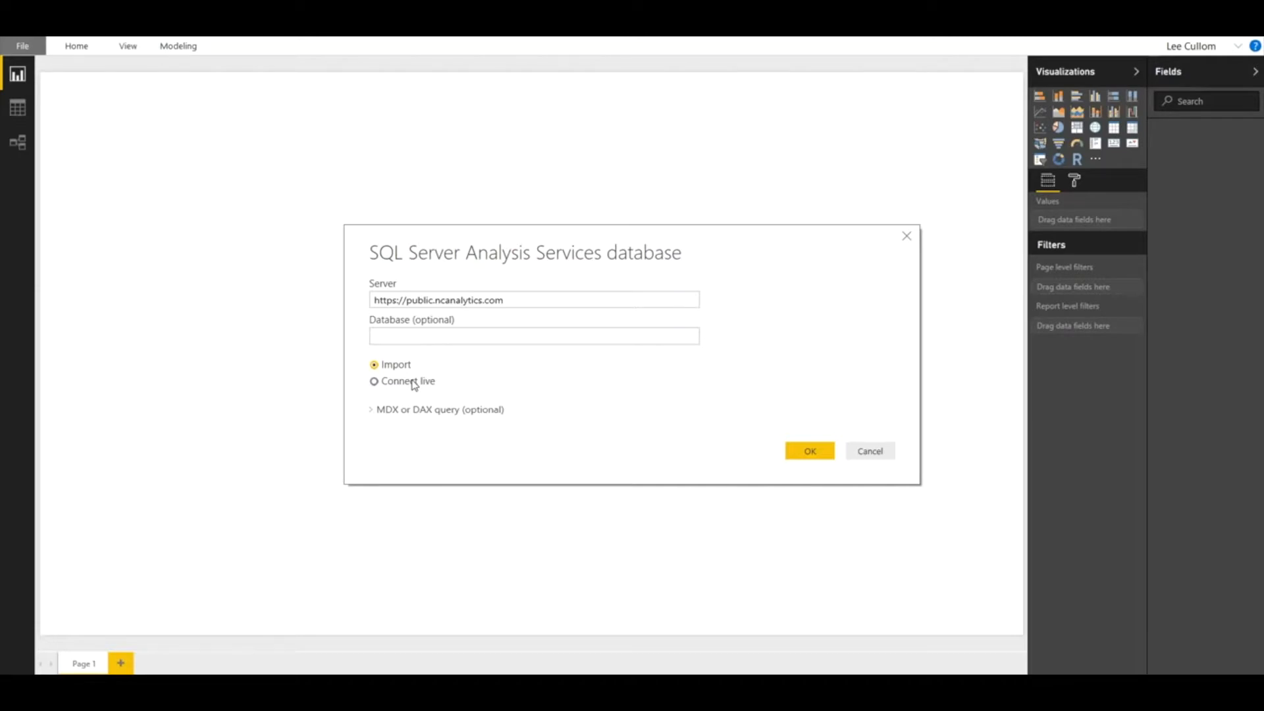
mouse_move(697, 419)
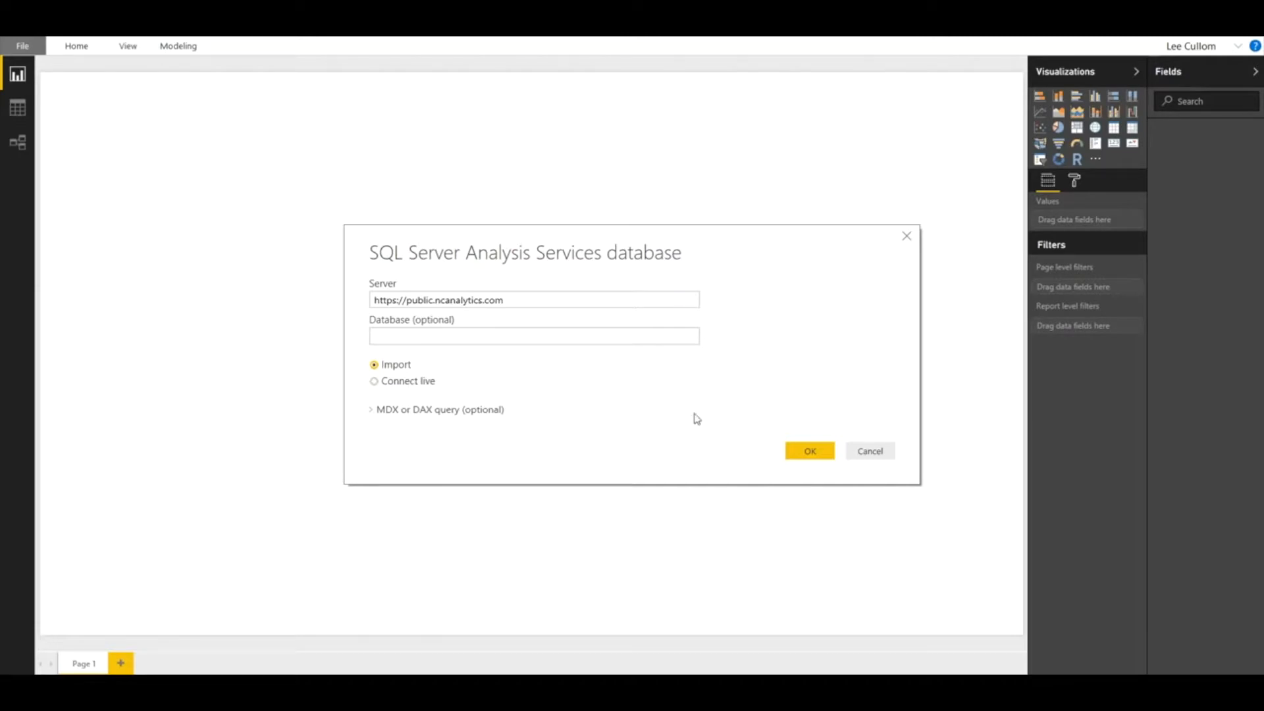
mouse_move(748, 448)
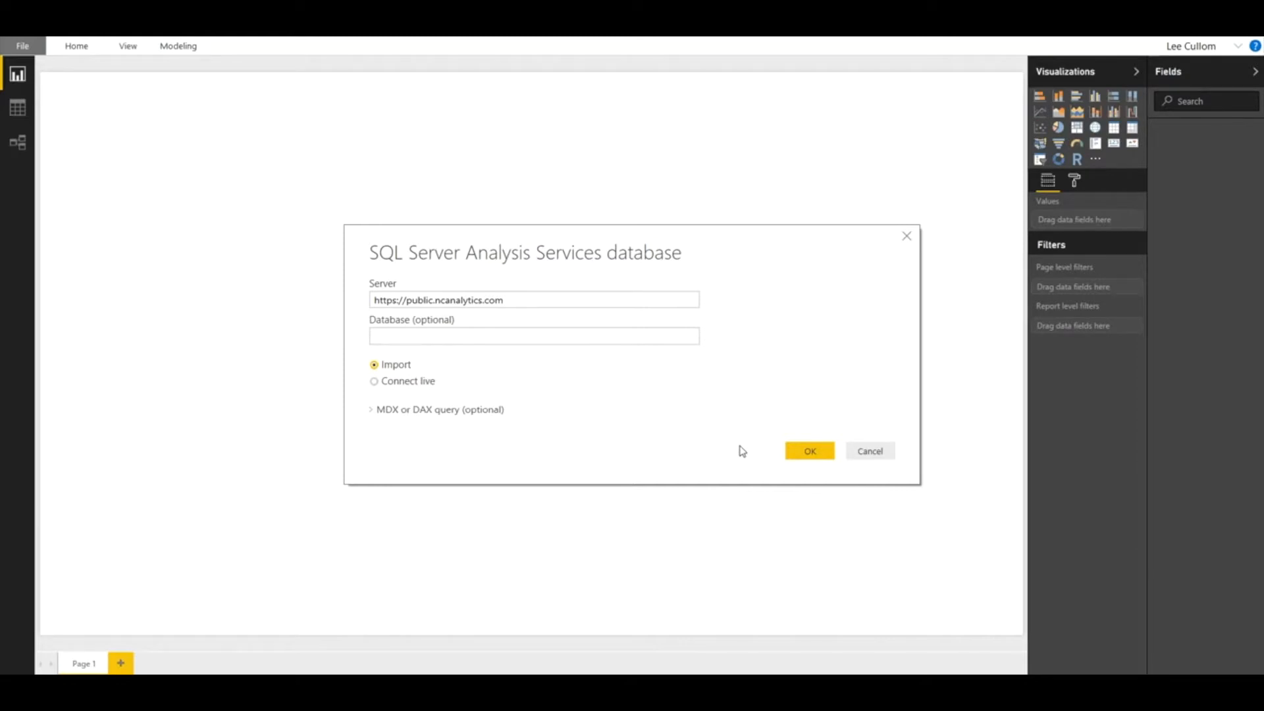
mouse_move(1014, 443)
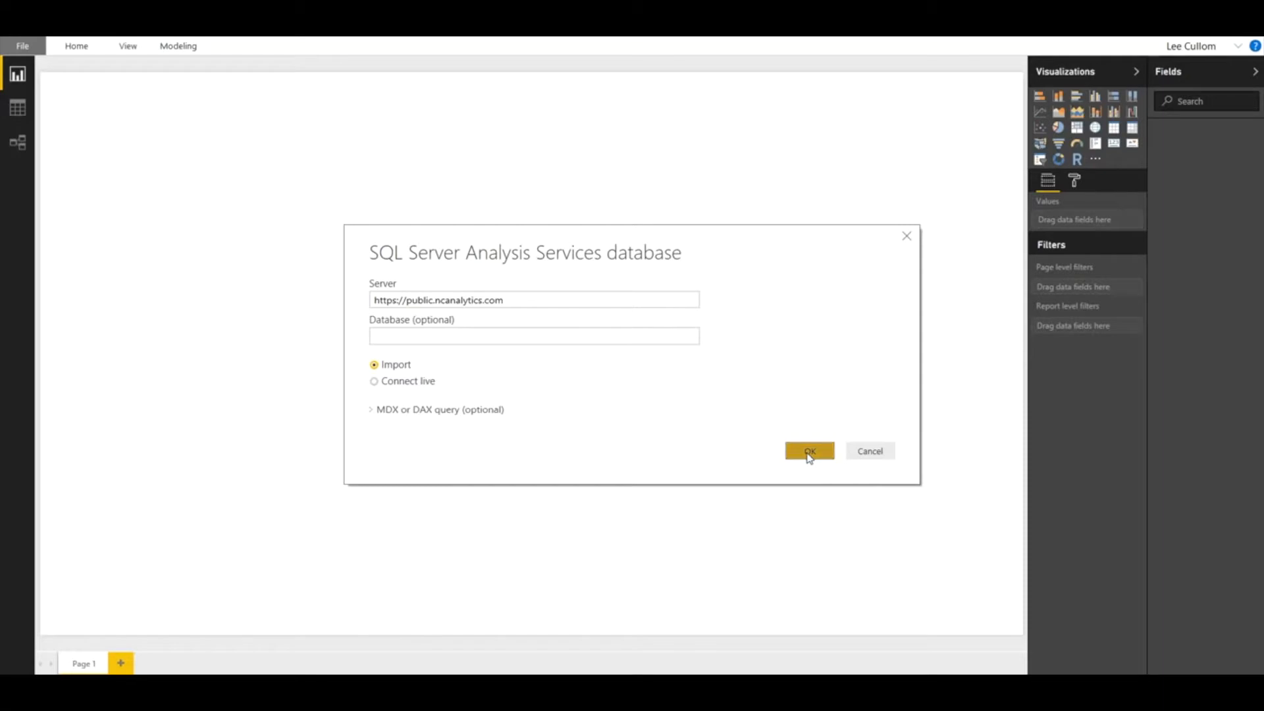
Confirm the connection and expand AMITSM - Service Now - PublicDemo > INC - Incident Management > Incident measures
click(809, 451)
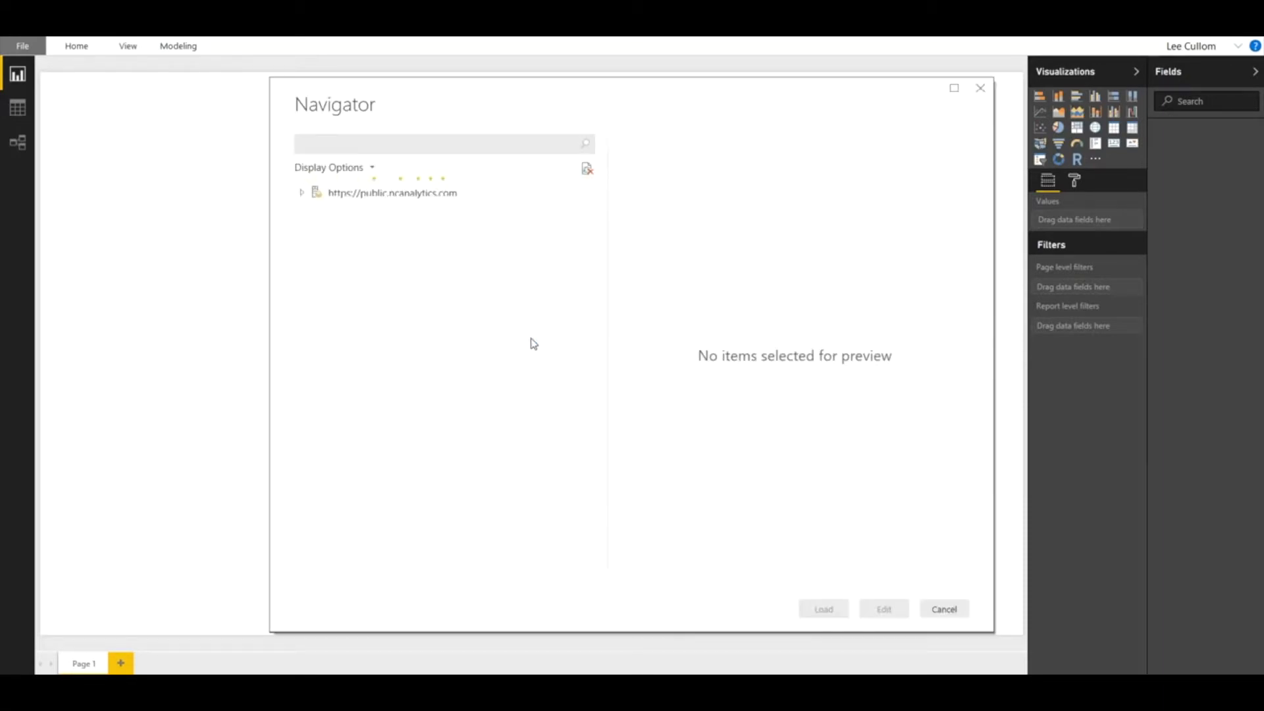
click(301, 192)
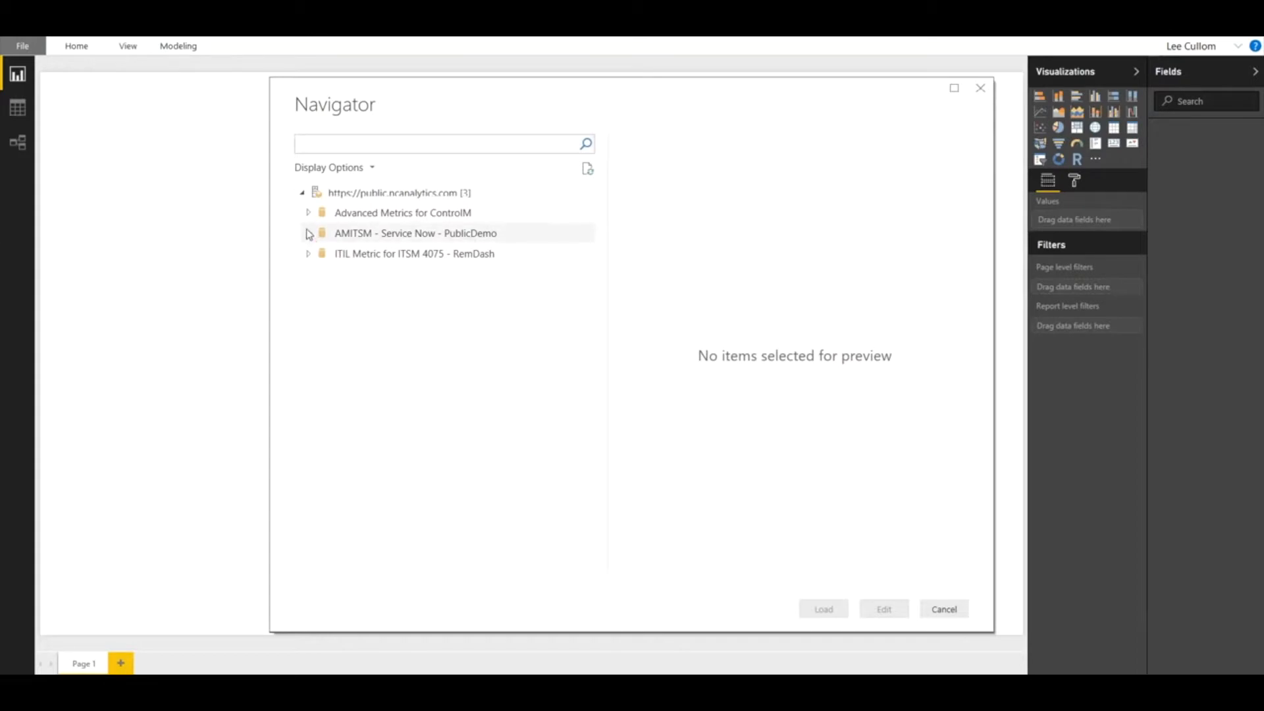
click(308, 233)
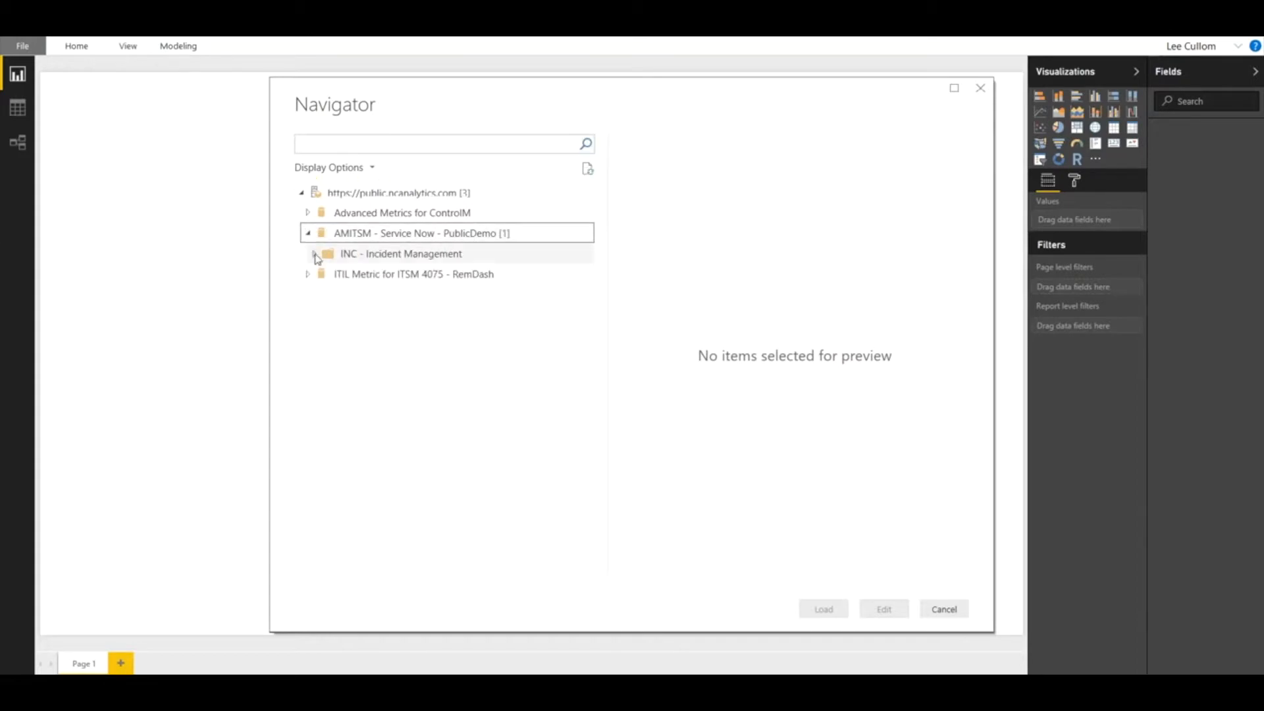
click(315, 253)
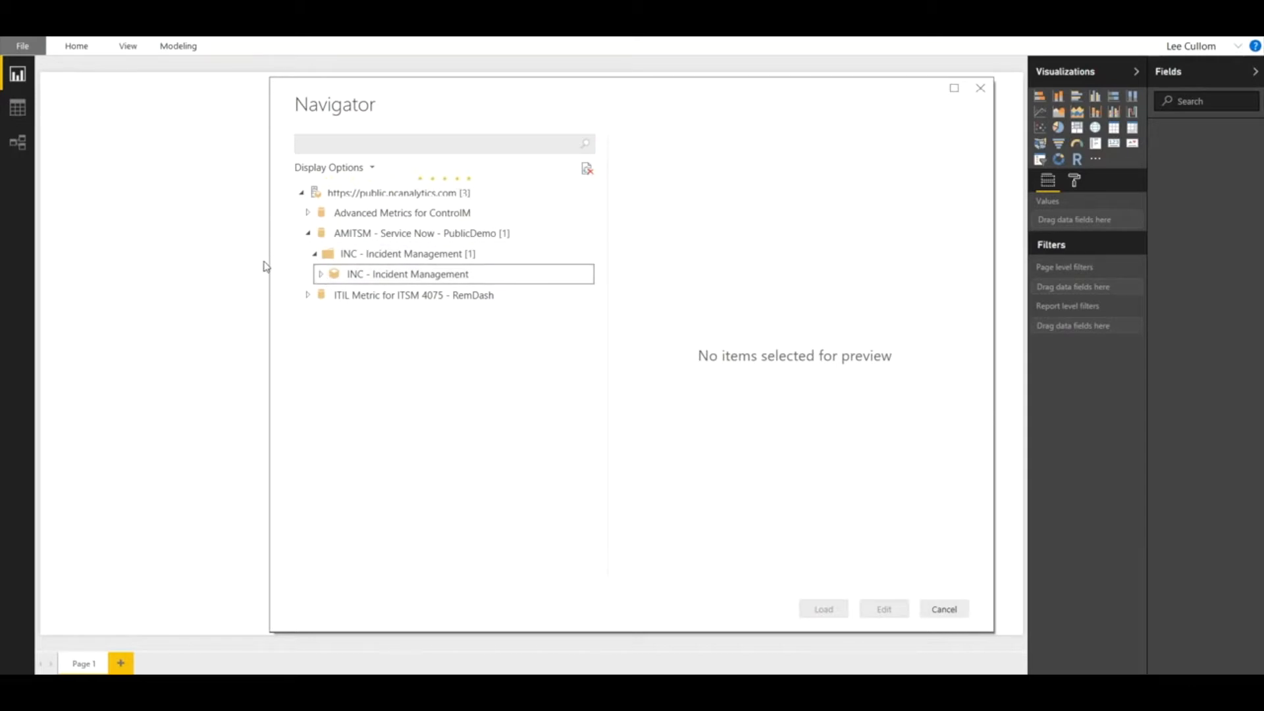
click(322, 274)
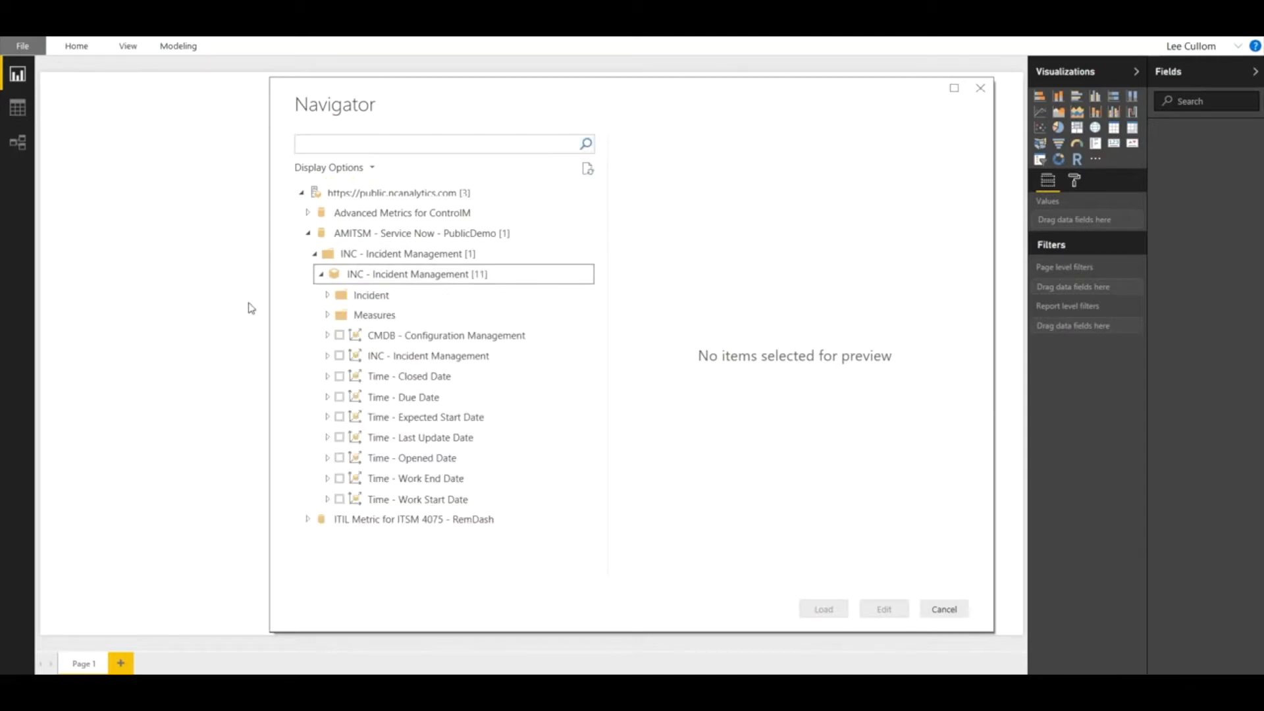
mouse_move(447, 336)
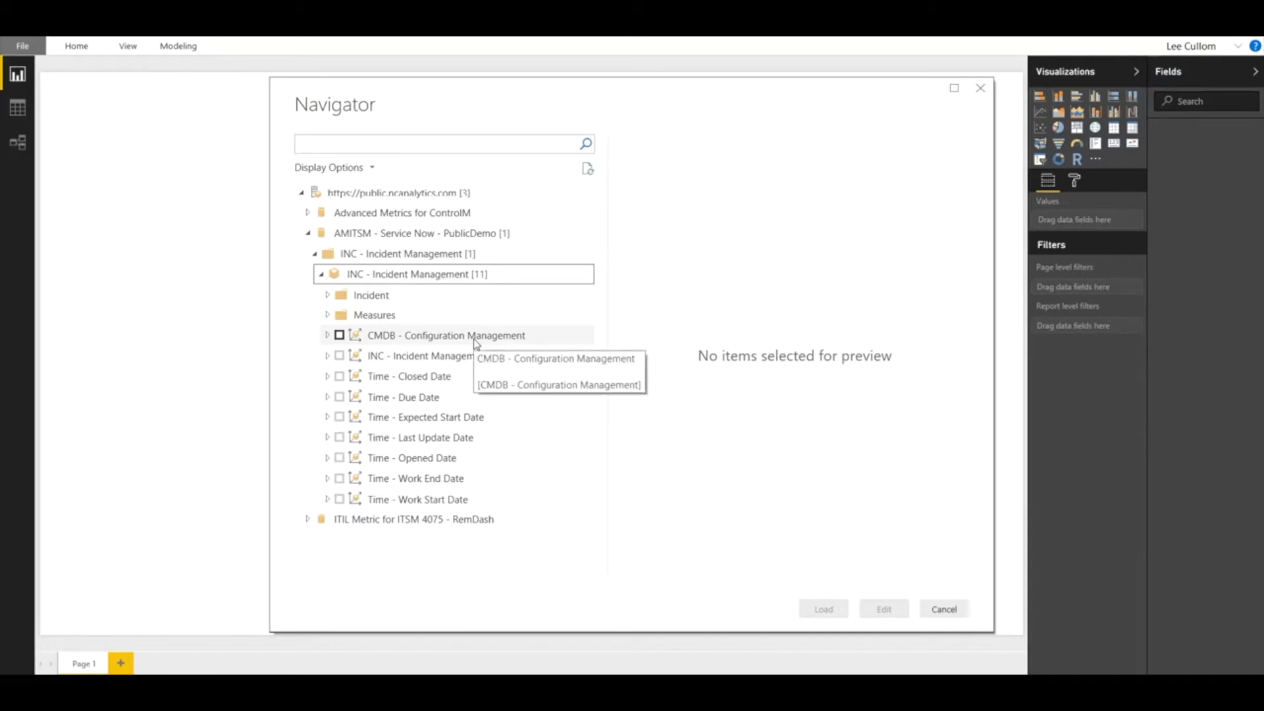
mouse_move(374, 315)
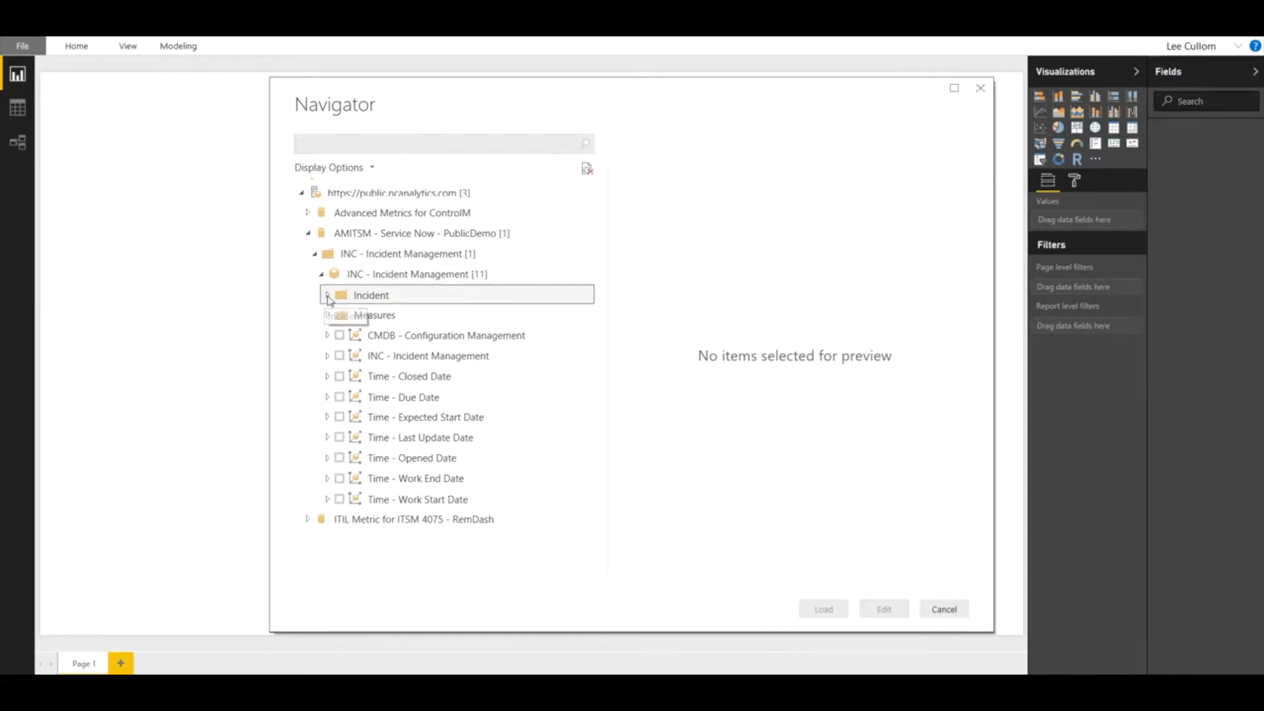
click(328, 294)
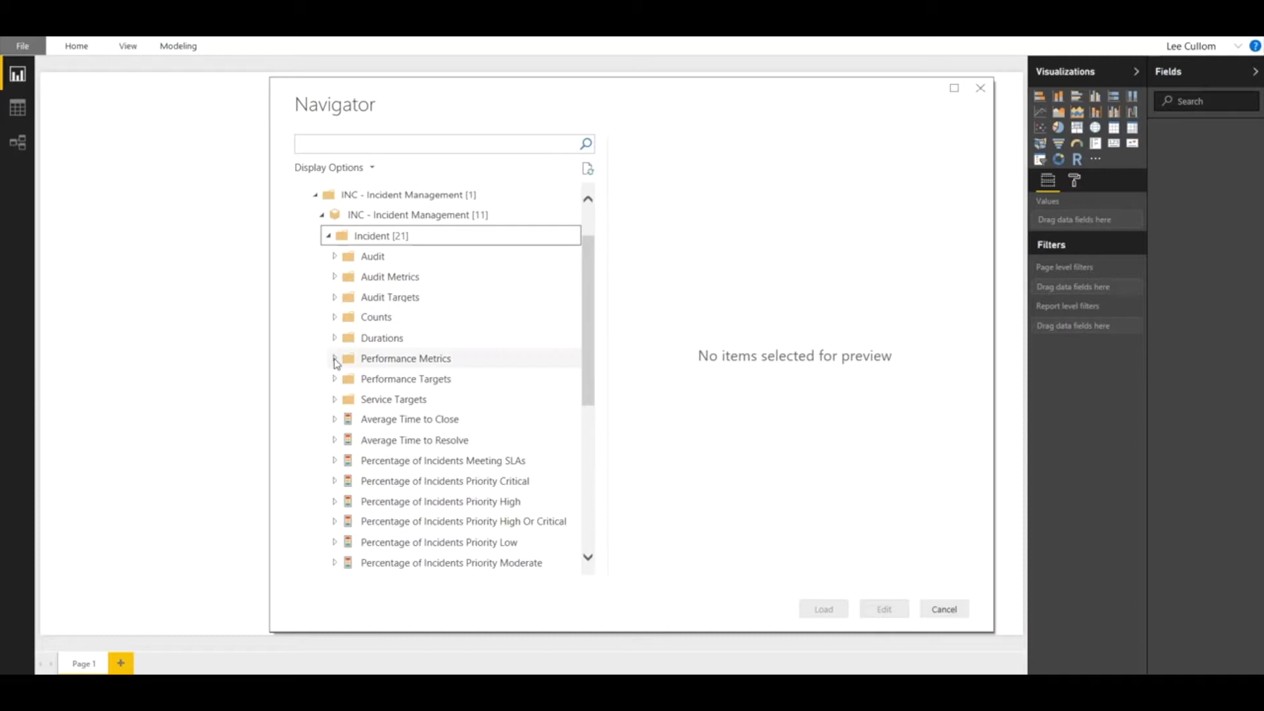
Under Performance Metrics, tick Average Time to Resolve and Percentage of Incidents Meeting SLAs
click(334, 359)
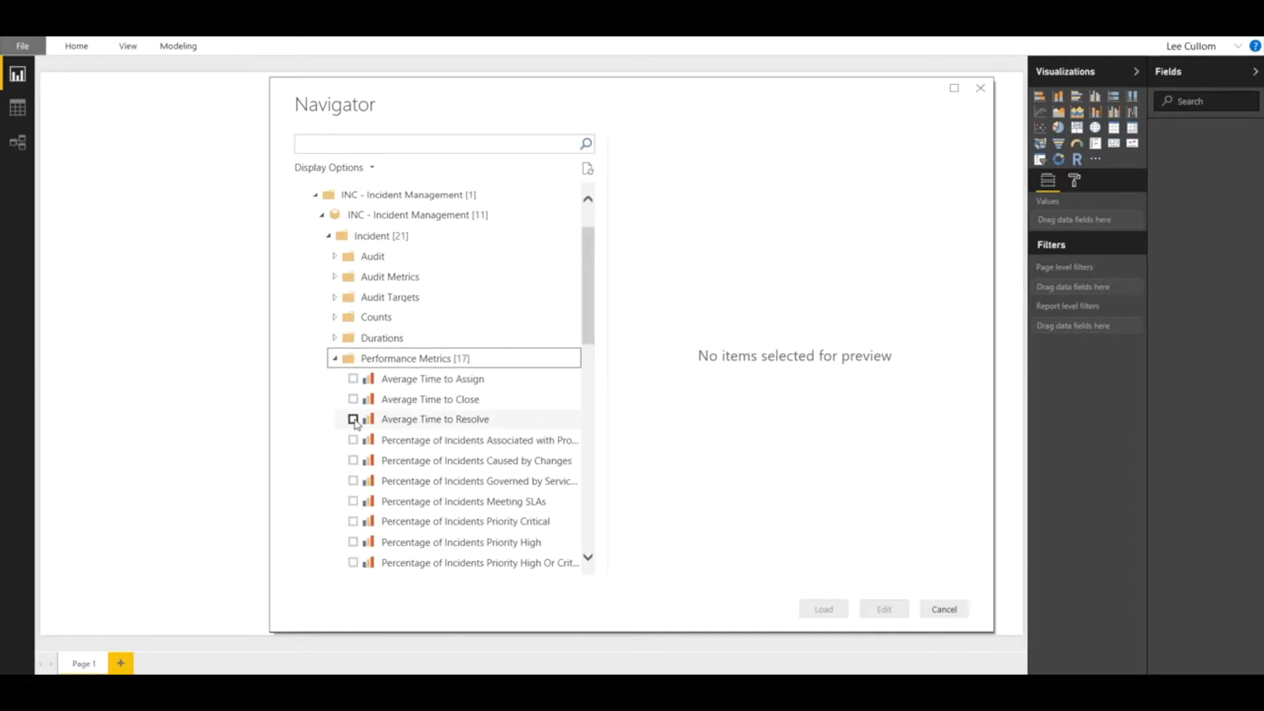
click(353, 418)
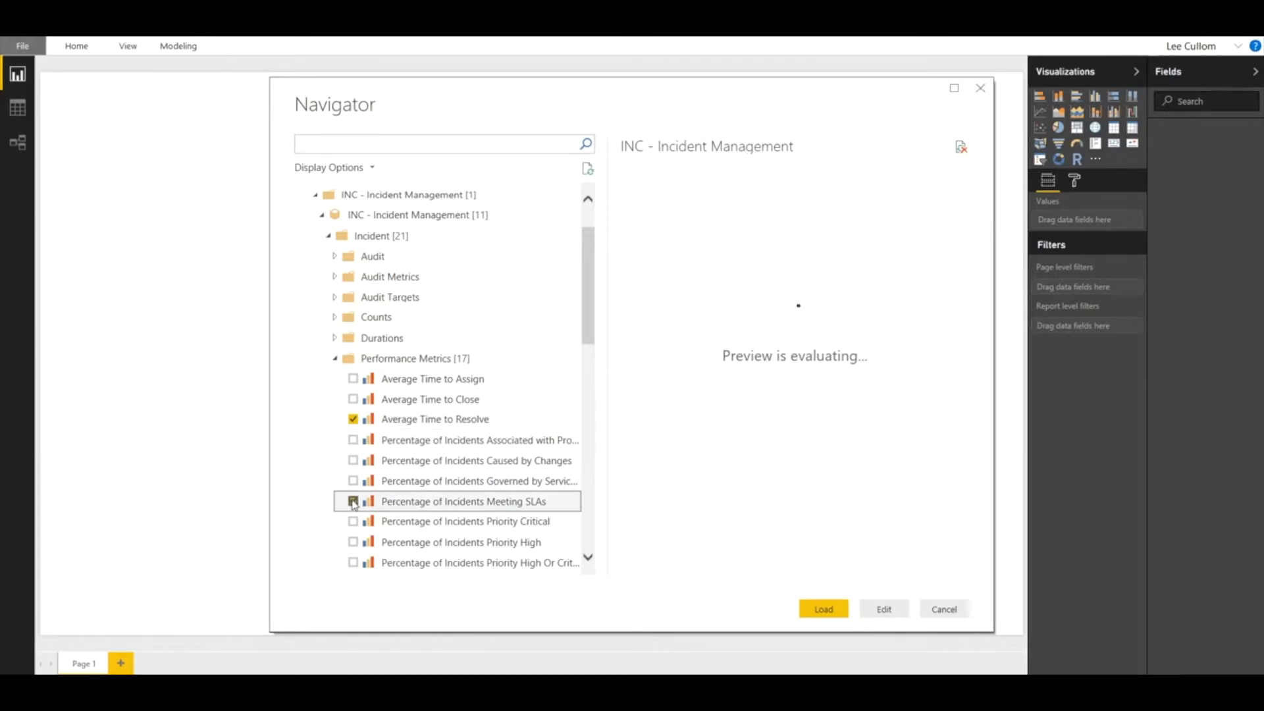
click(353, 500)
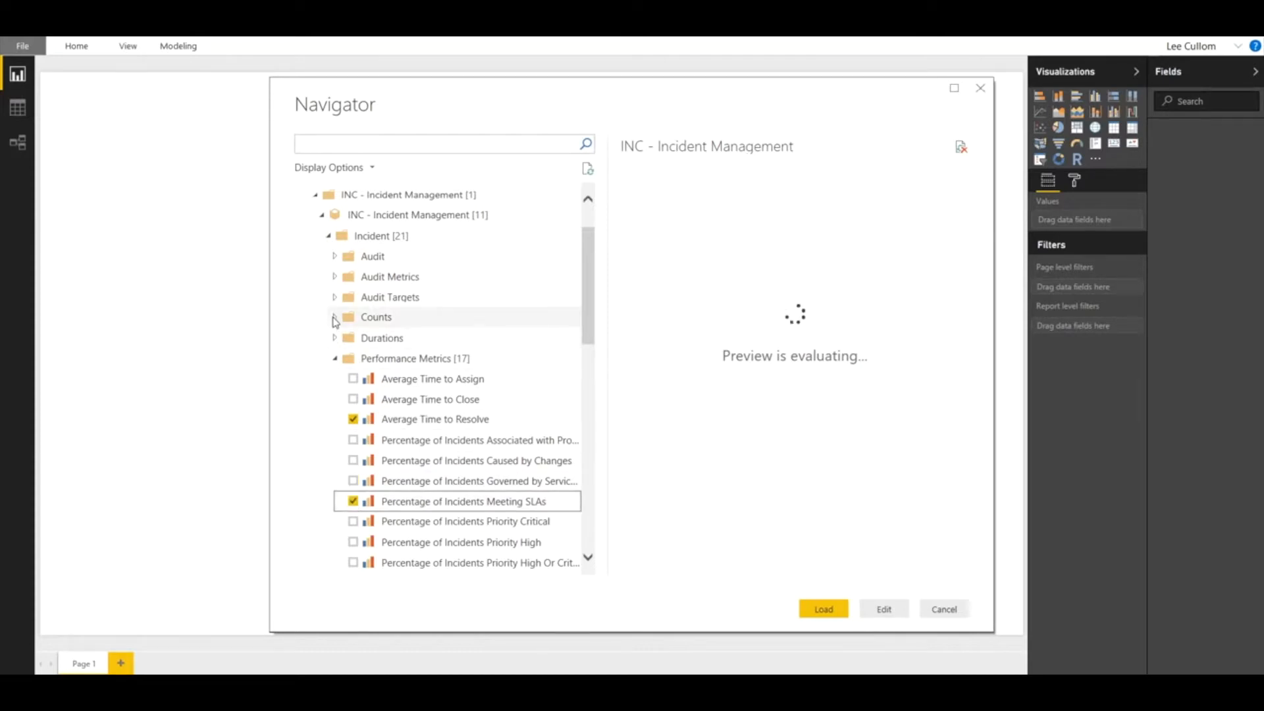
click(333, 317)
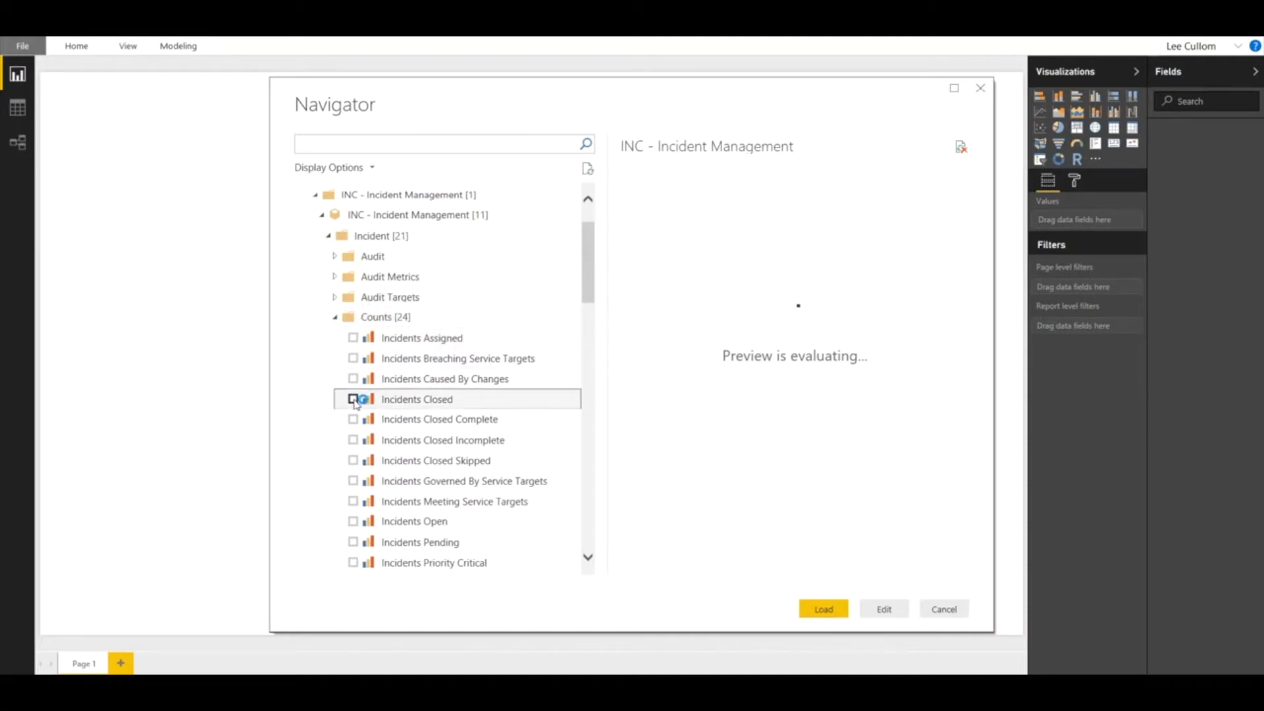
click(334, 317)
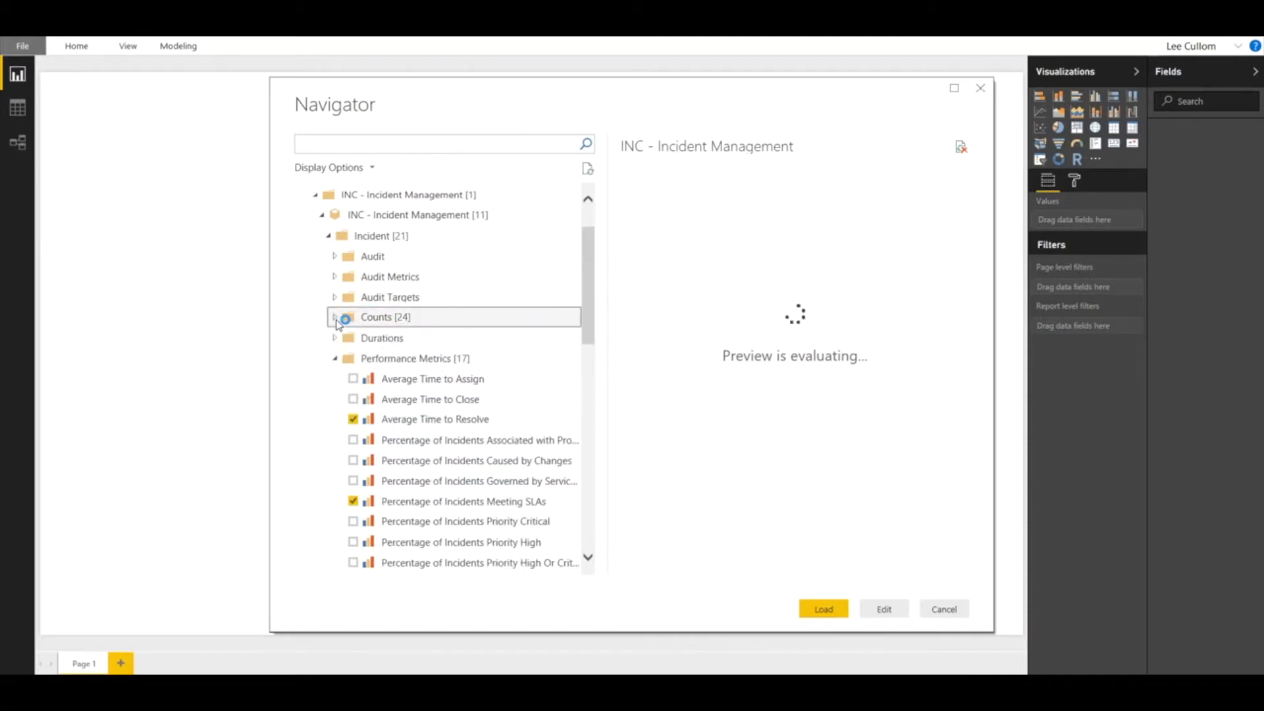
scroll(down, 3)
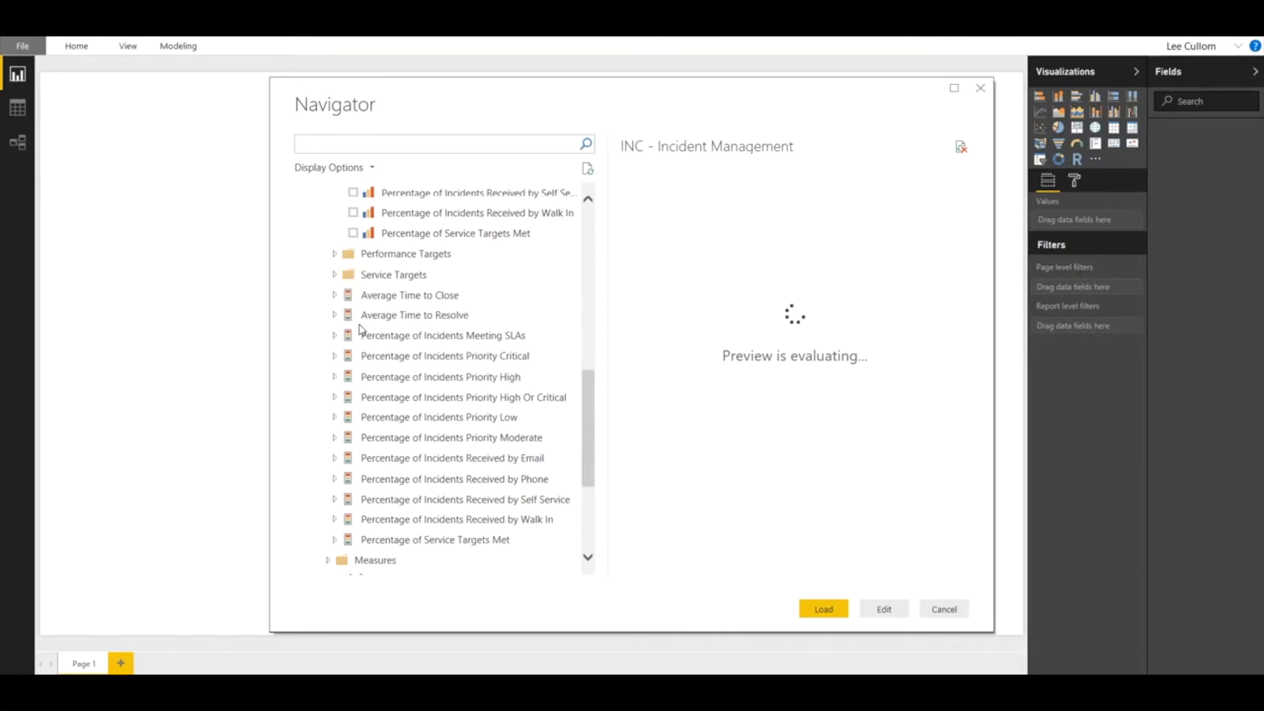
scroll(down, 3)
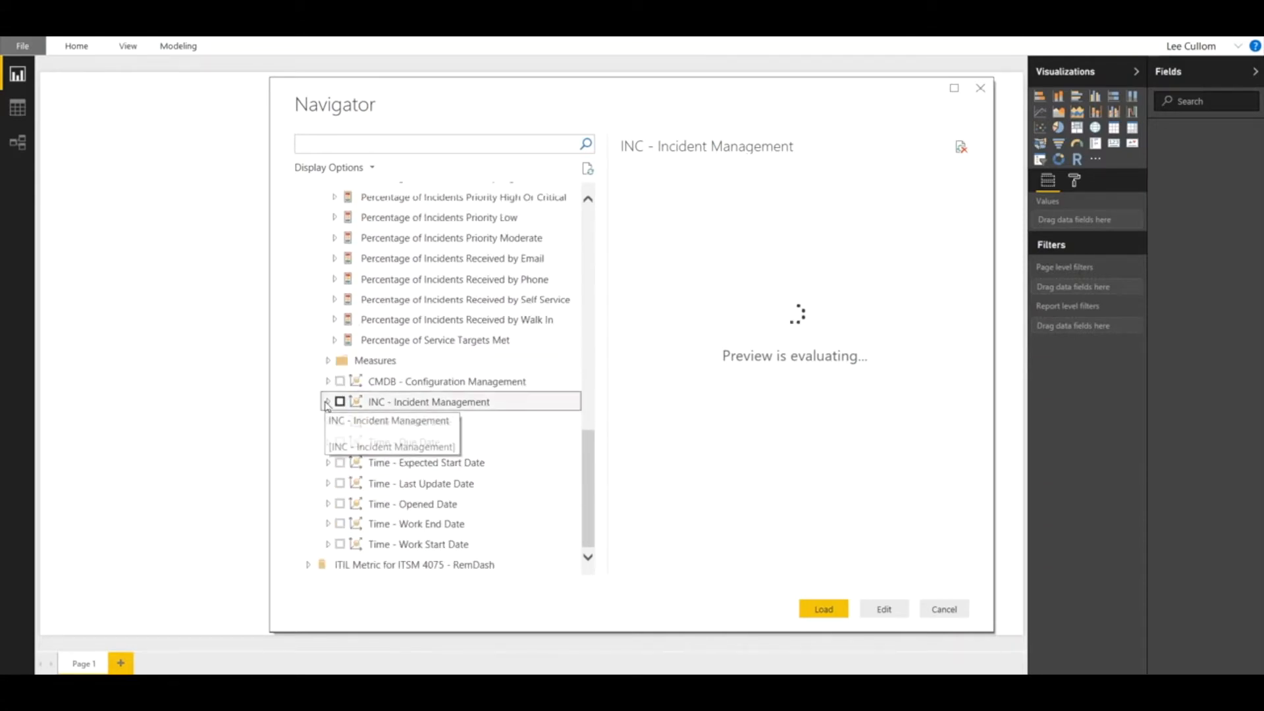
In the INC - Incident Management dimension, tick the Hierarchy - Assignee fields and expand its levels
click(328, 402)
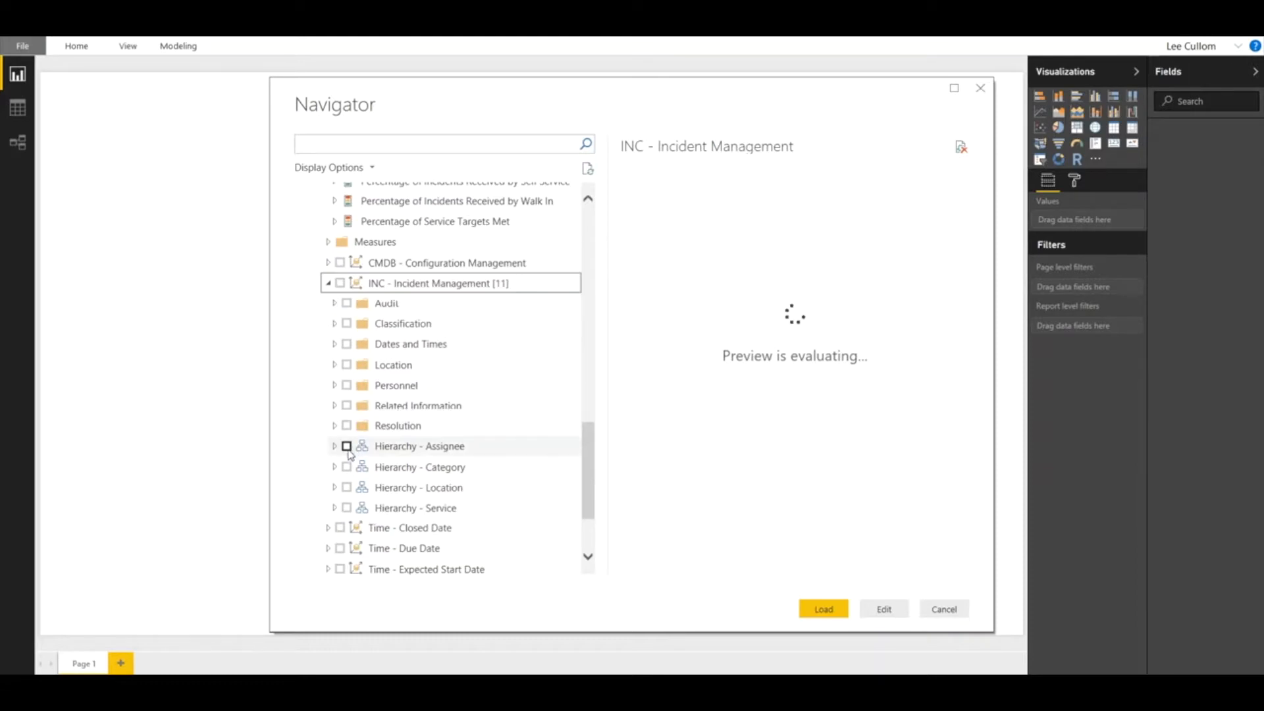
click(347, 447)
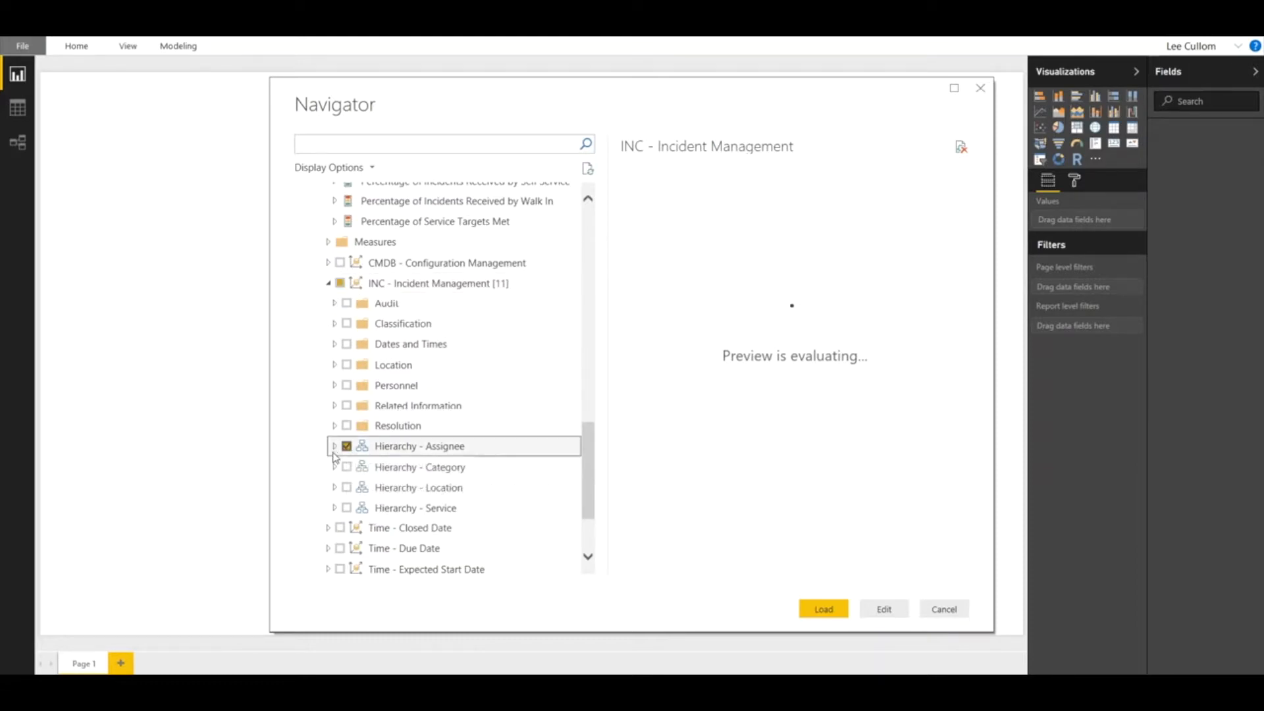
click(334, 446)
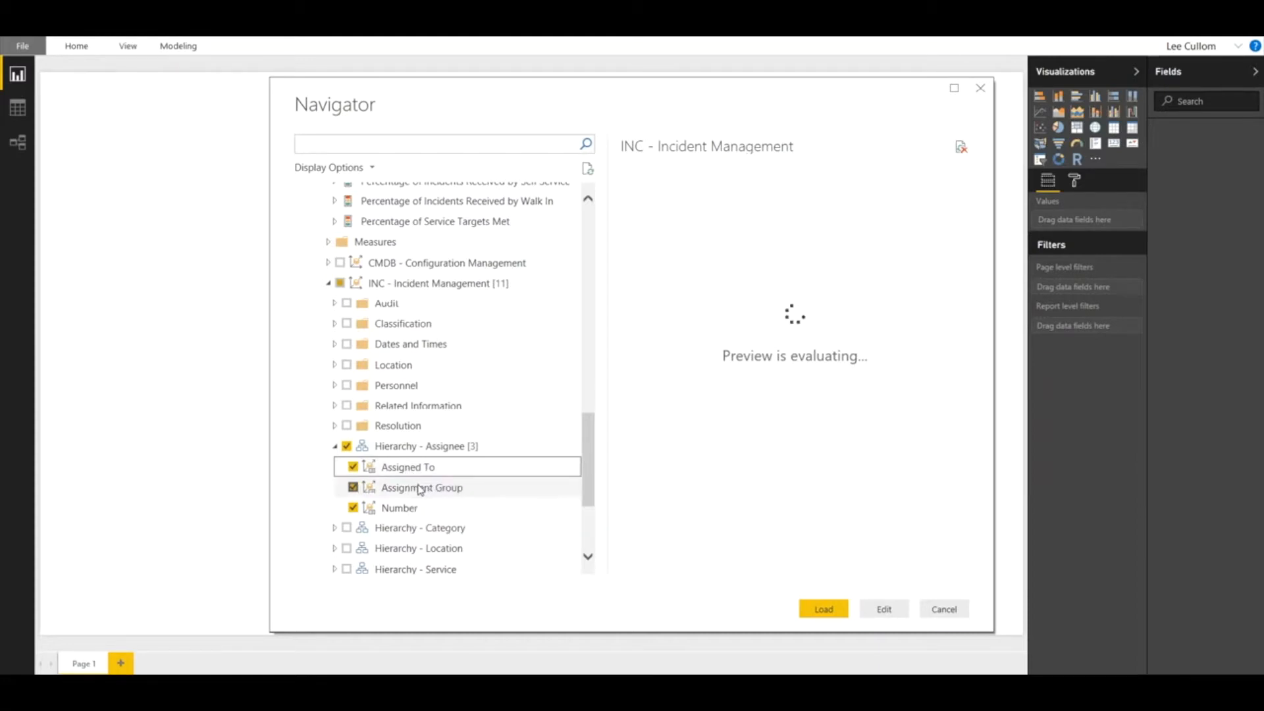
mouse_move(399, 508)
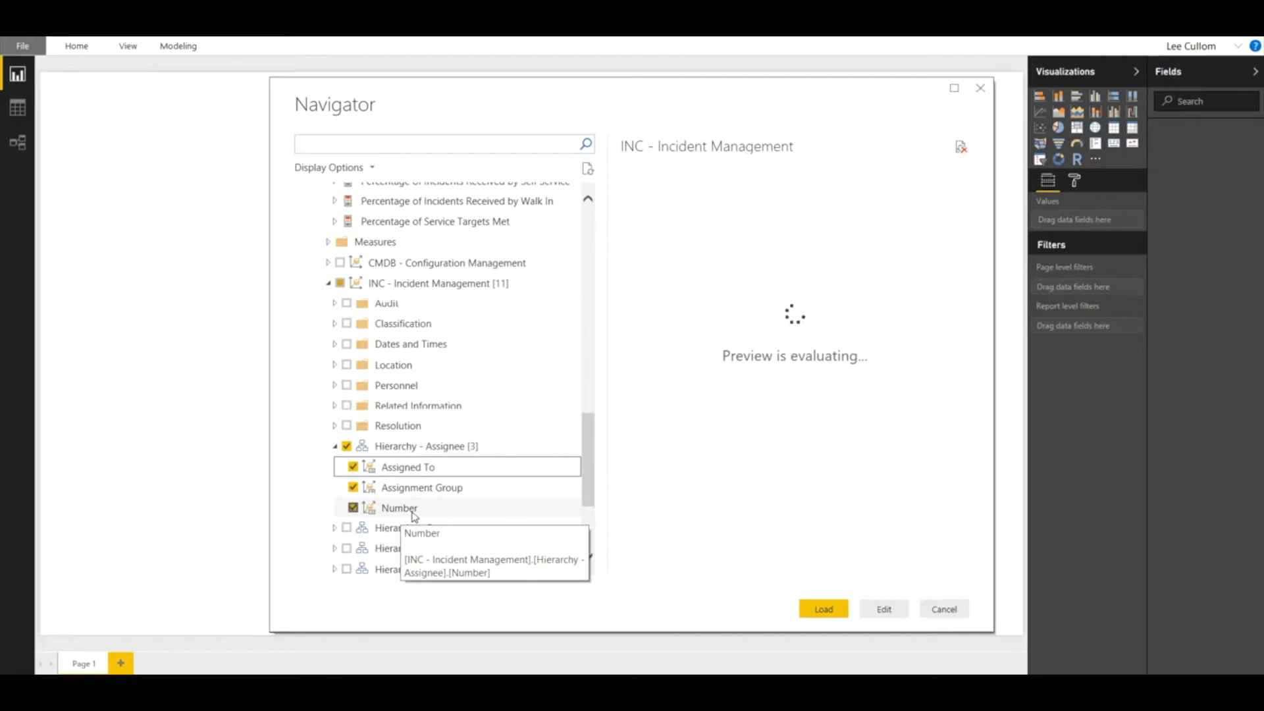
mouse_move(383, 526)
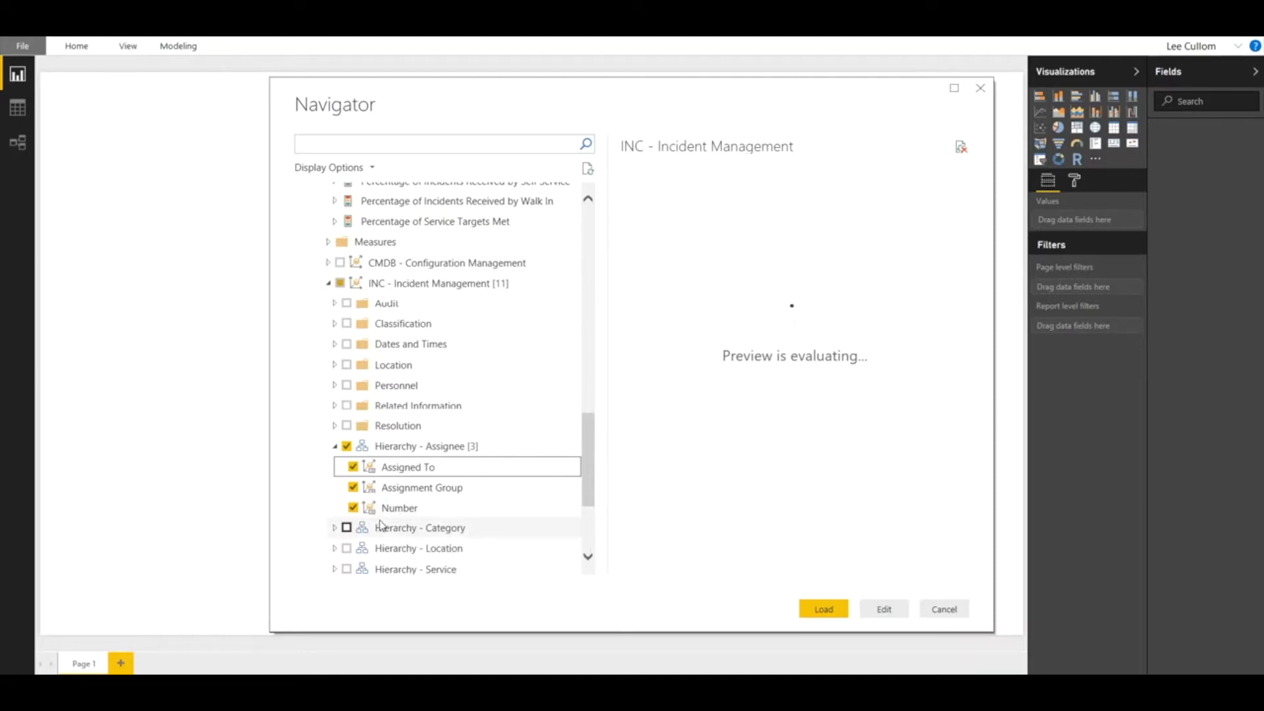
mouse_move(429, 391)
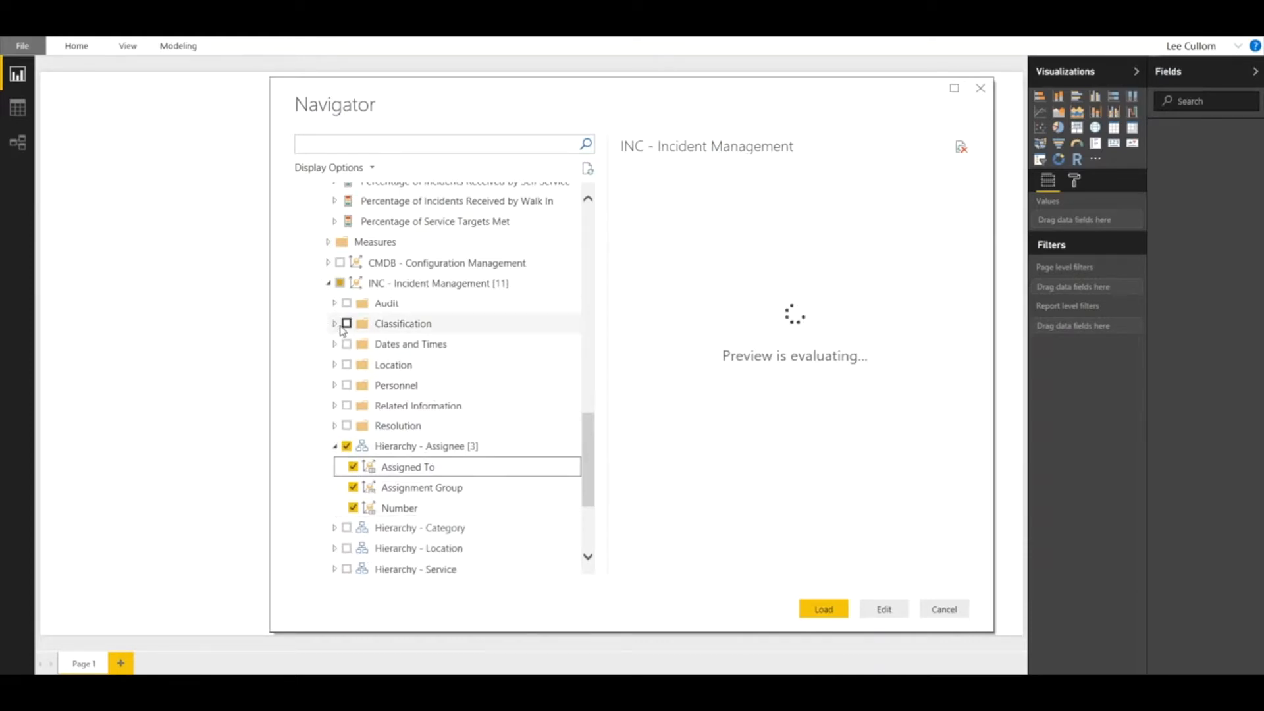
Under Classification, tick Subcategory alongside Priority and Category for loading
click(333, 324)
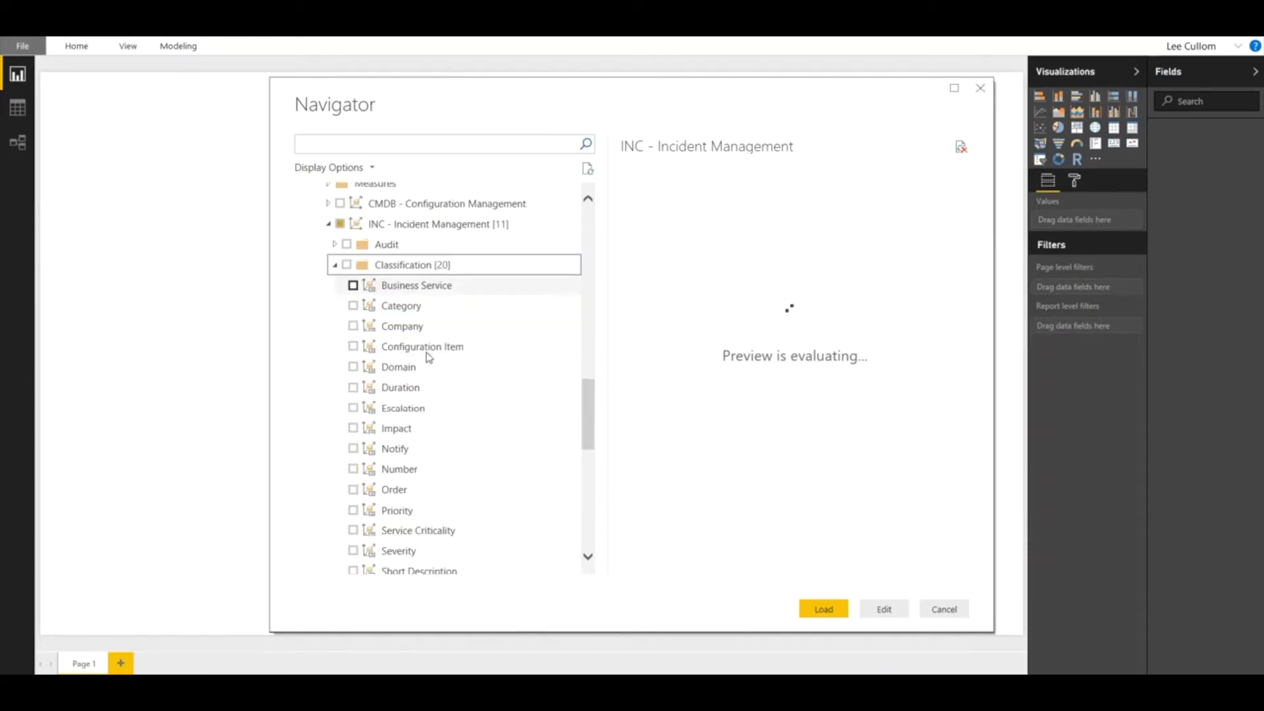
scroll(down, 3)
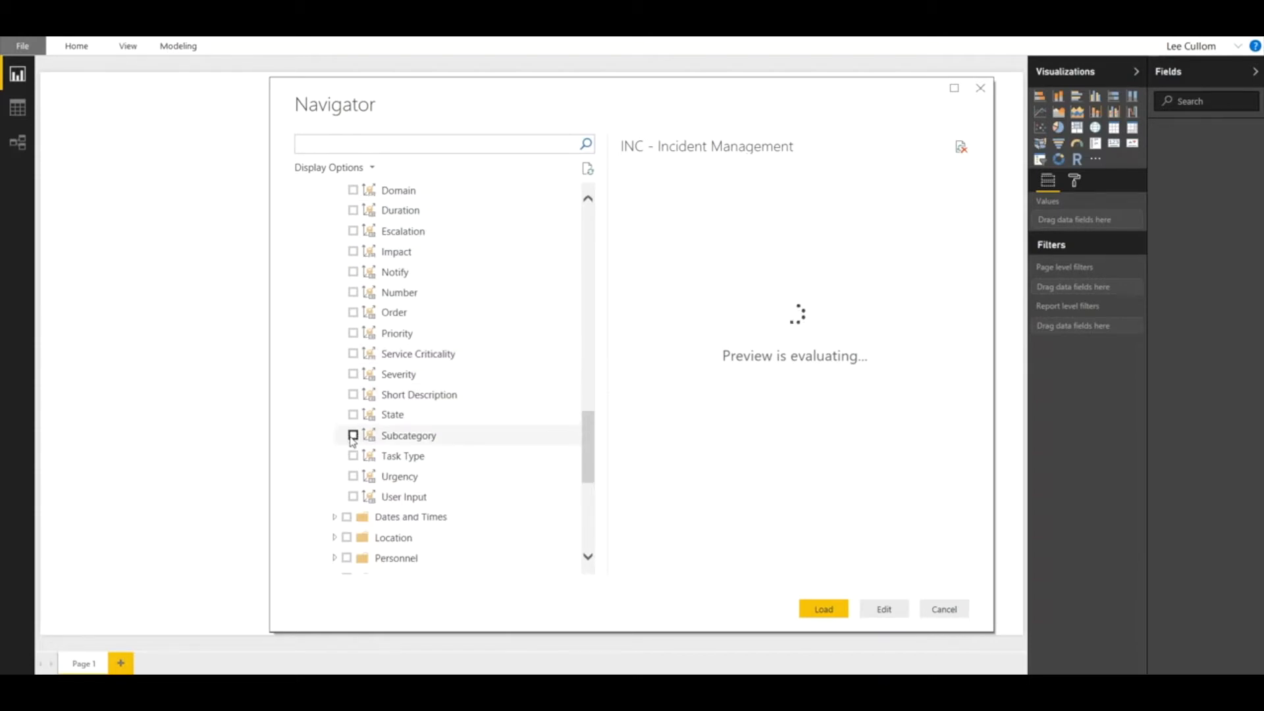
click(353, 436)
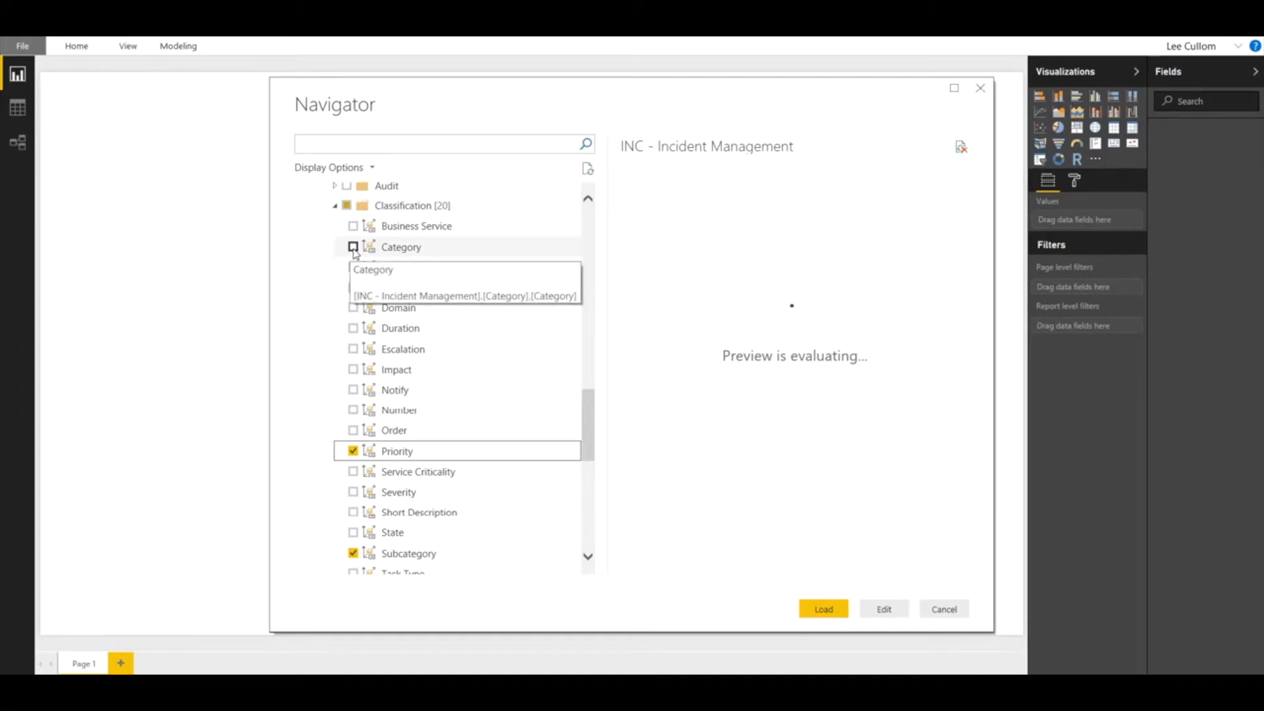
scroll(down, 3)
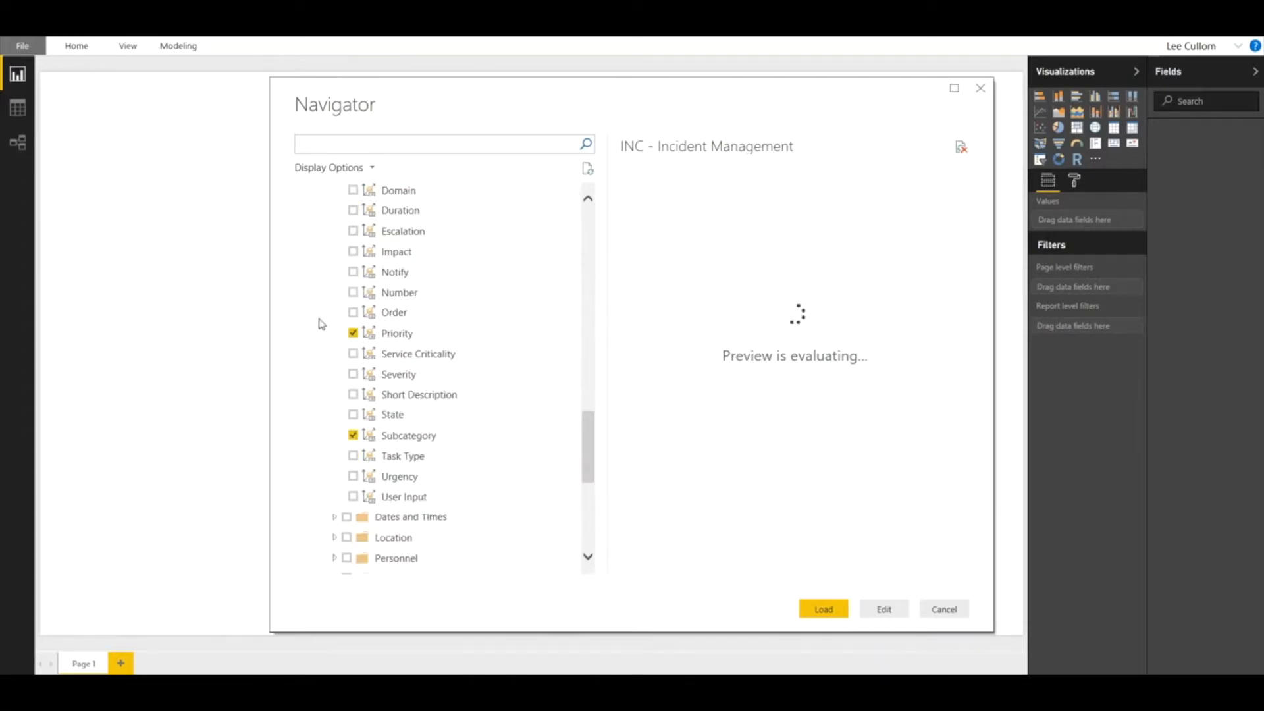
scroll(up, 3)
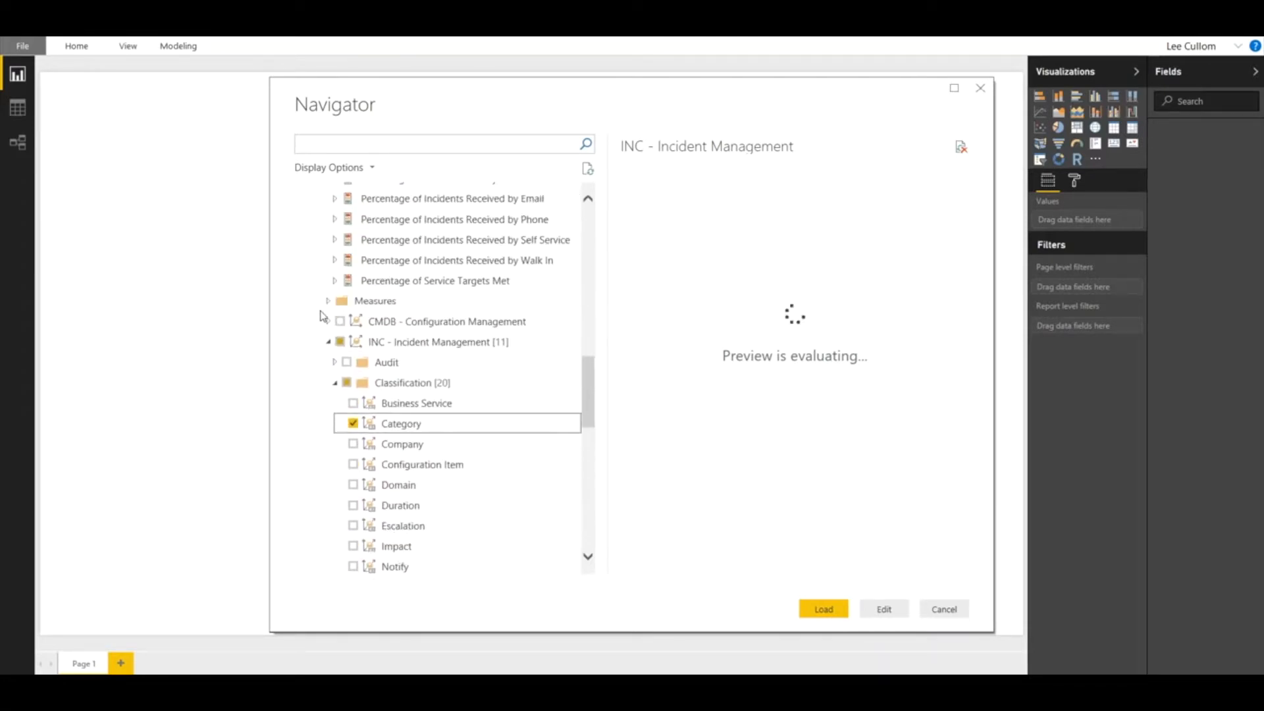
Under CMDB Summary Information, tick Model ID, Model Number and Manufacturer, then load the selection
click(328, 322)
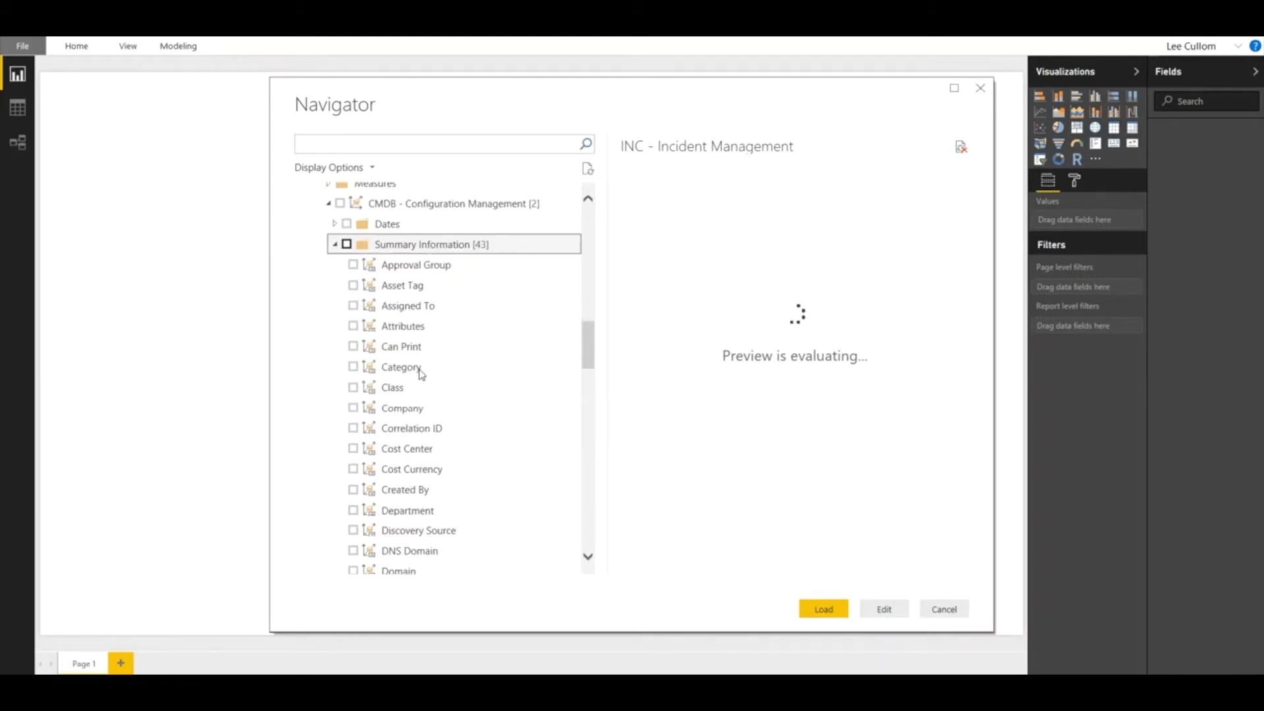
scroll(down, 3)
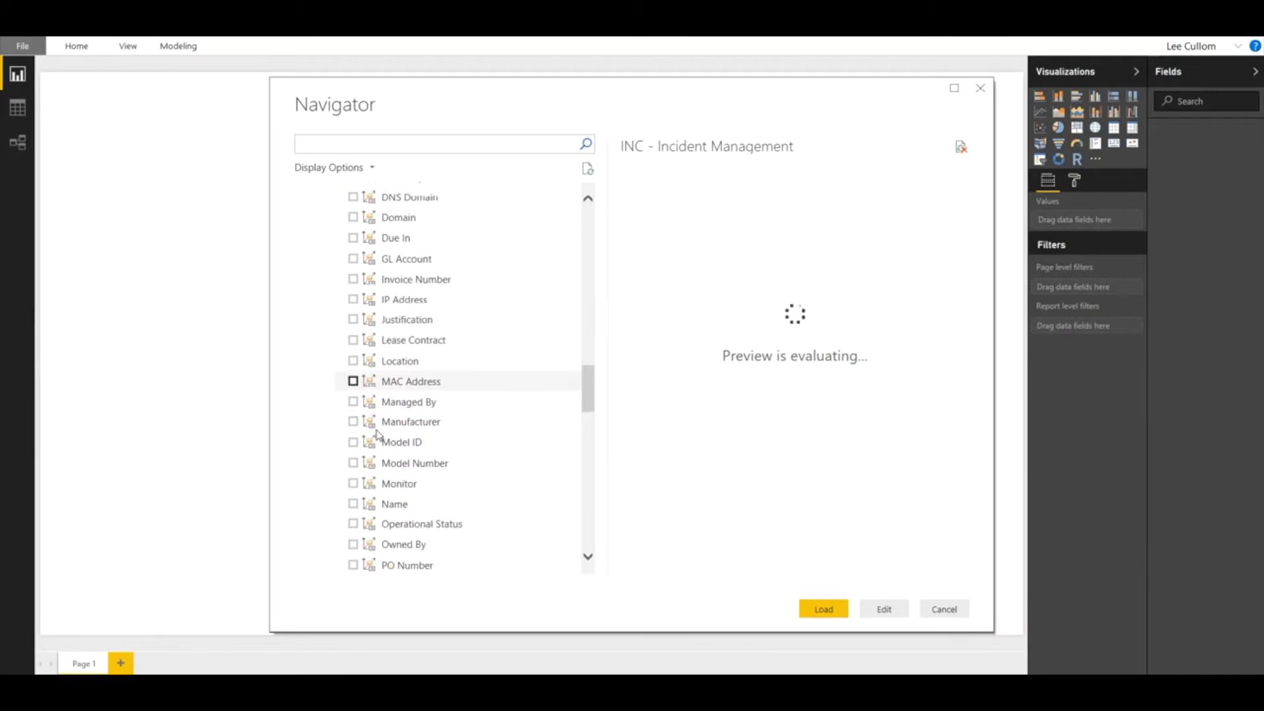
click(353, 443)
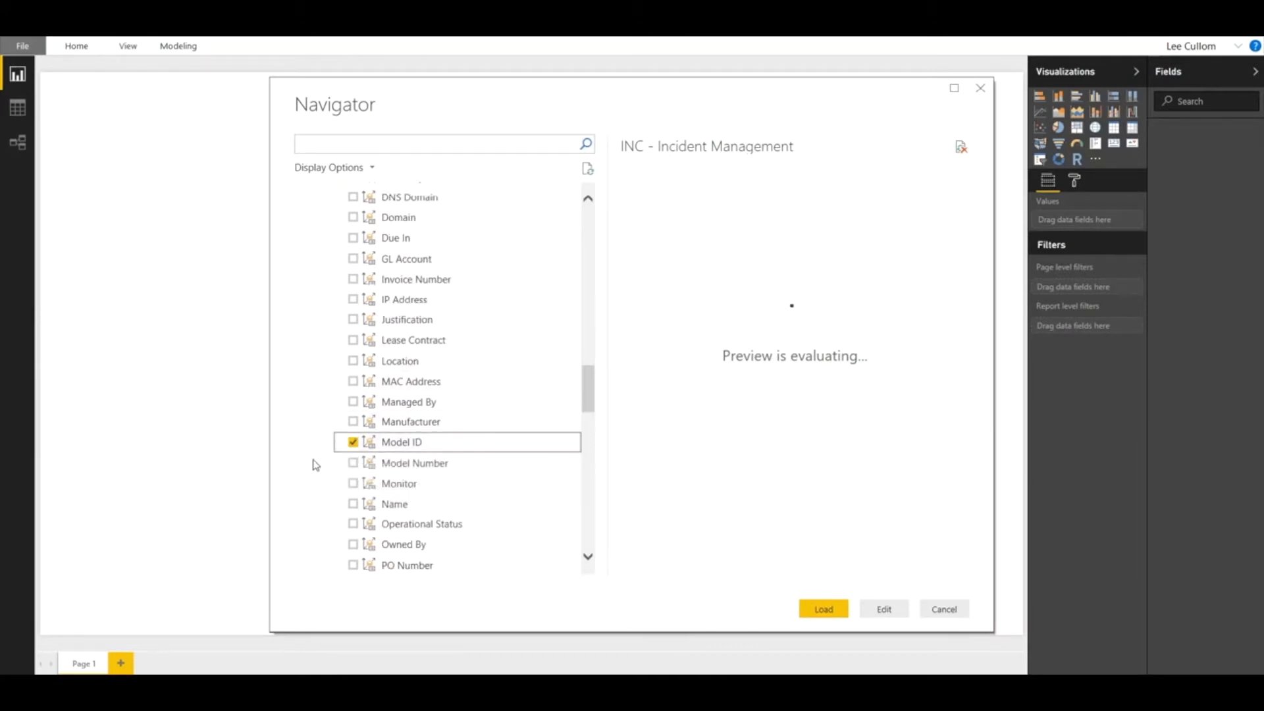
click(353, 421)
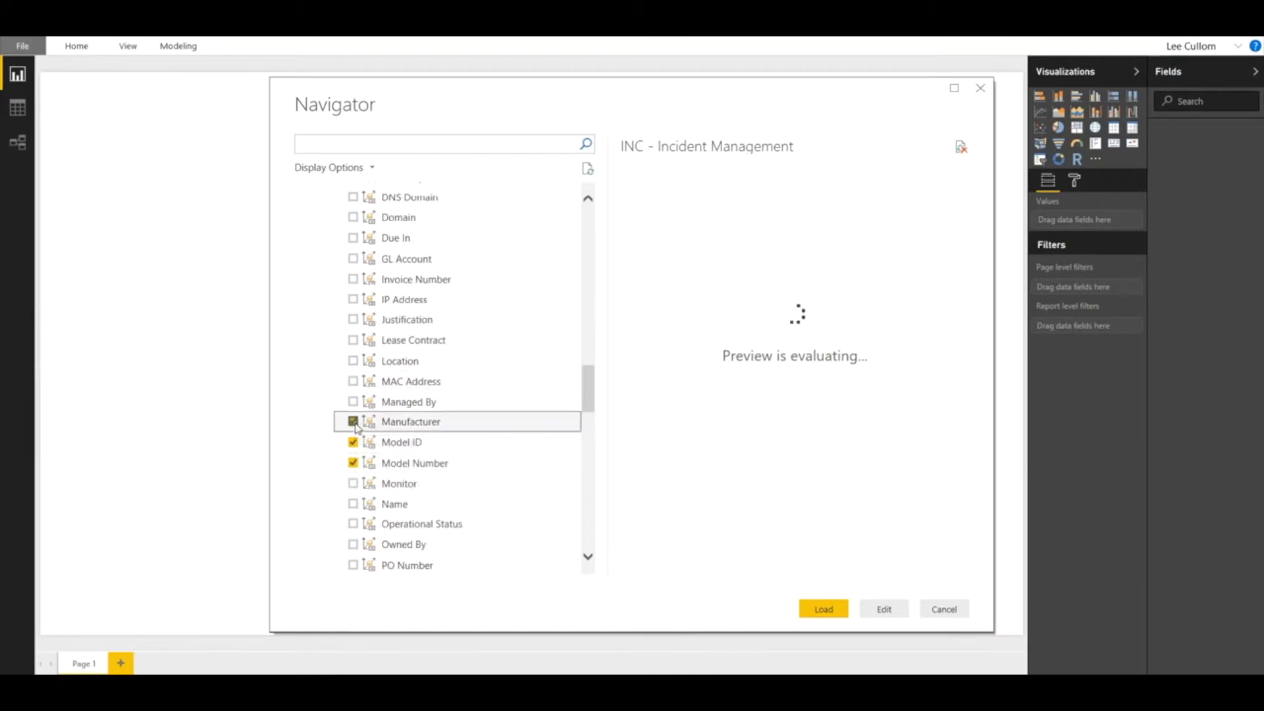
click(353, 421)
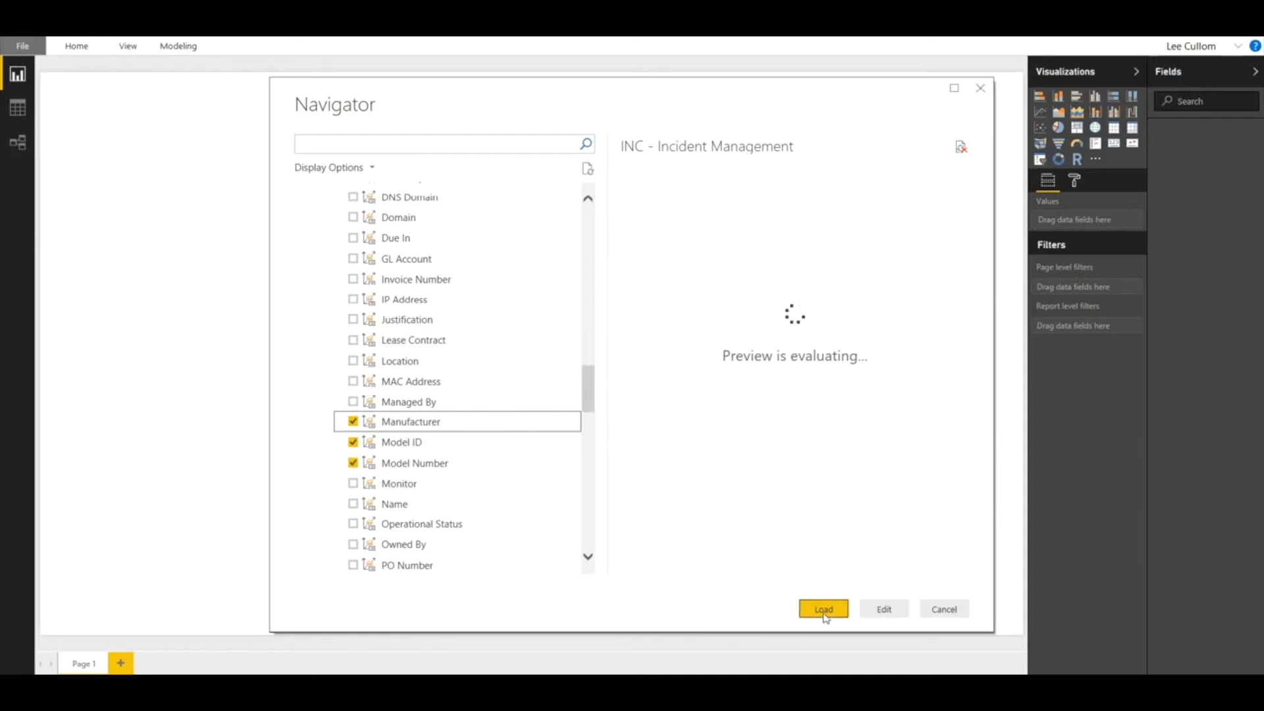
click(823, 608)
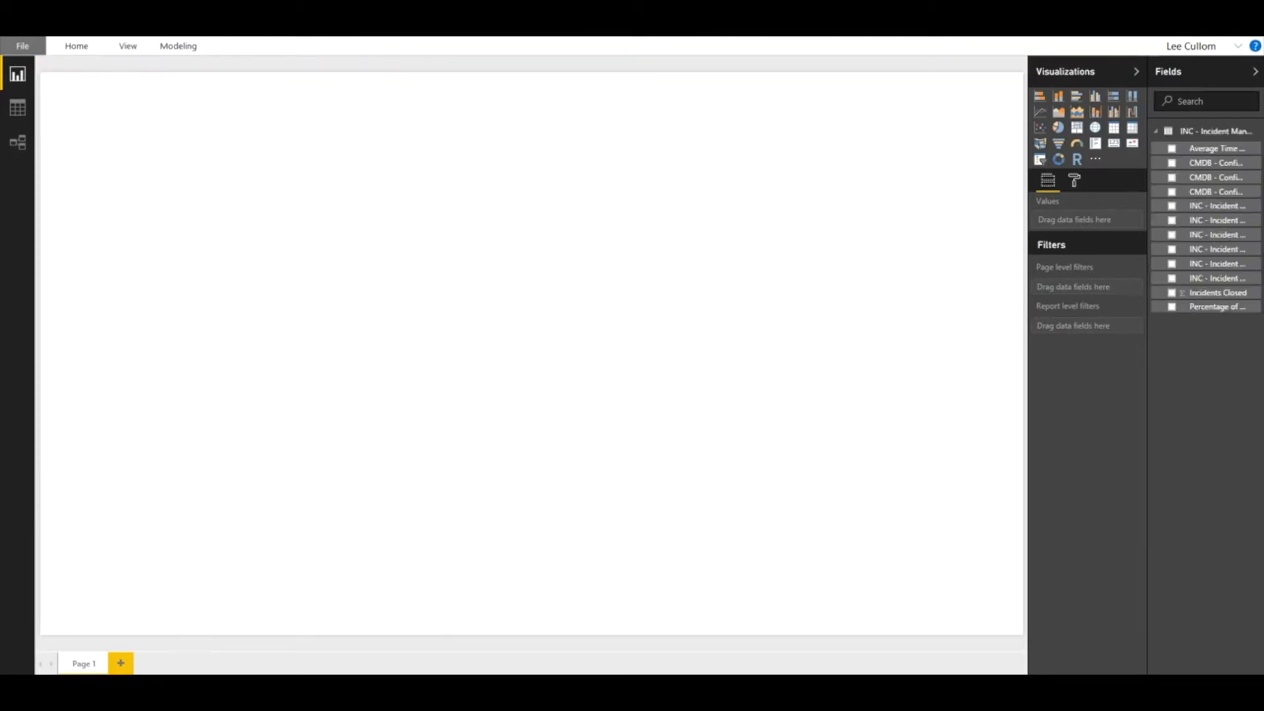
mouse_move(1142, 412)
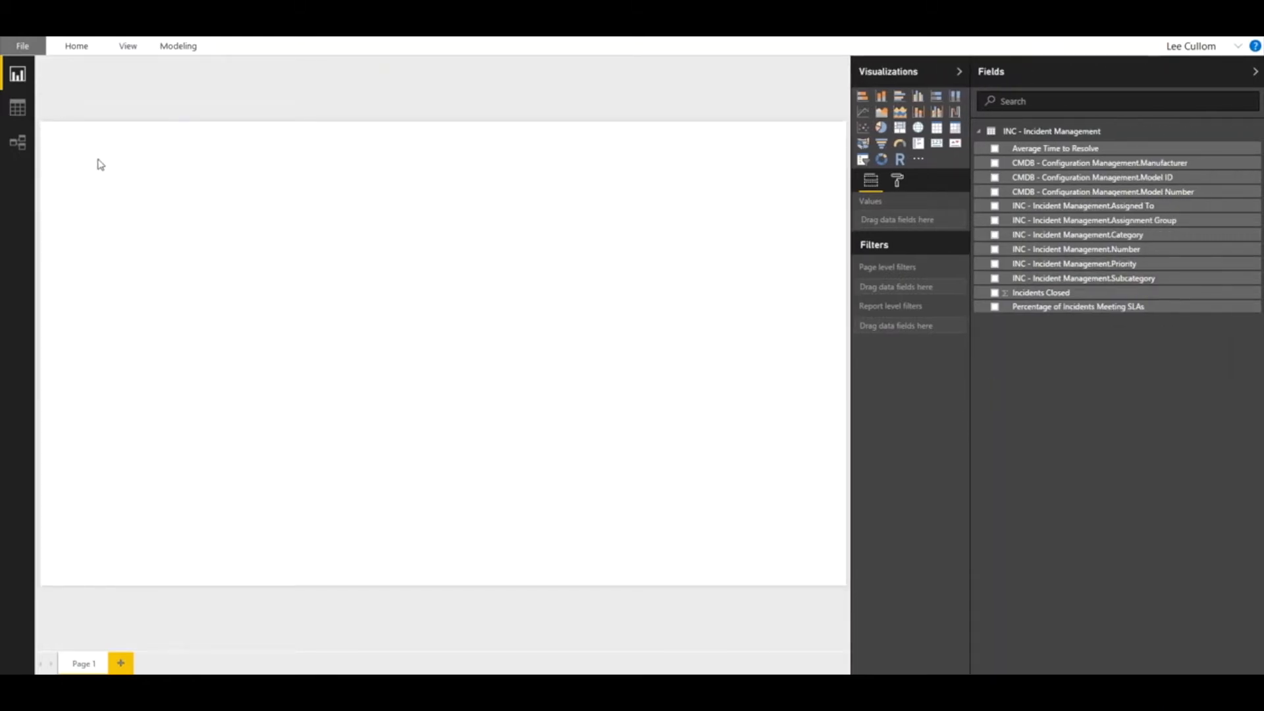
mouse_move(756, 142)
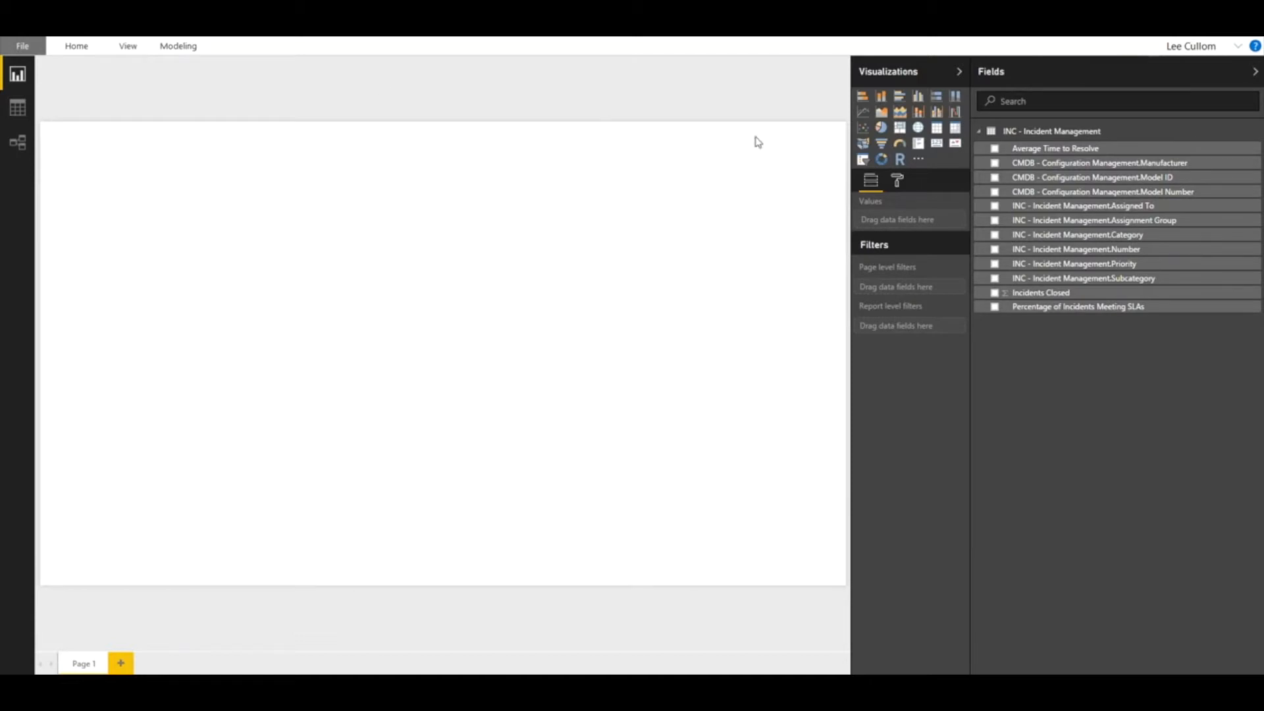
mouse_move(756, 162)
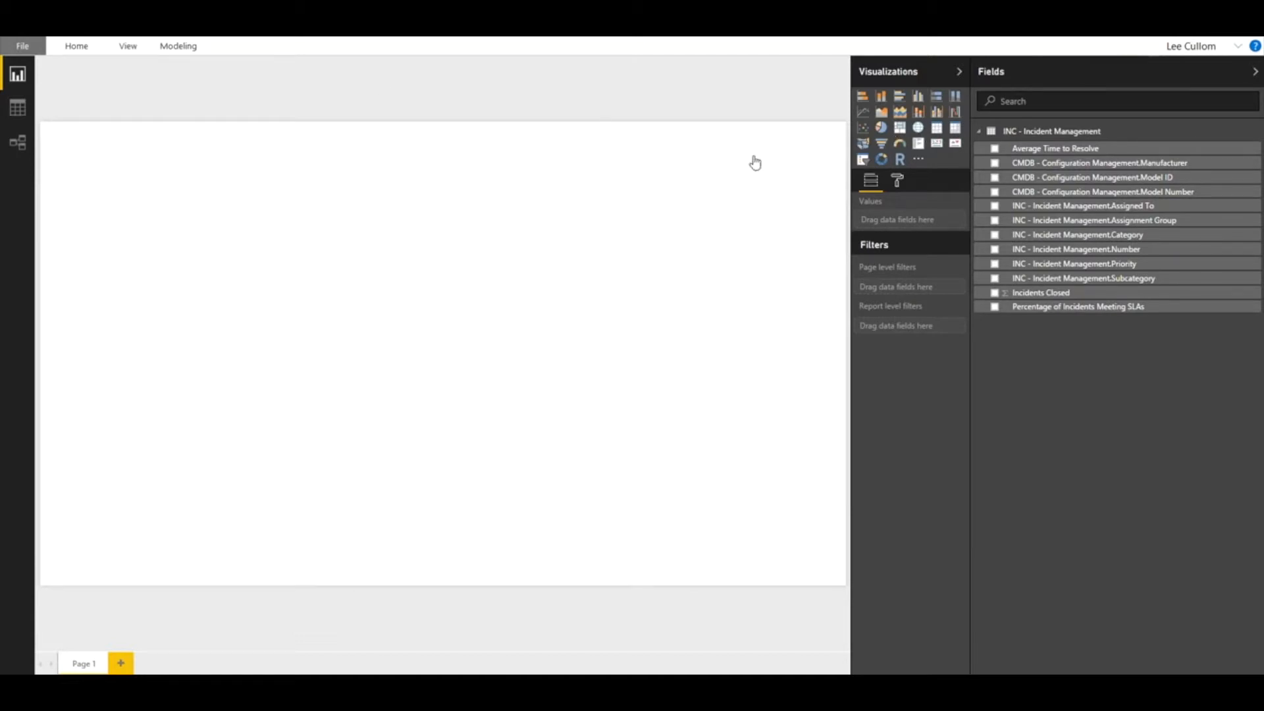
Add an empty Table visual to the report page
click(937, 128)
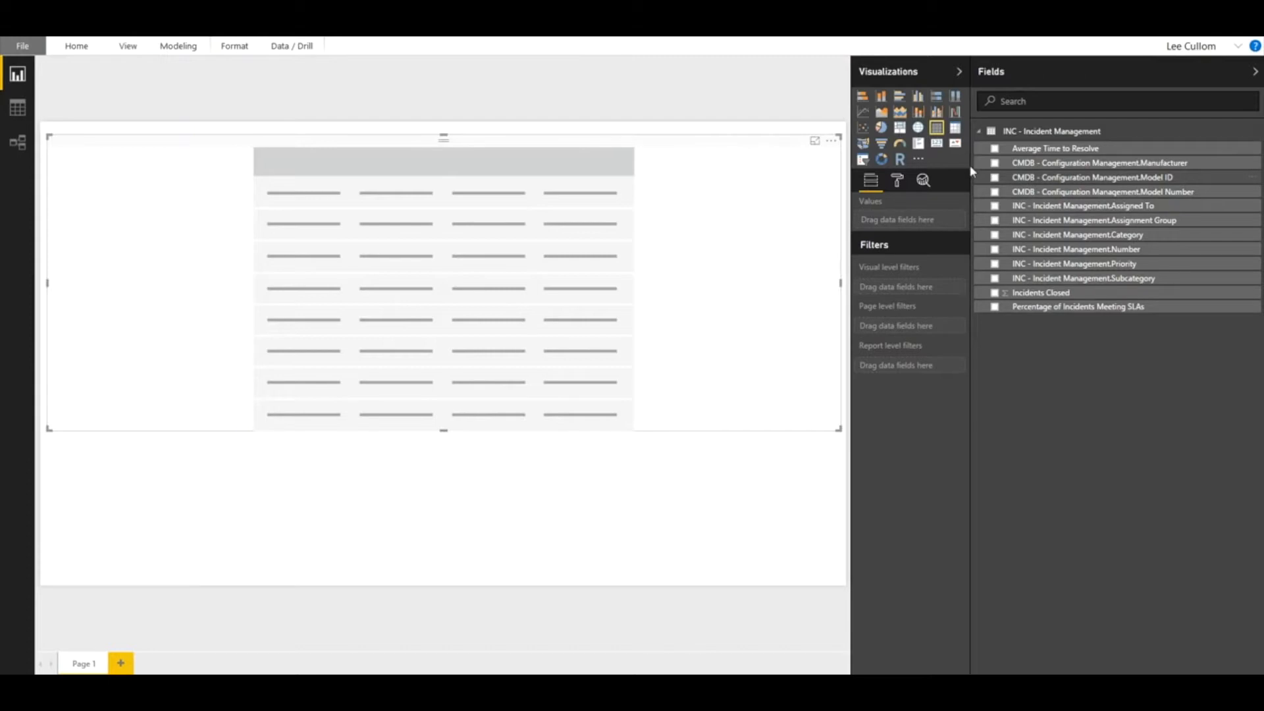
mouse_move(996, 149)
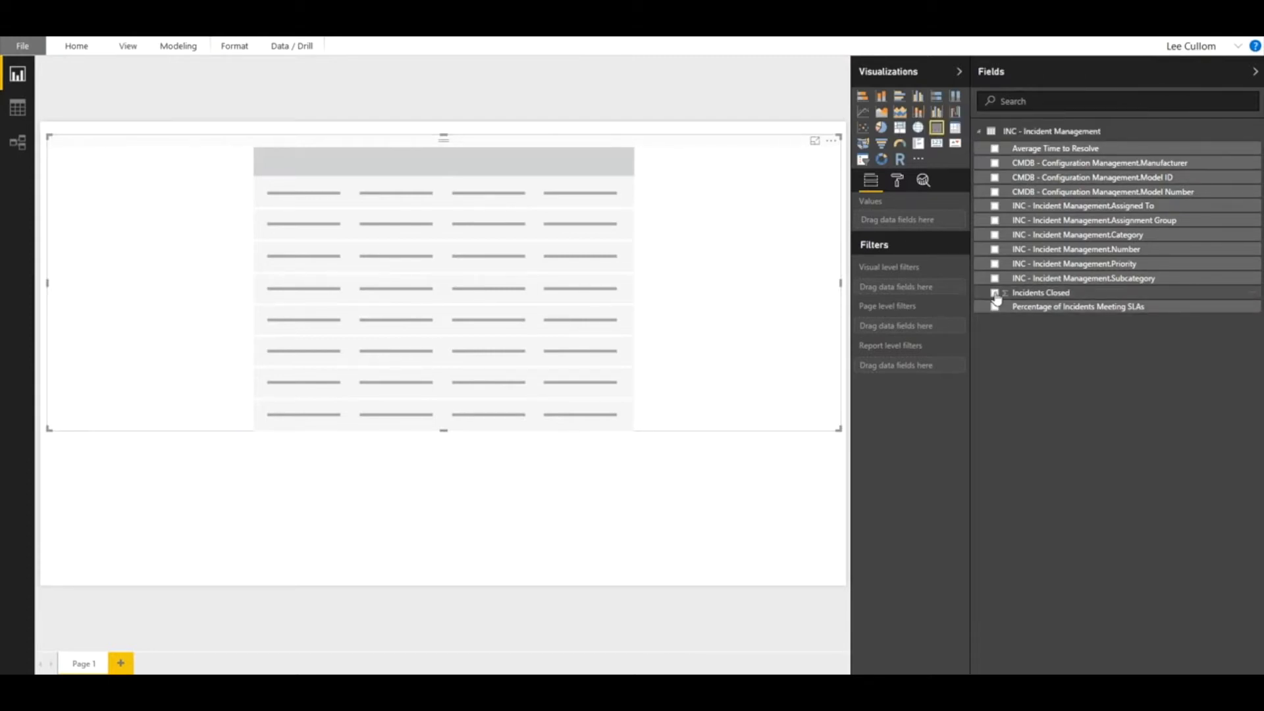
Add Incidents Closed, Priority, Assignment Group, Model Number, Percentage Meeting SLAs and Model ID as table columns
click(995, 292)
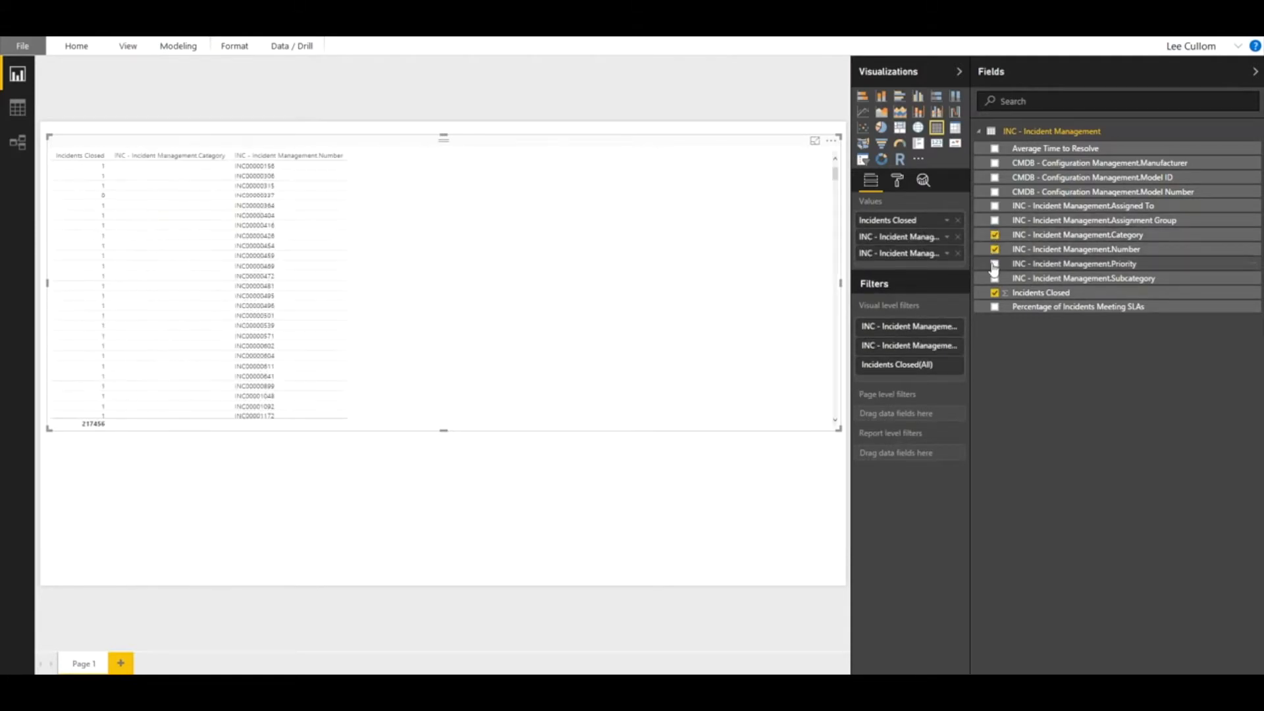
click(996, 278)
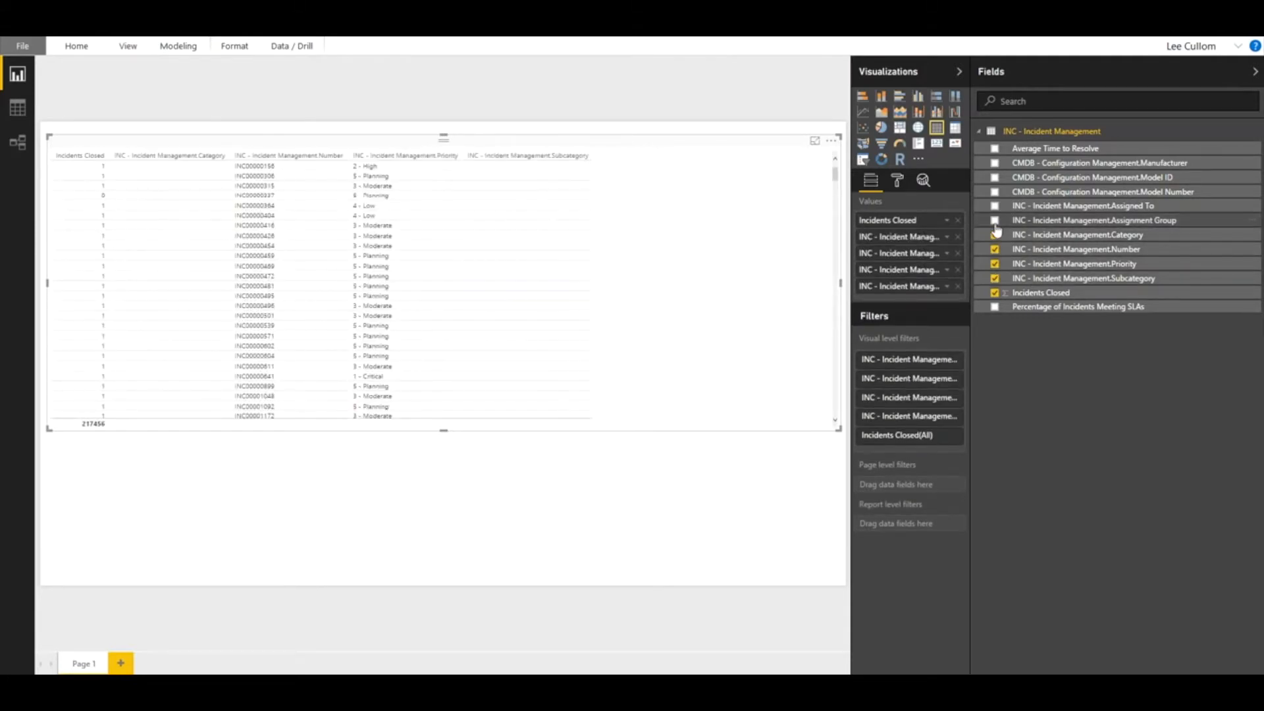
click(995, 219)
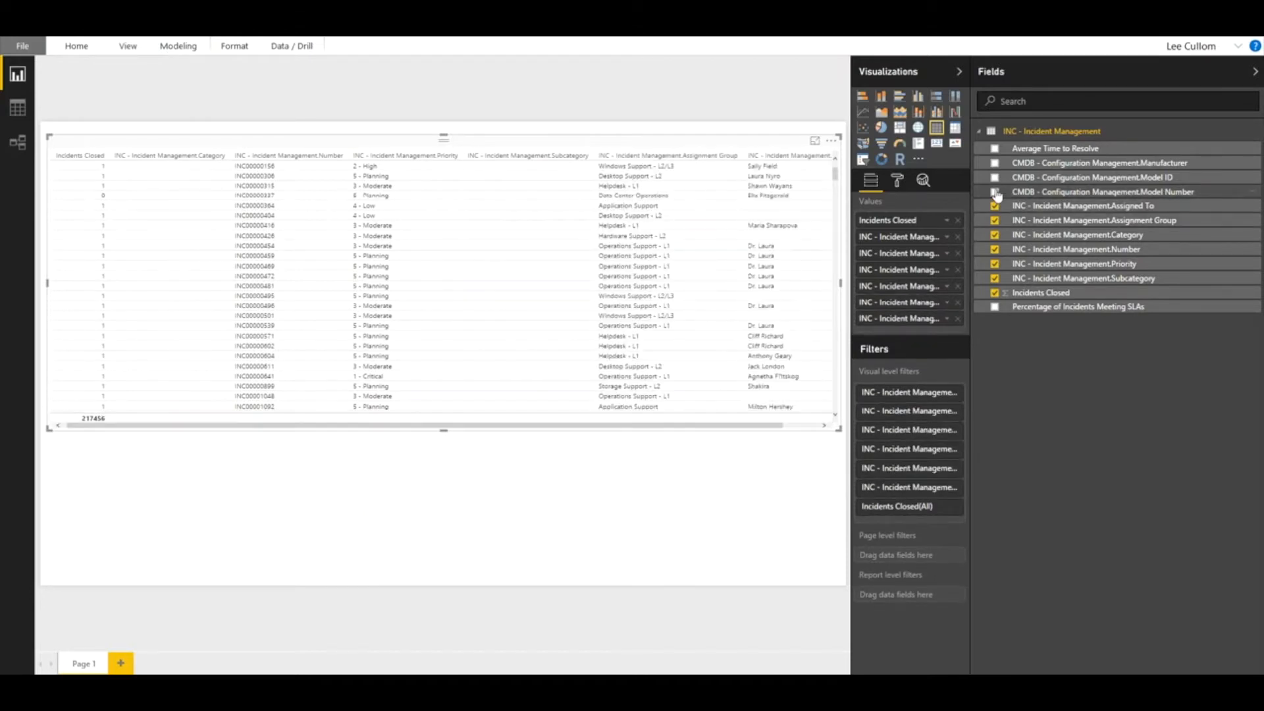
click(995, 177)
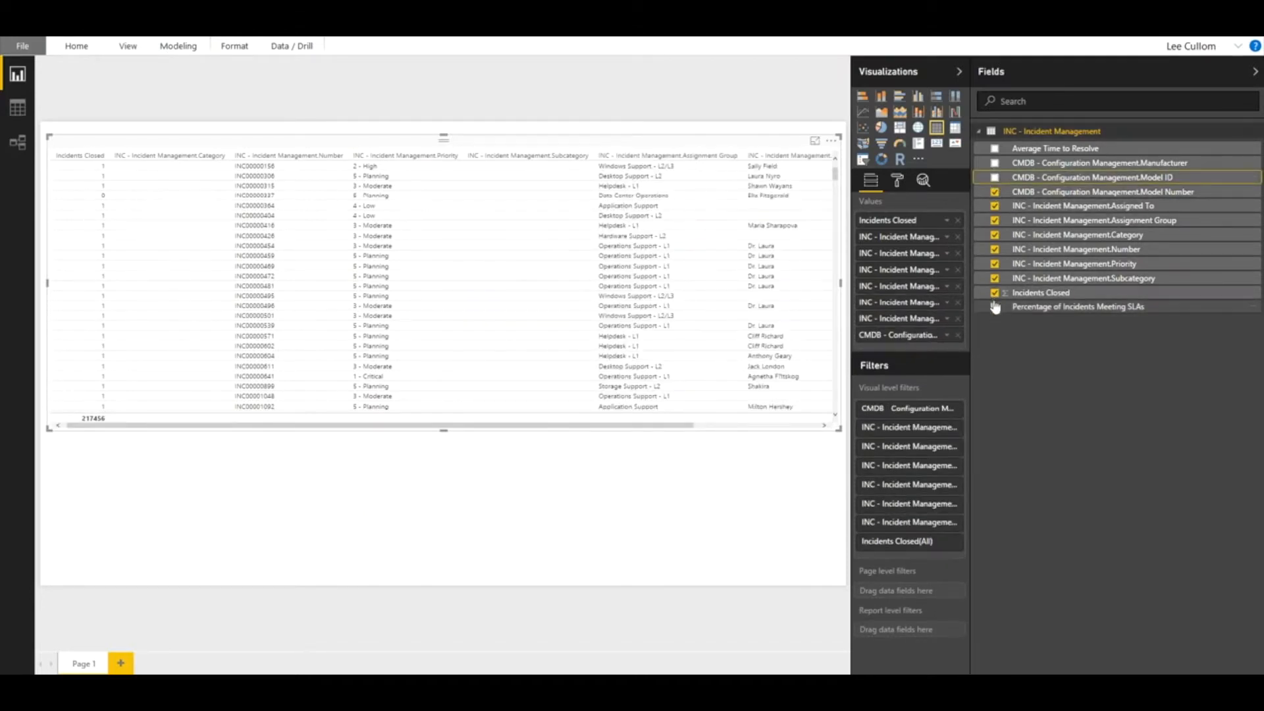
click(995, 307)
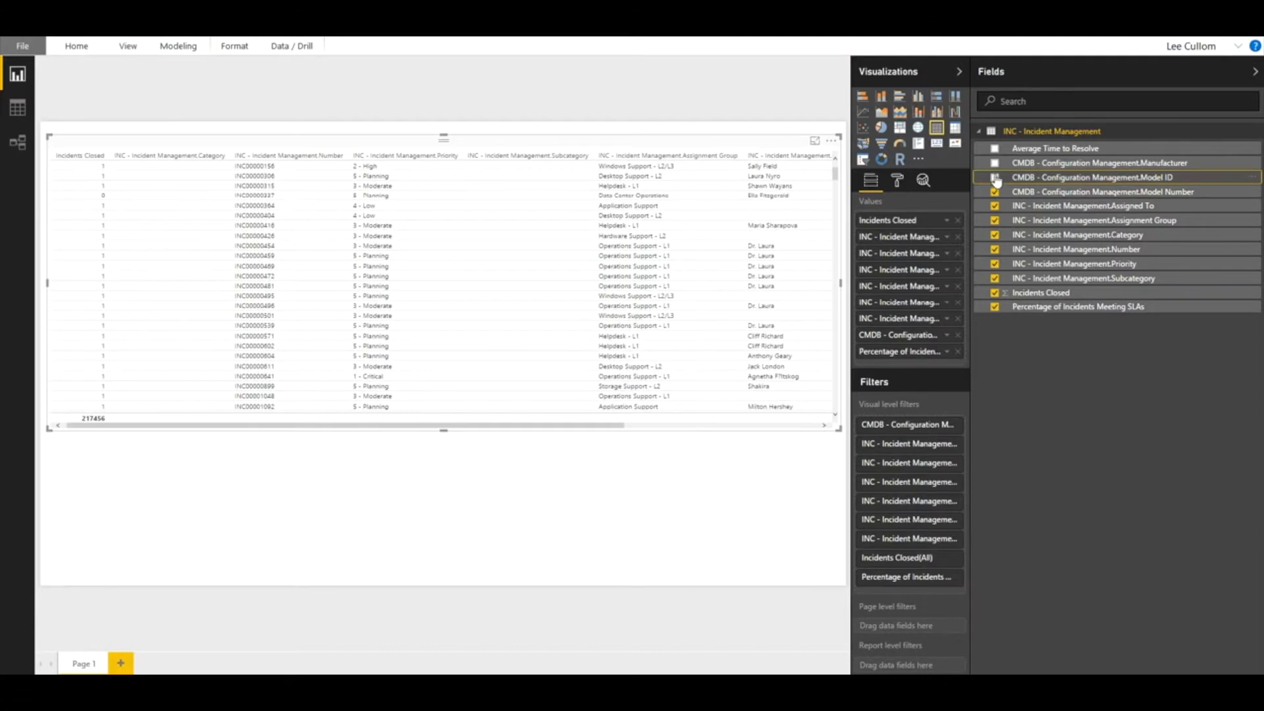
click(996, 177)
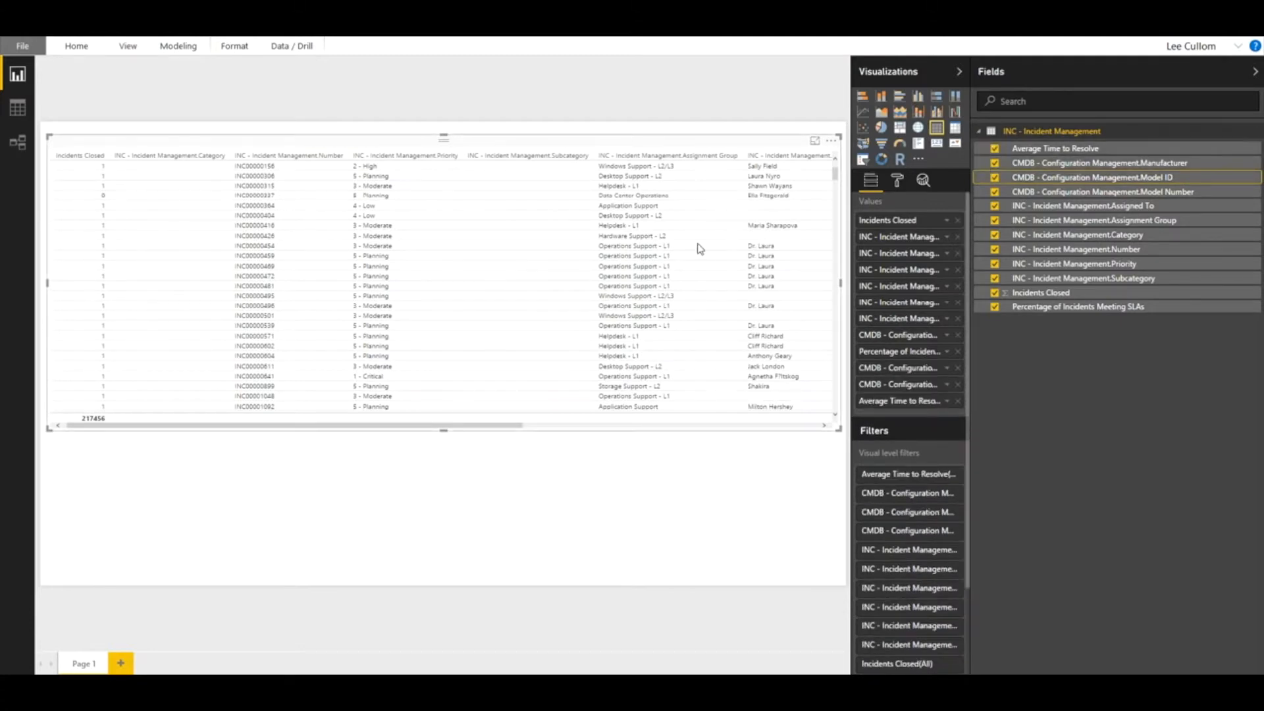
mouse_move(735, 363)
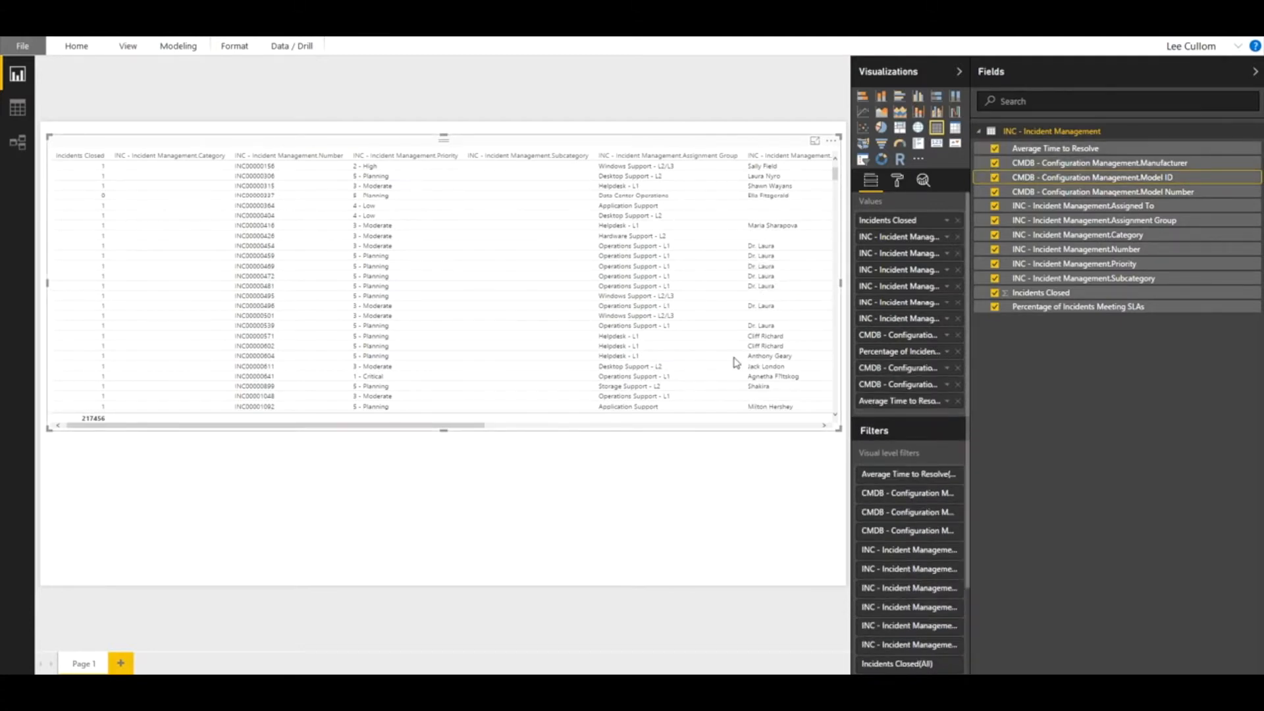
mouse_move(733, 362)
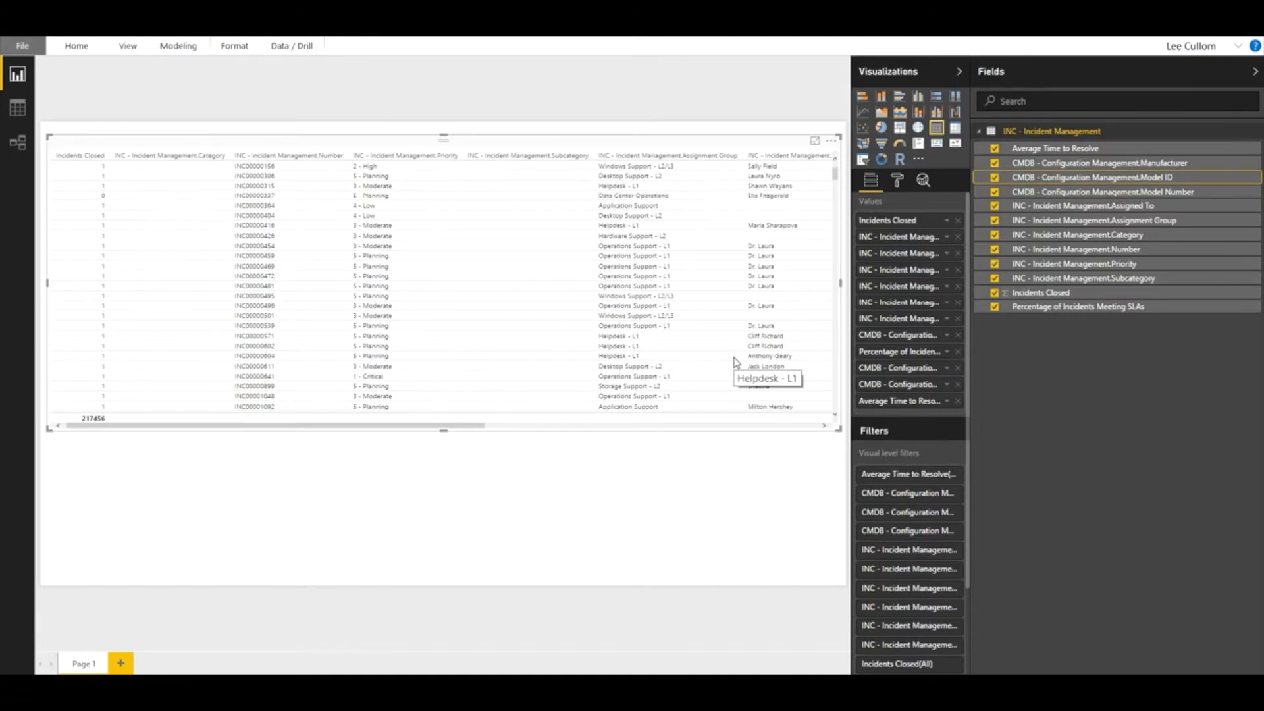
mouse_move(691, 381)
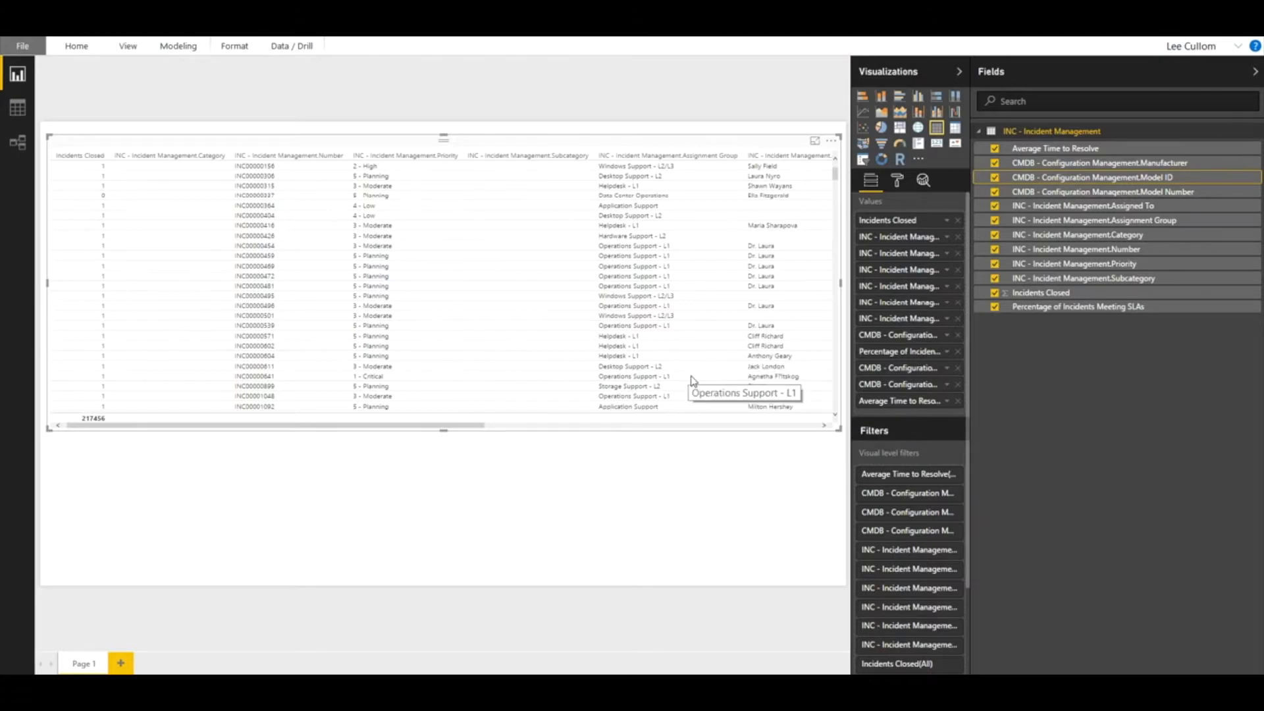
mouse_move(713, 338)
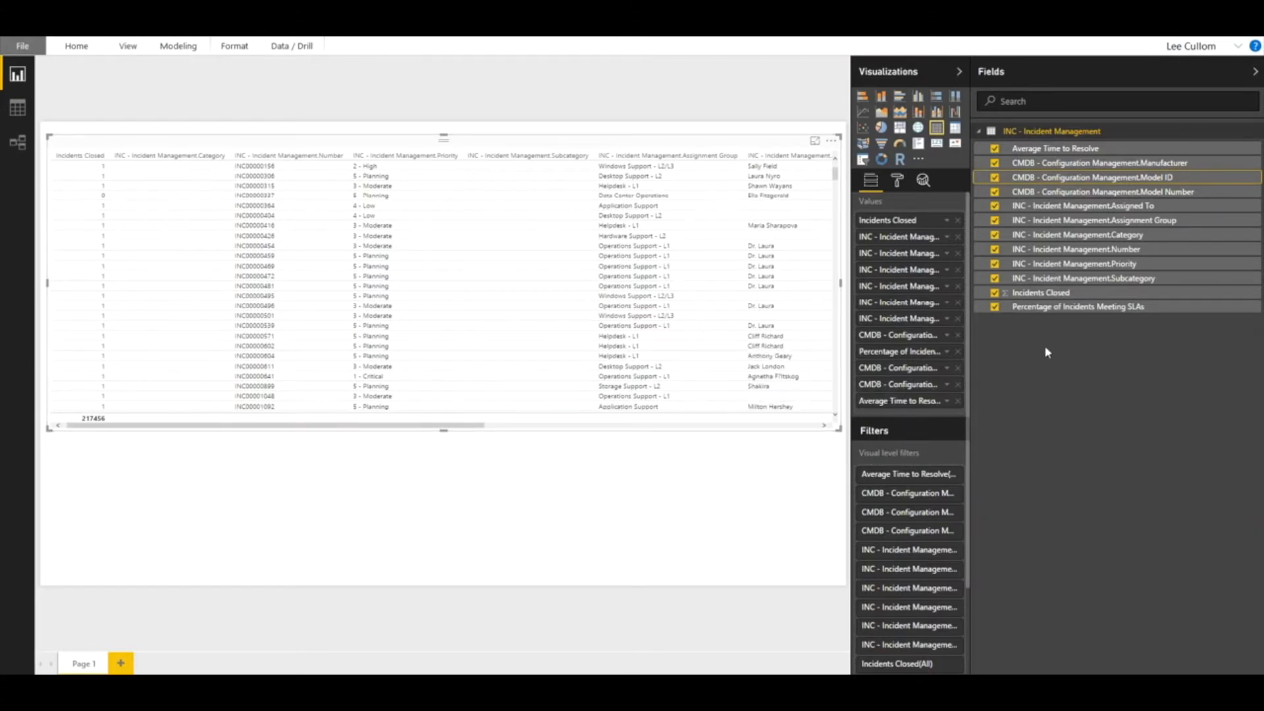
mouse_move(787, 159)
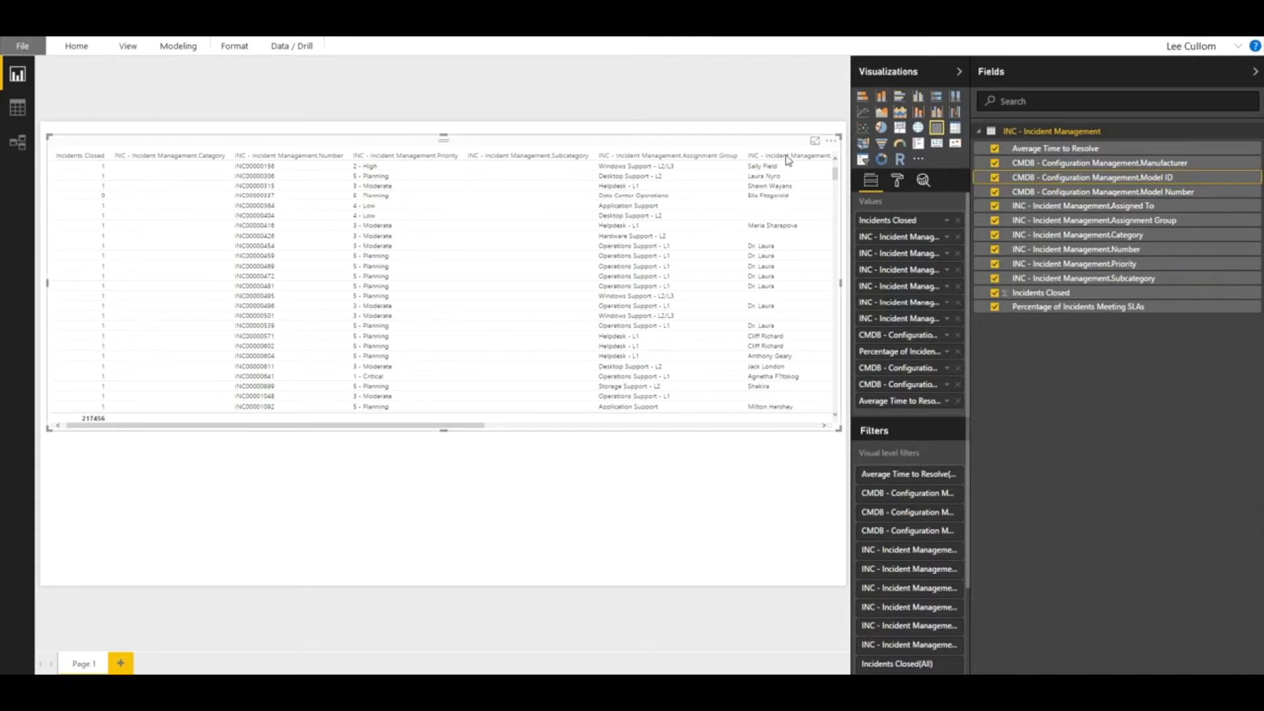
mouse_move(775, 212)
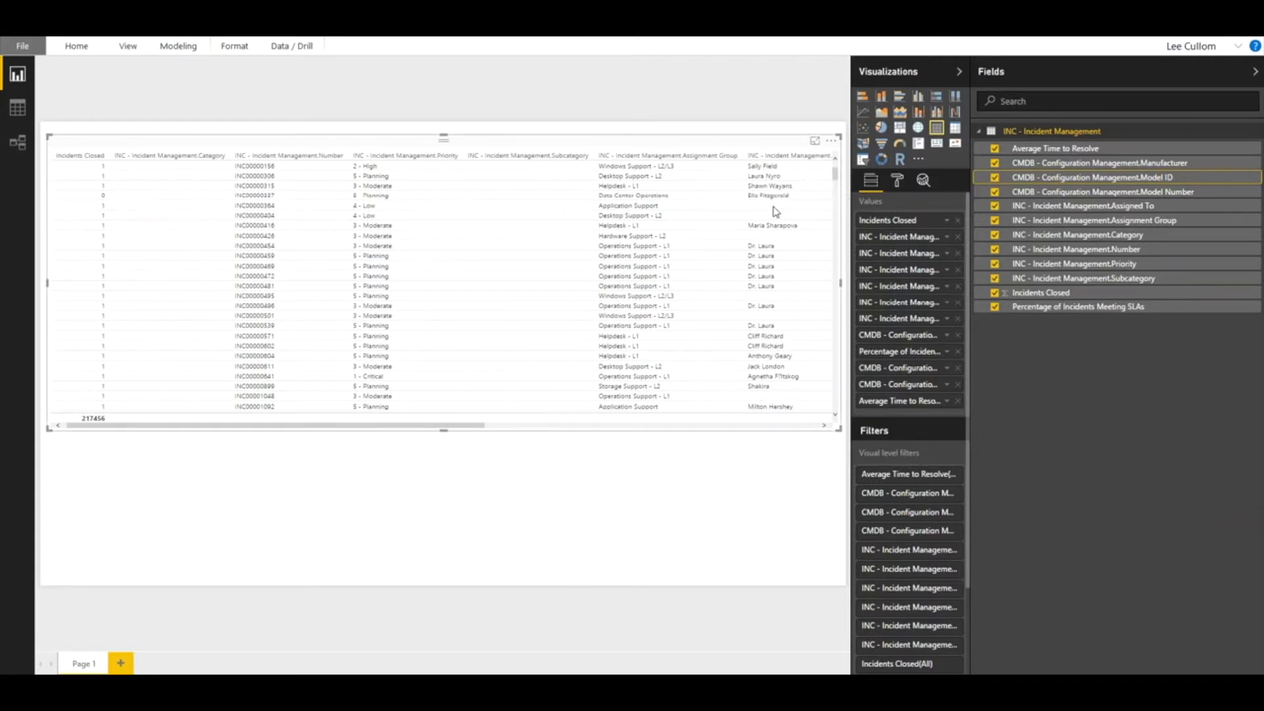
mouse_move(719, 221)
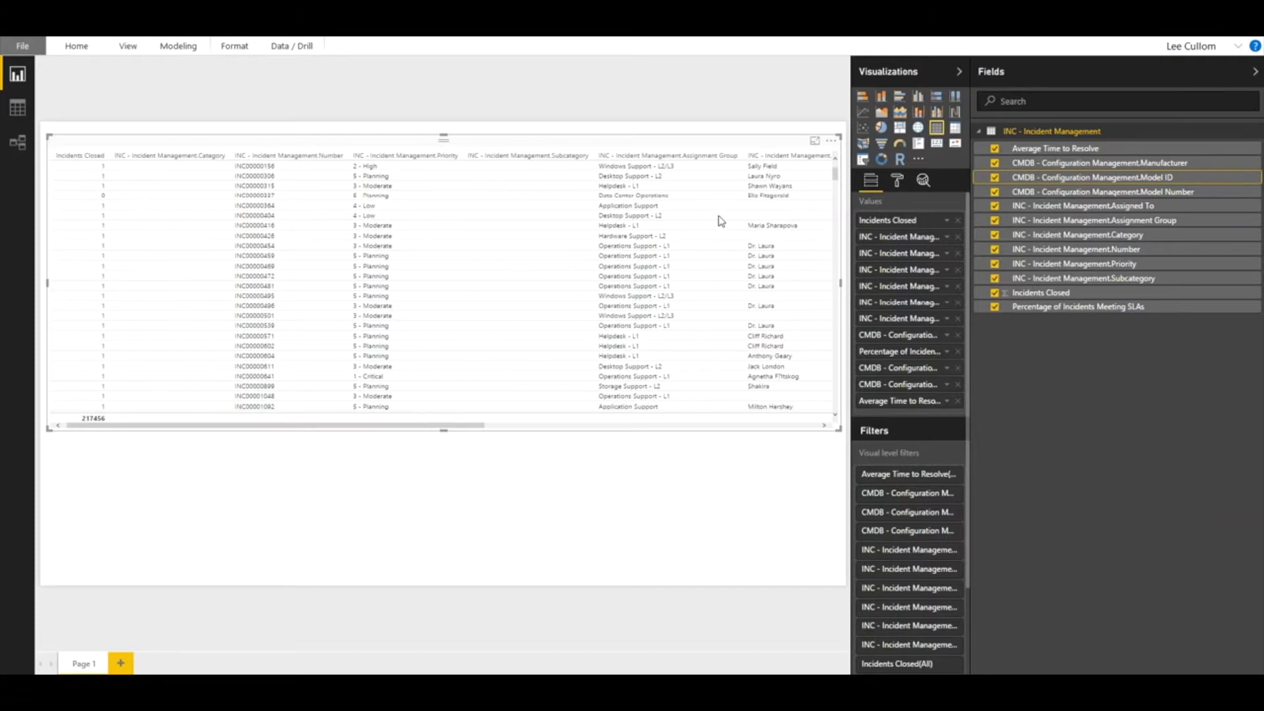
mouse_move(787, 232)
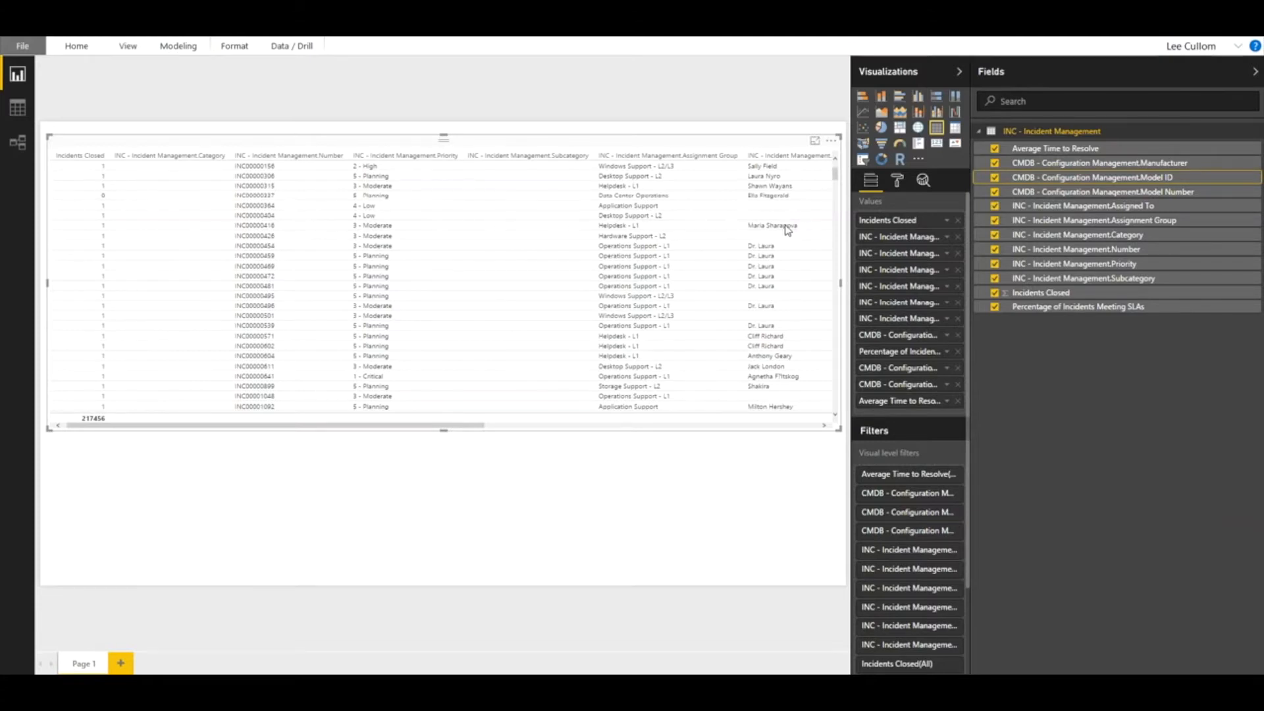
mouse_move(513, 171)
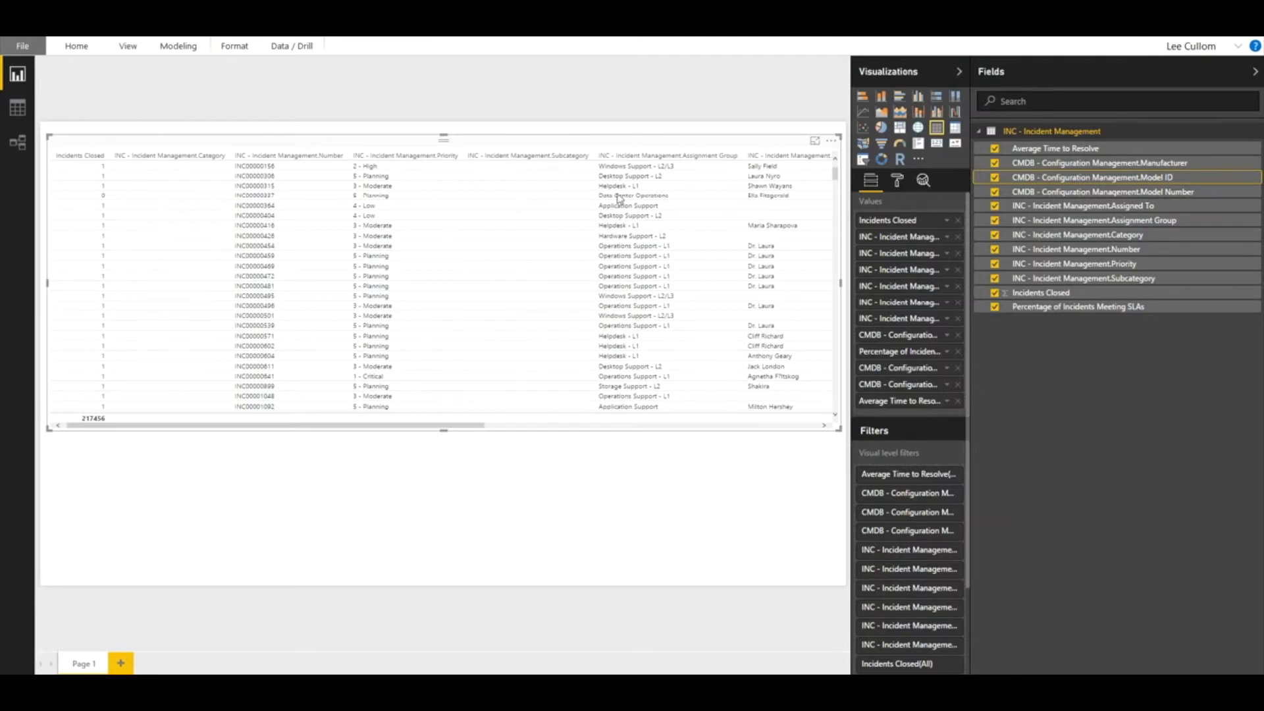
mouse_move(1053, 329)
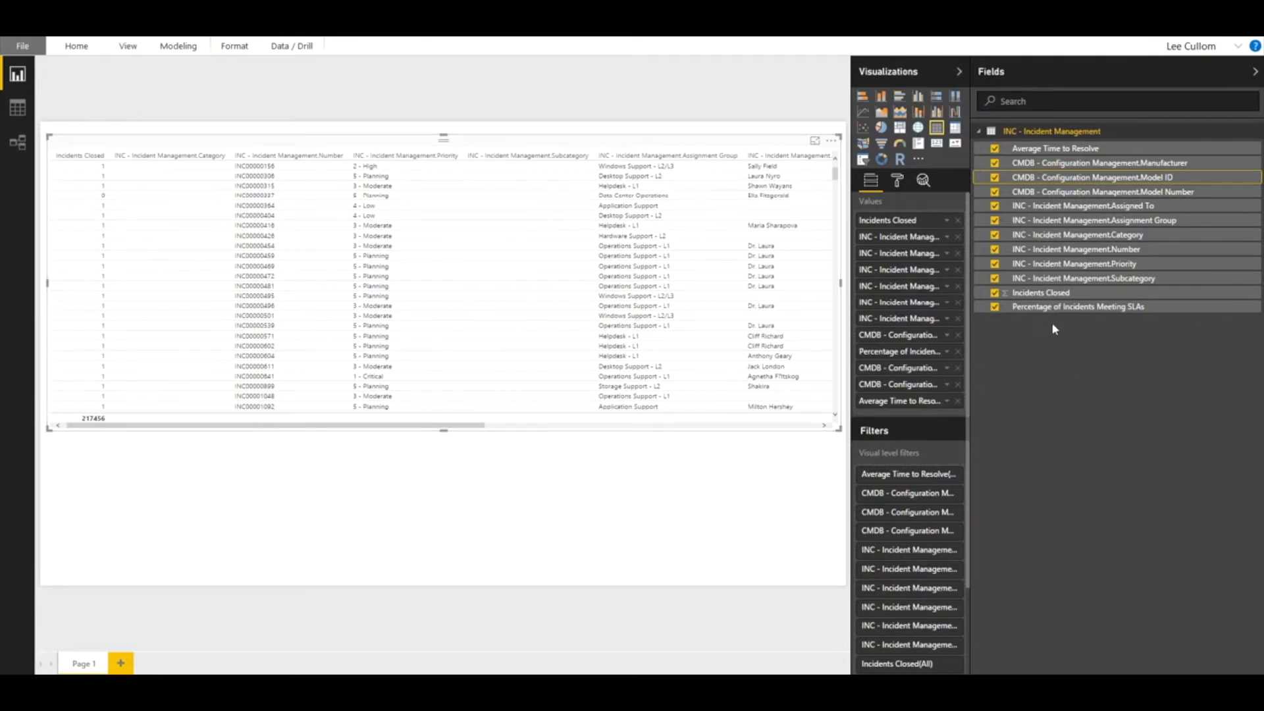
mouse_move(1113, 177)
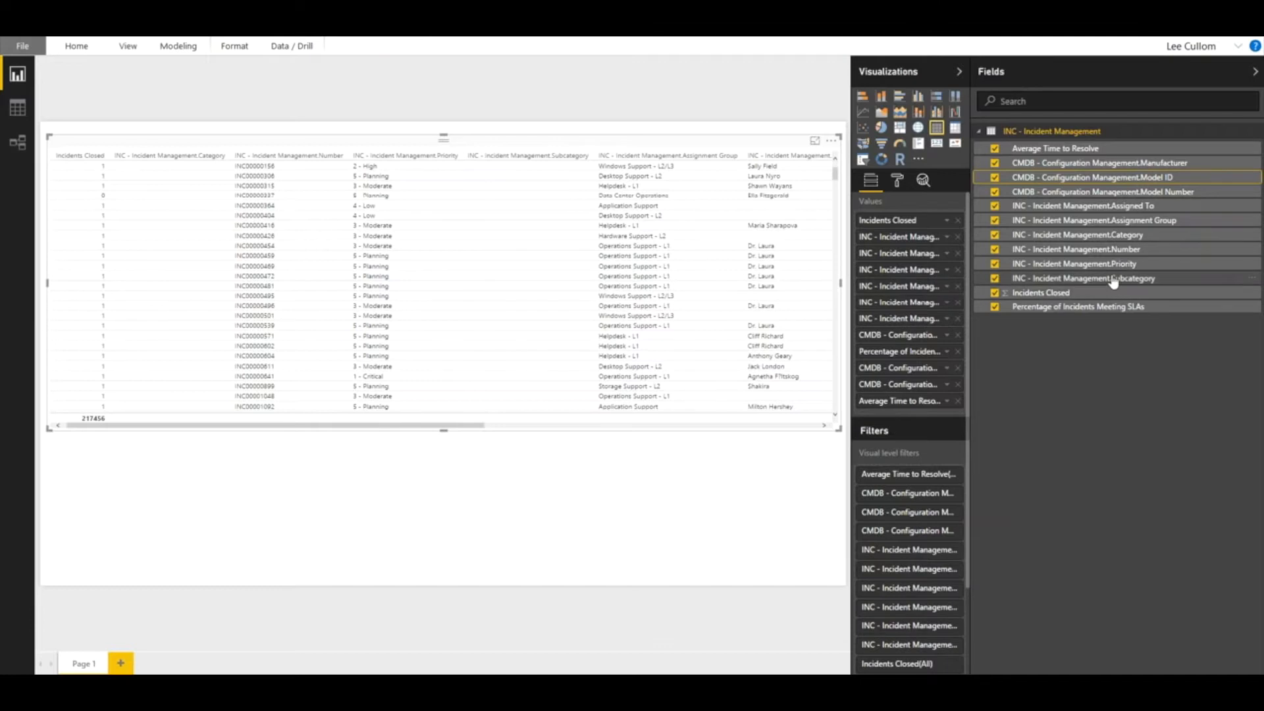
mouse_move(1111, 278)
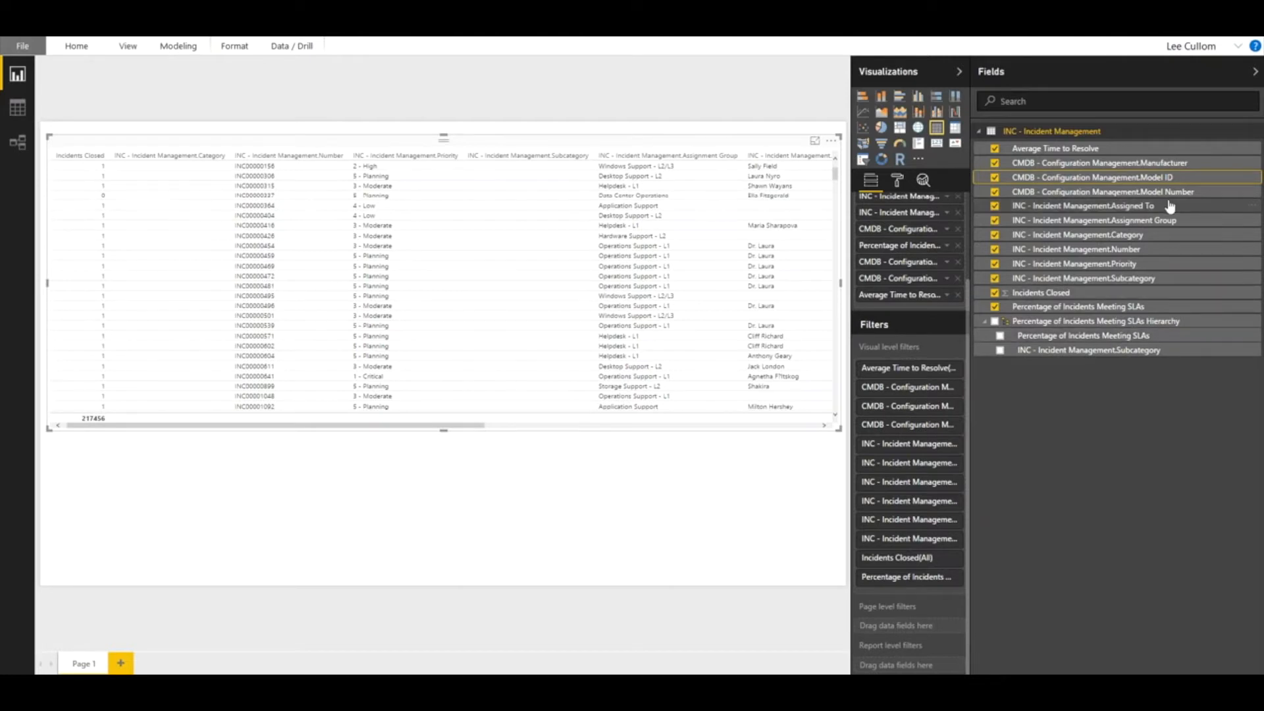
mouse_move(1137, 197)
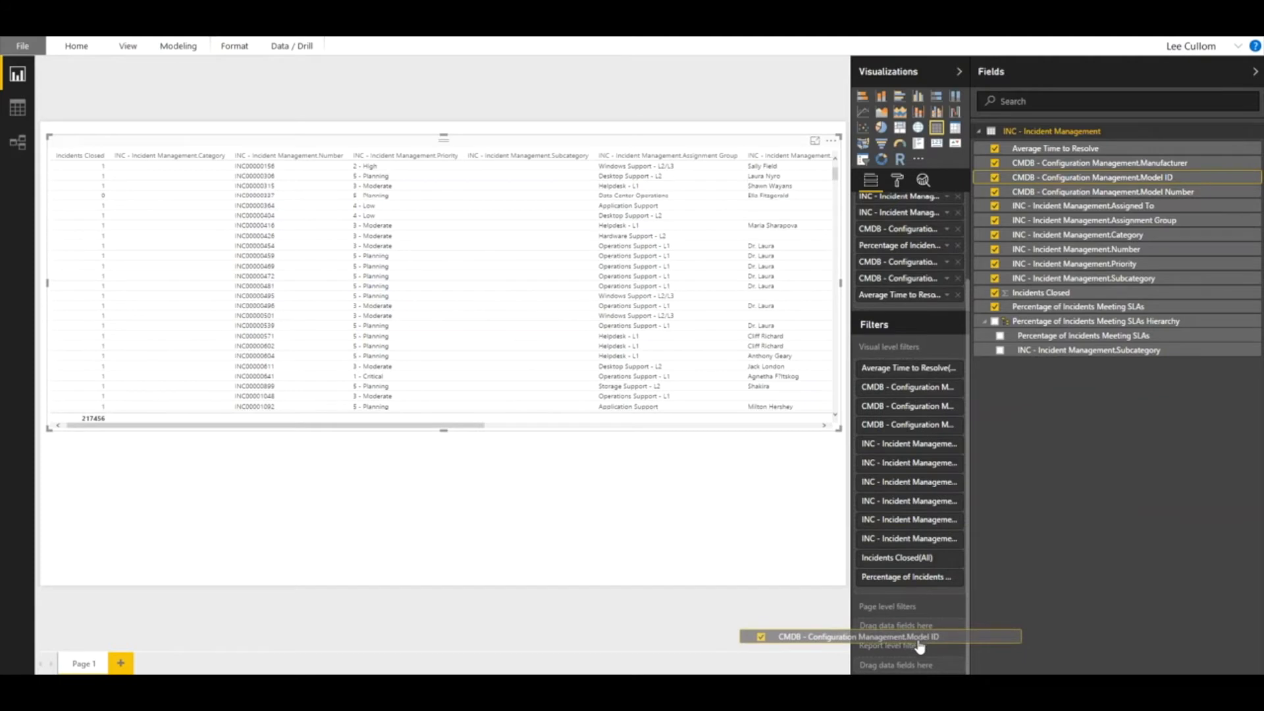
Set the Model ID page filter to advanced 'does not contain' Not Specified and apply it
click(899, 496)
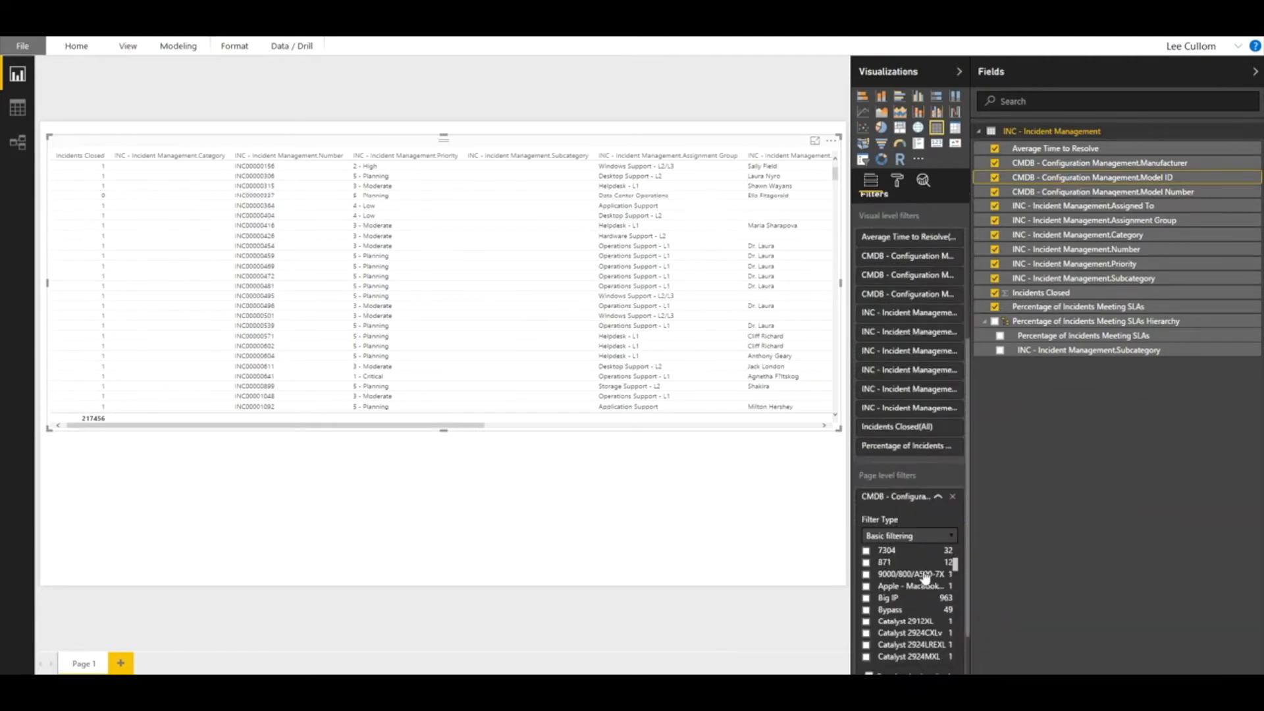
click(909, 536)
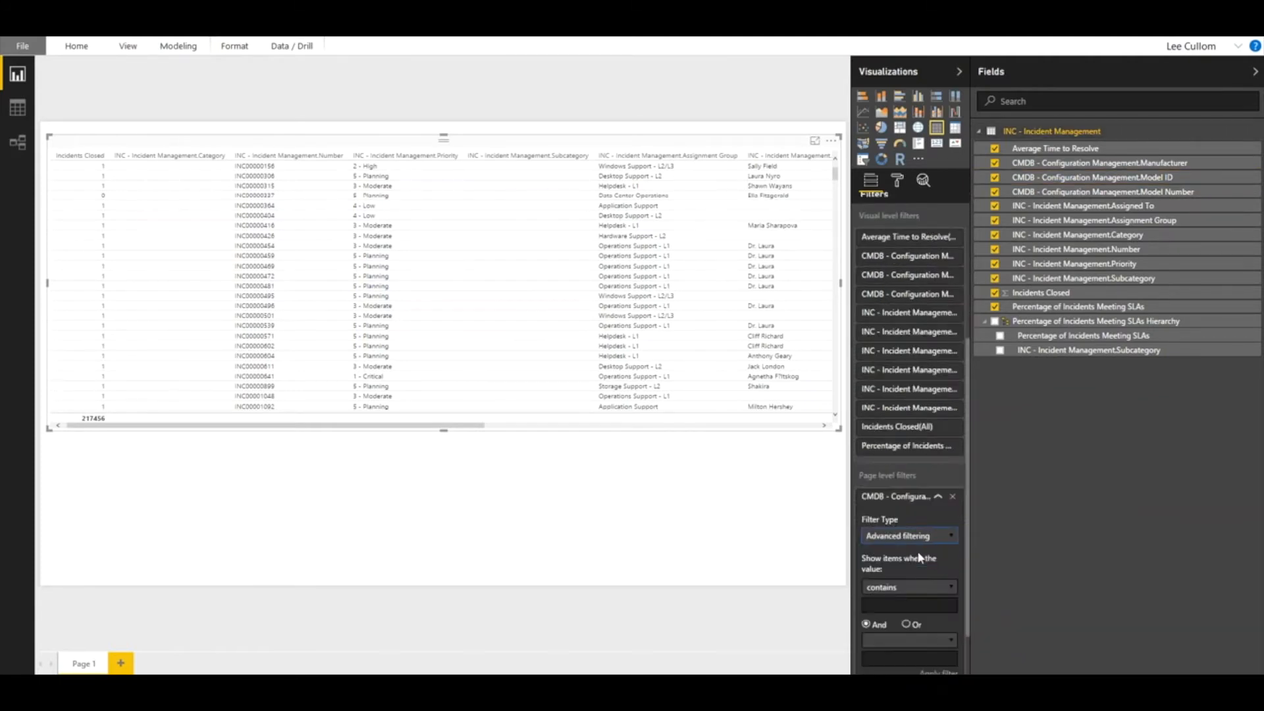
mouse_move(916, 596)
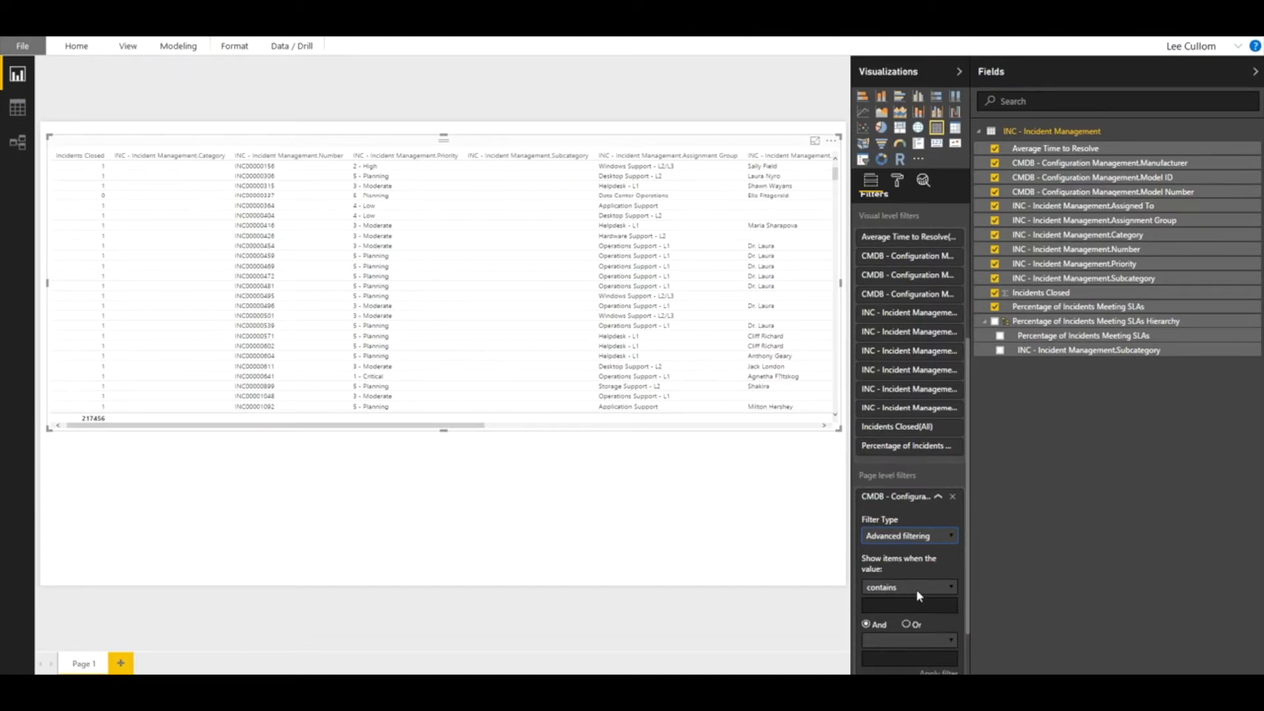
click(908, 586)
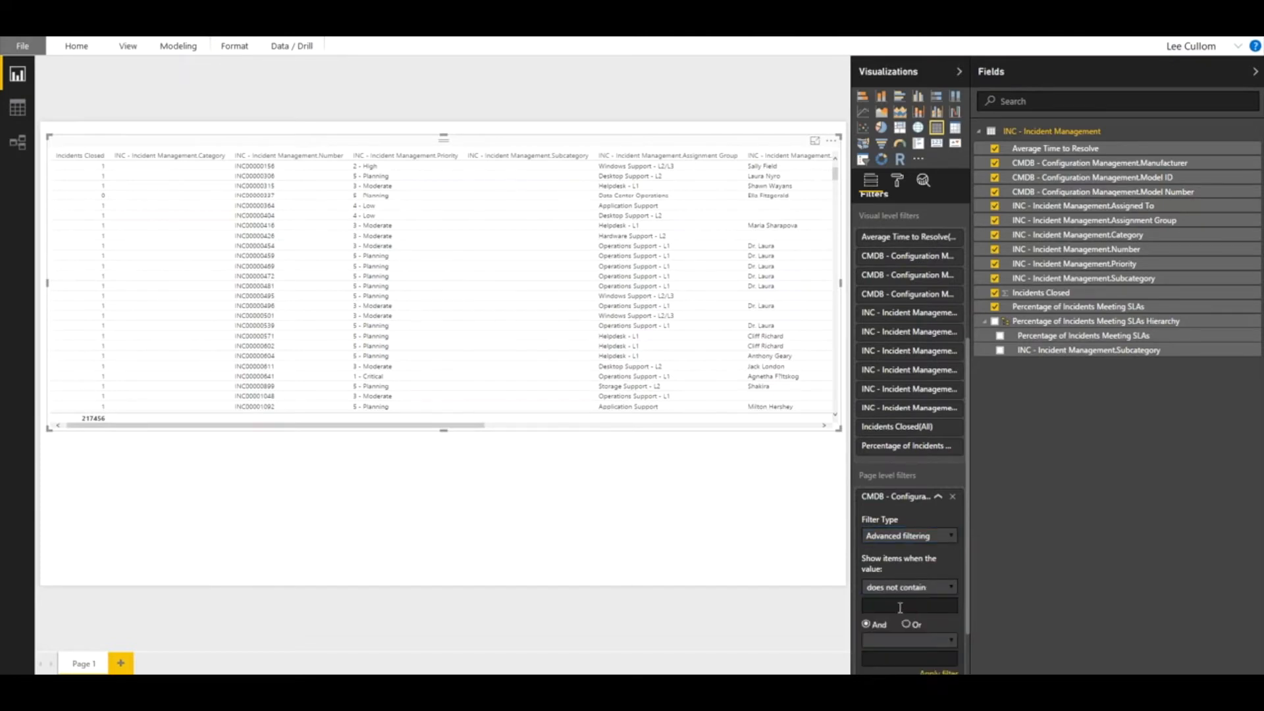
text(Not)
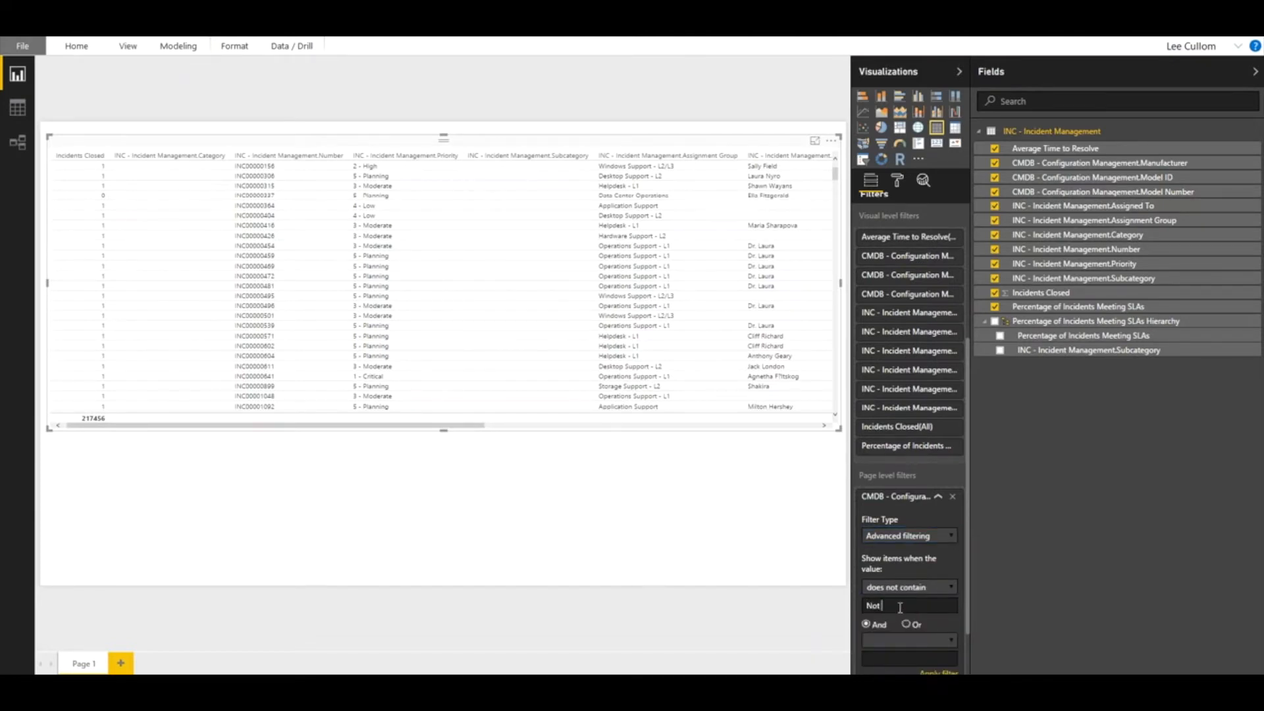
text(Specified)
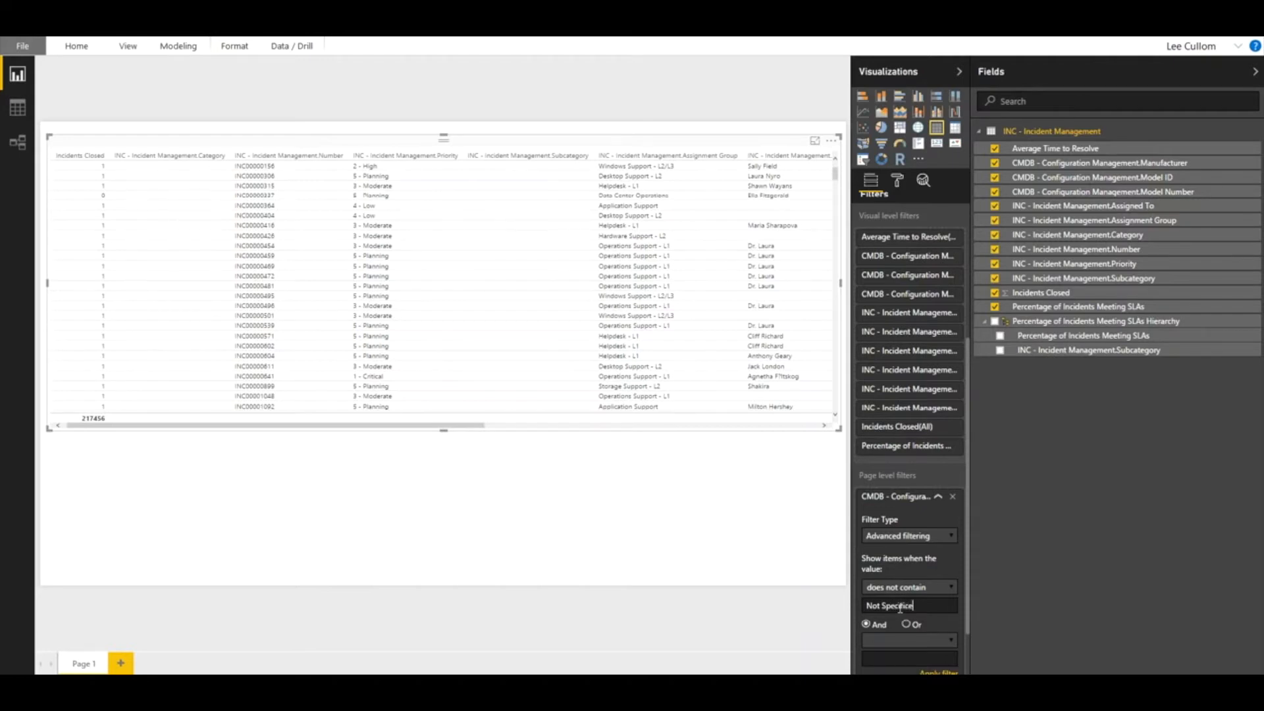
key(Backspace)
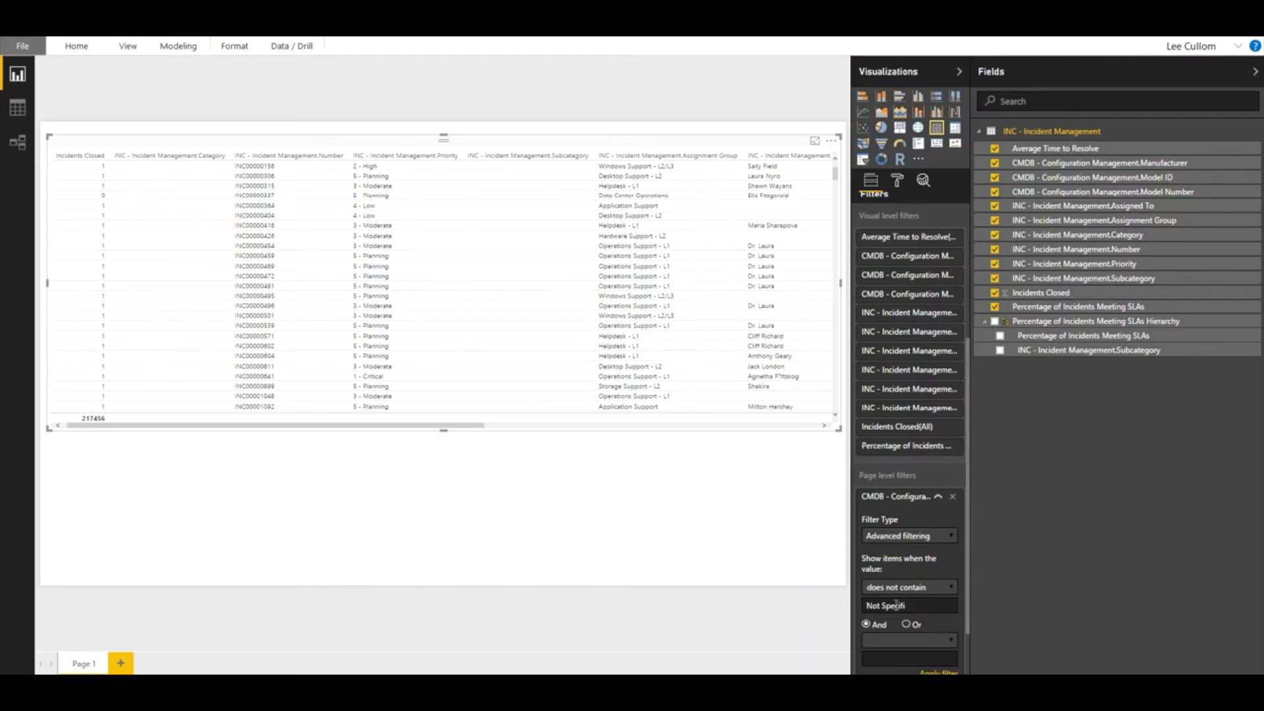
text(ed)
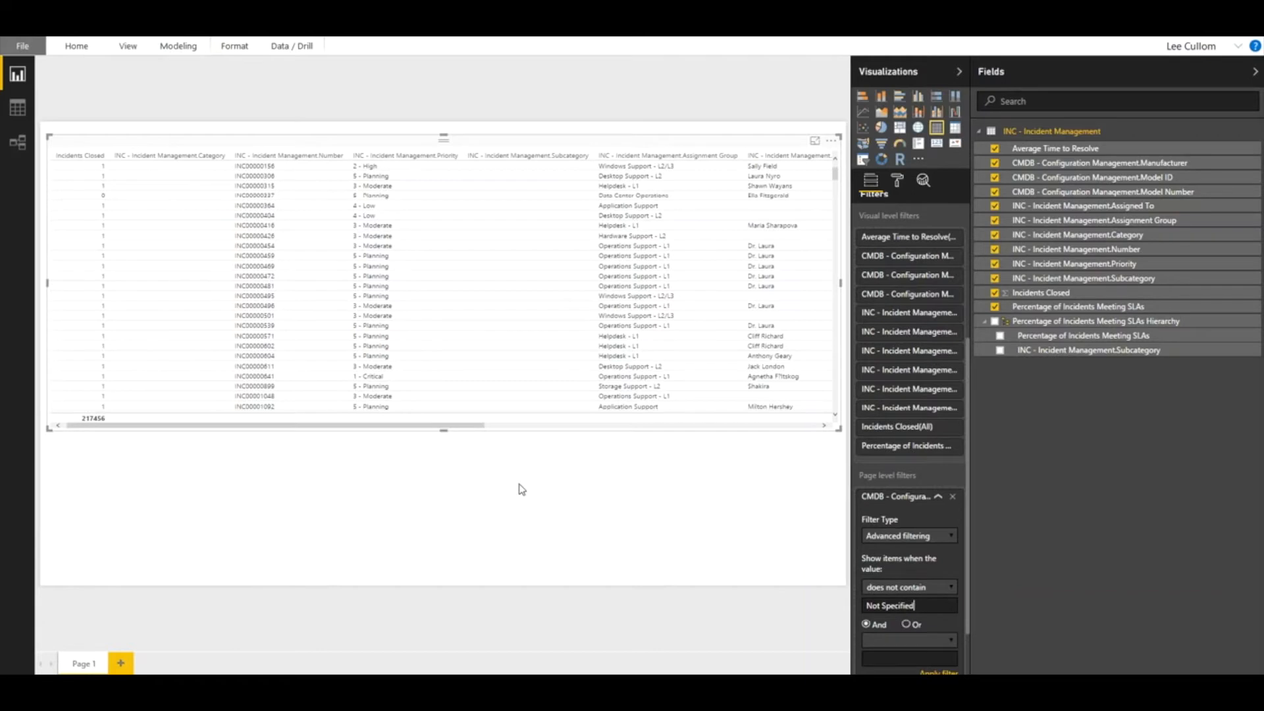
triple_click(889, 606)
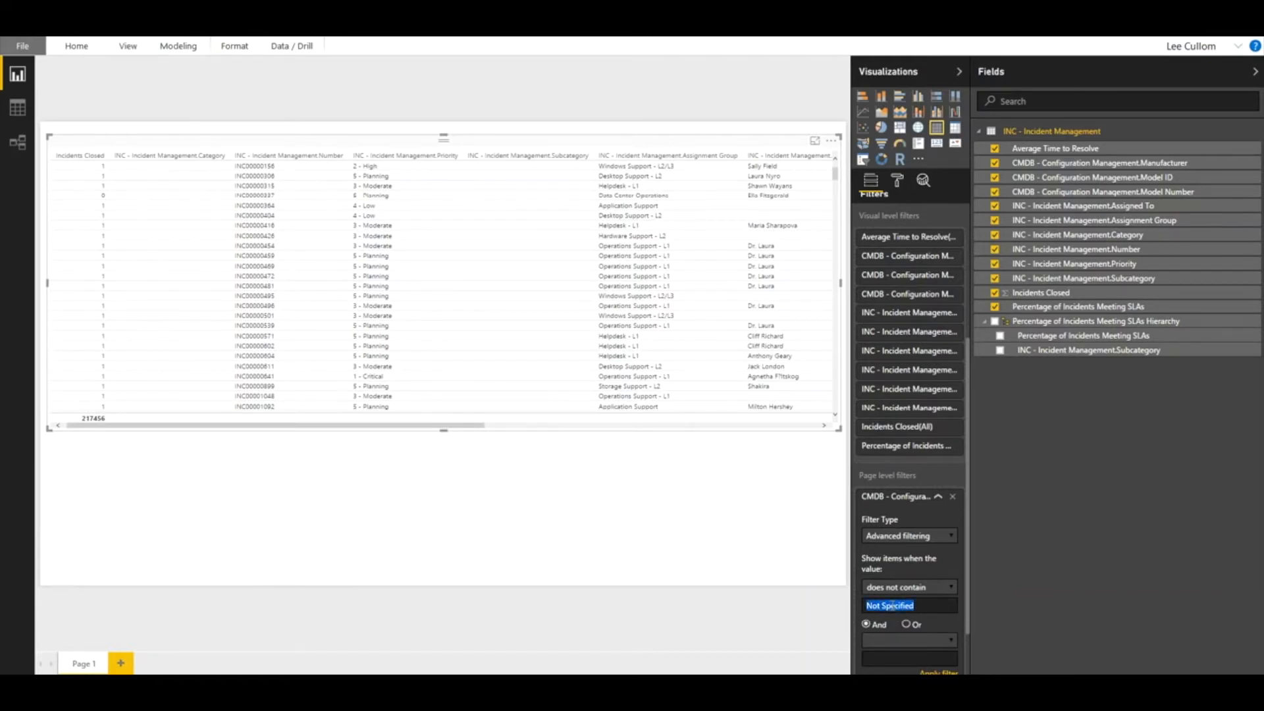
scroll(down, 3)
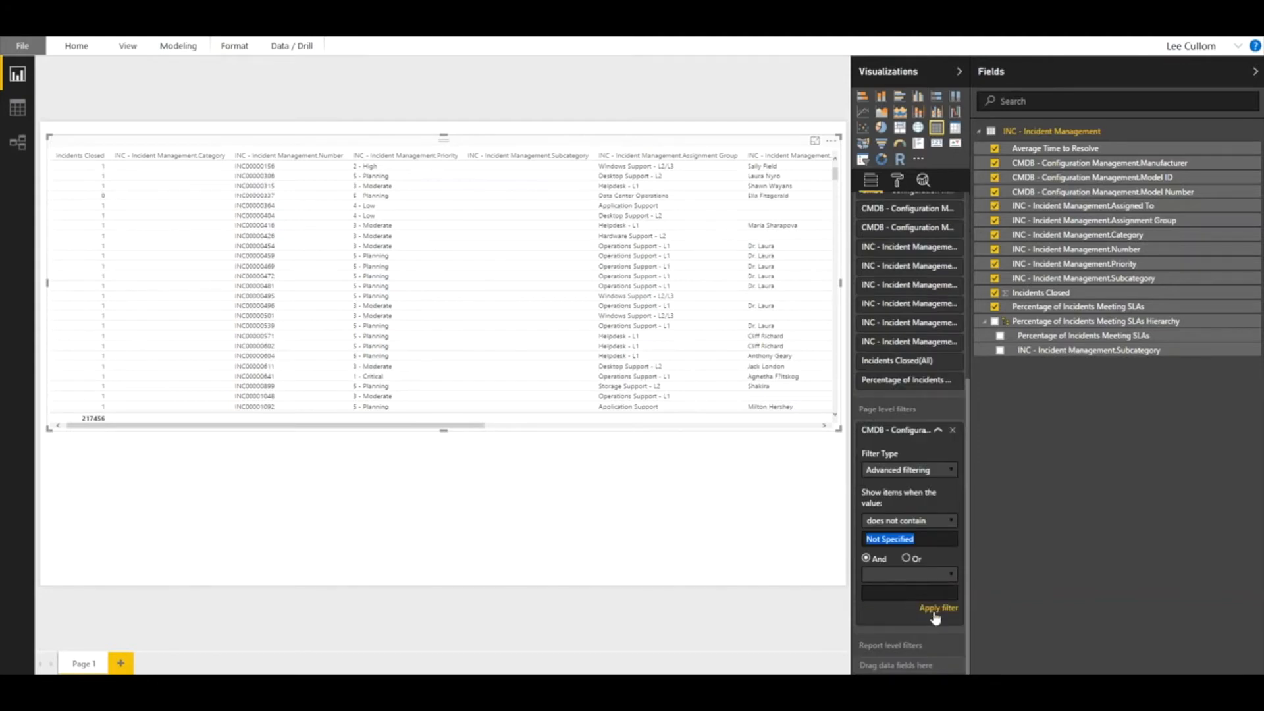
click(938, 607)
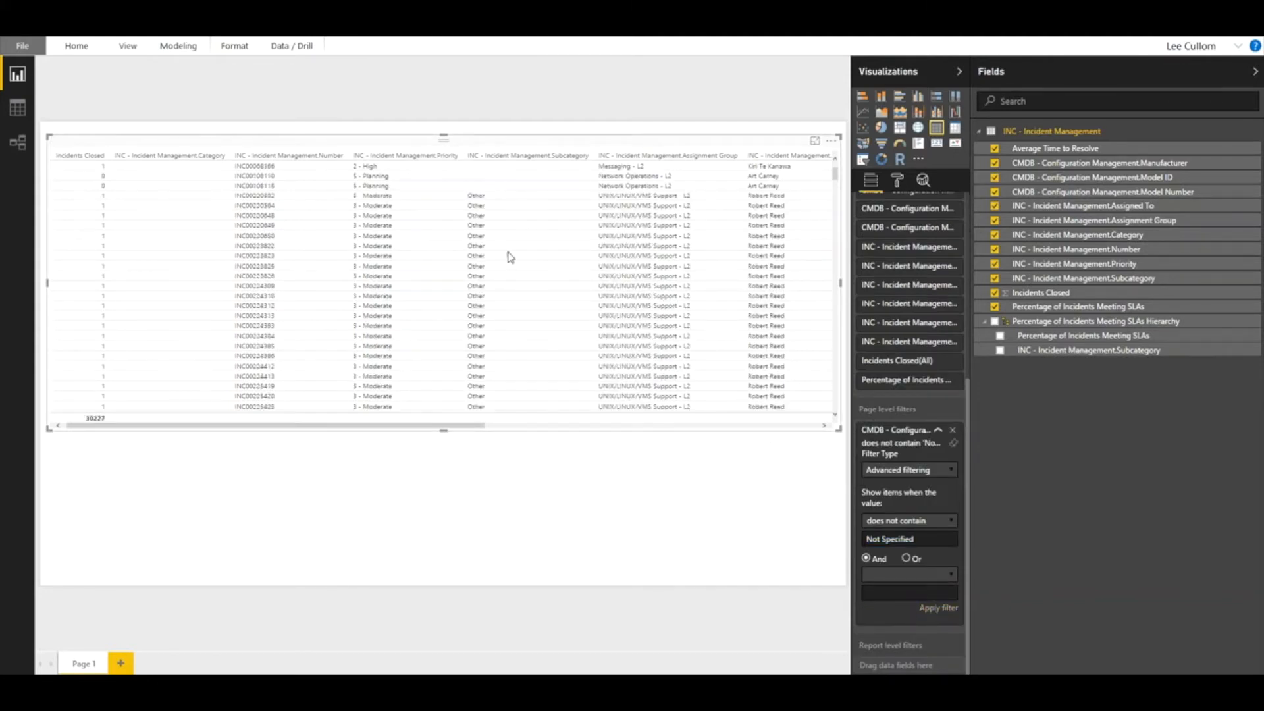
mouse_move(484, 175)
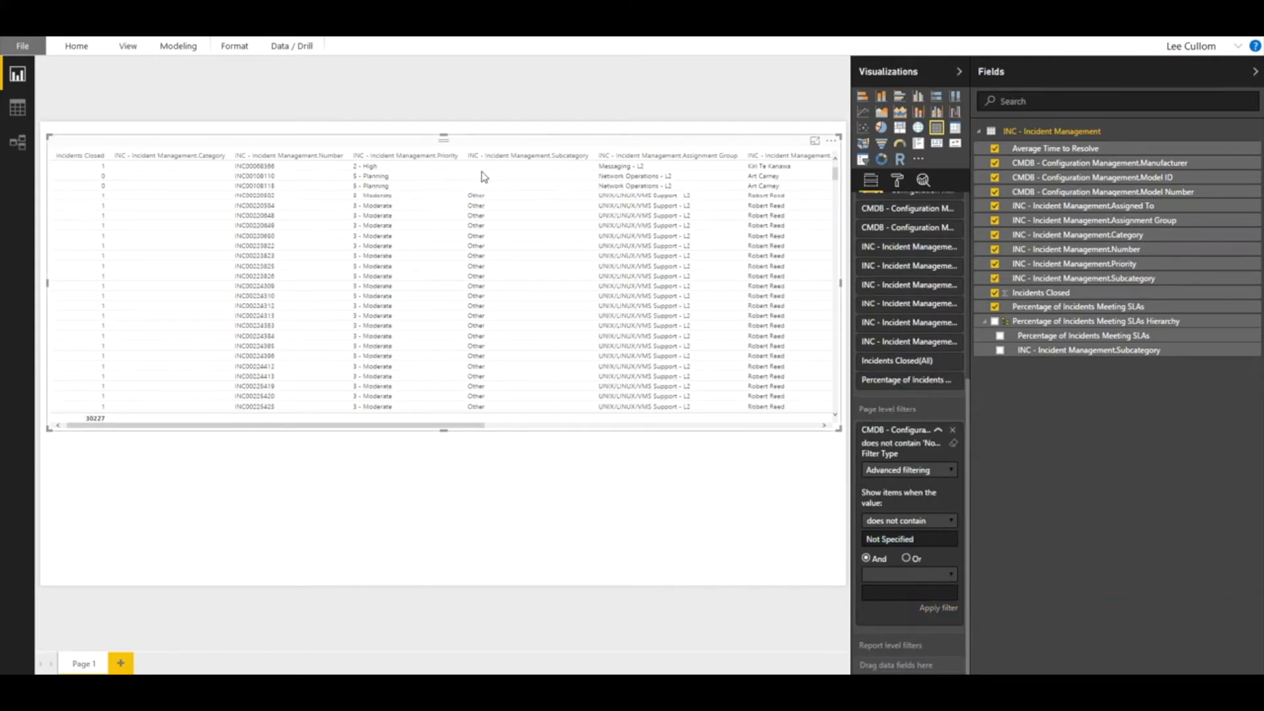
mouse_move(494, 178)
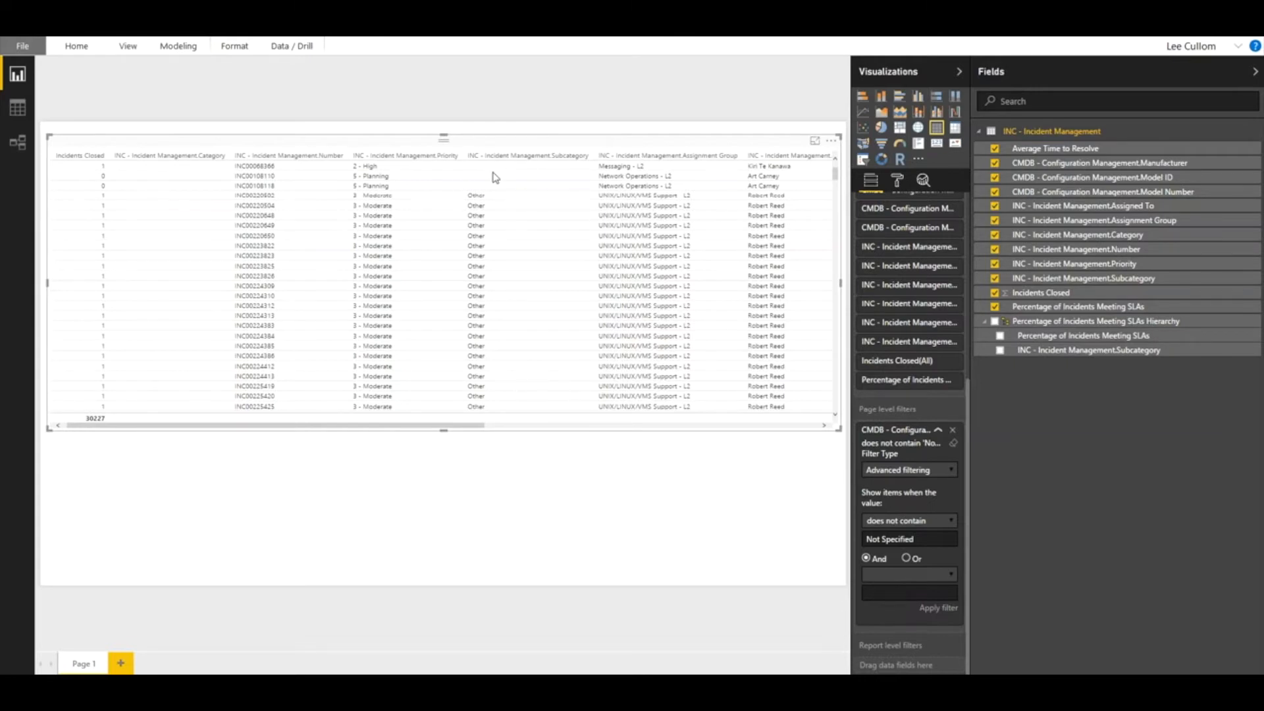
mouse_move(538, 179)
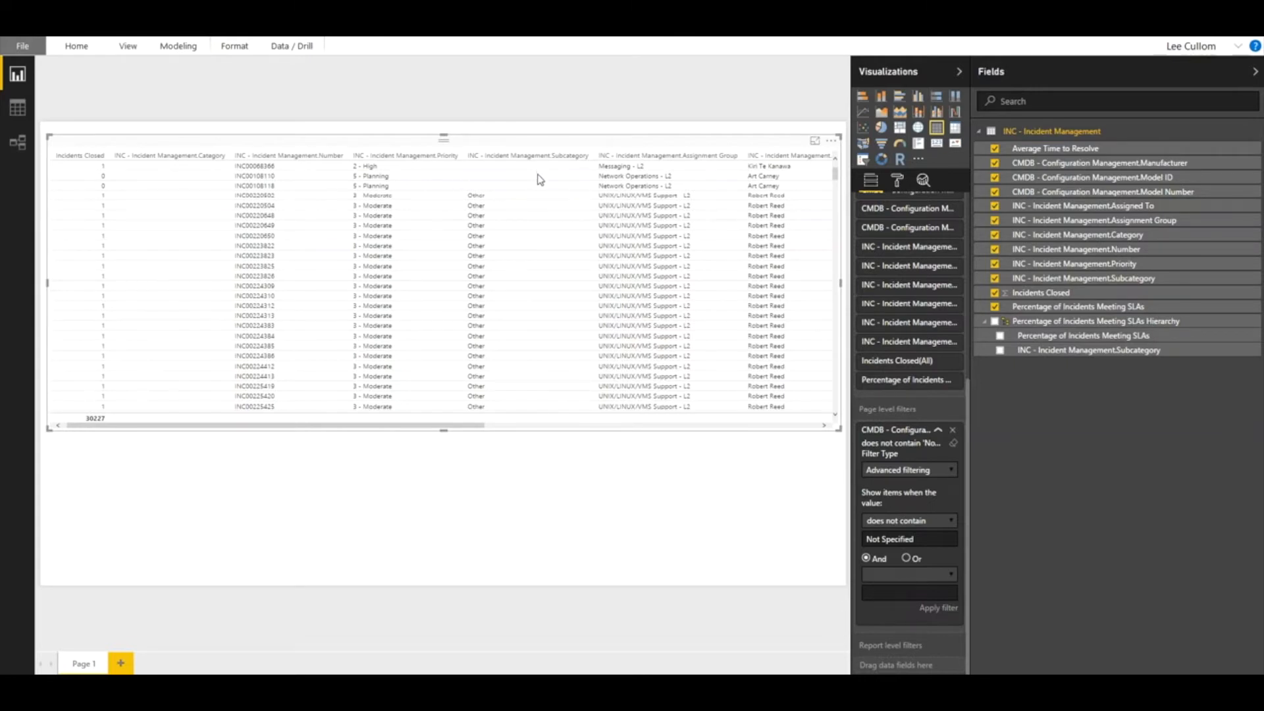
mouse_move(719, 556)
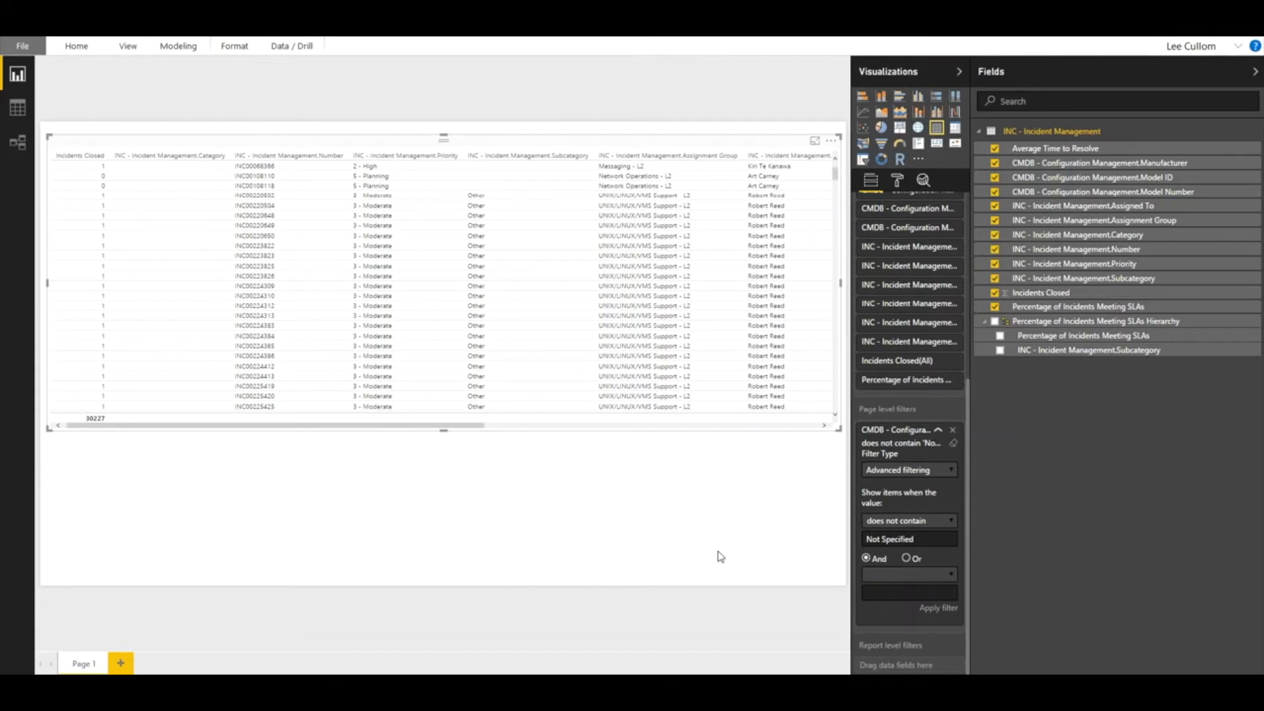
mouse_move(869, 461)
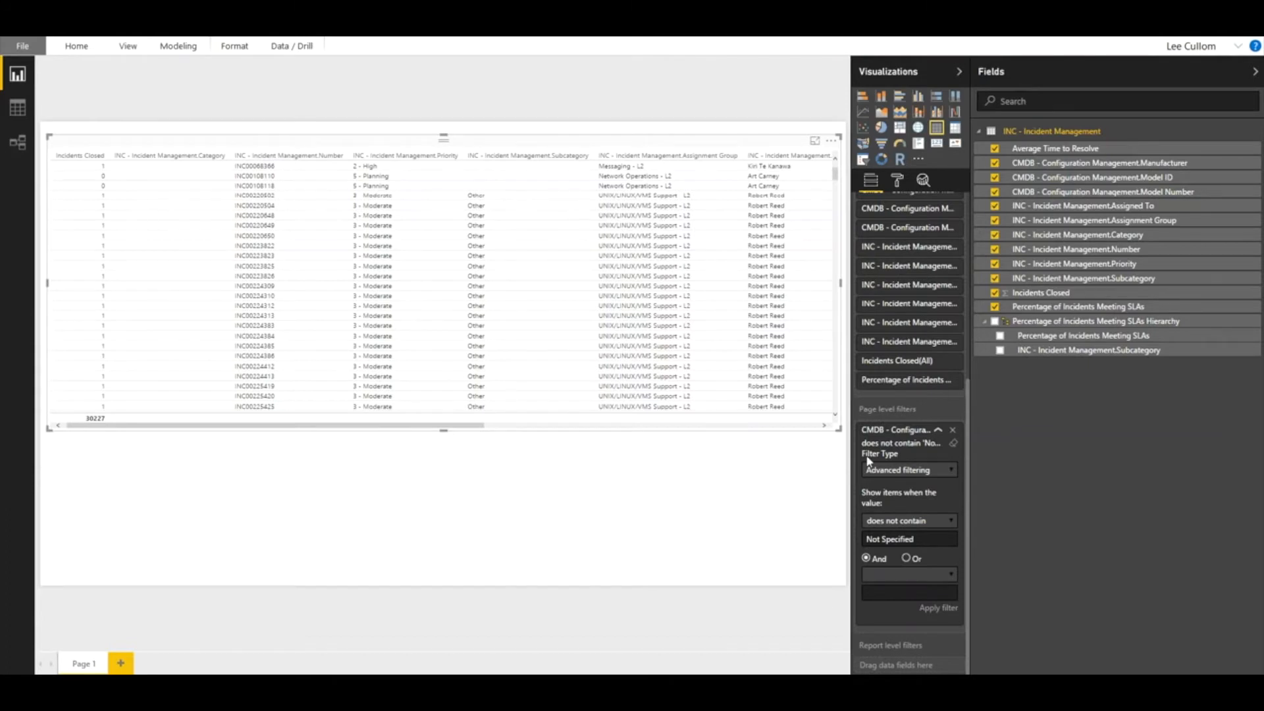
mouse_move(1068, 277)
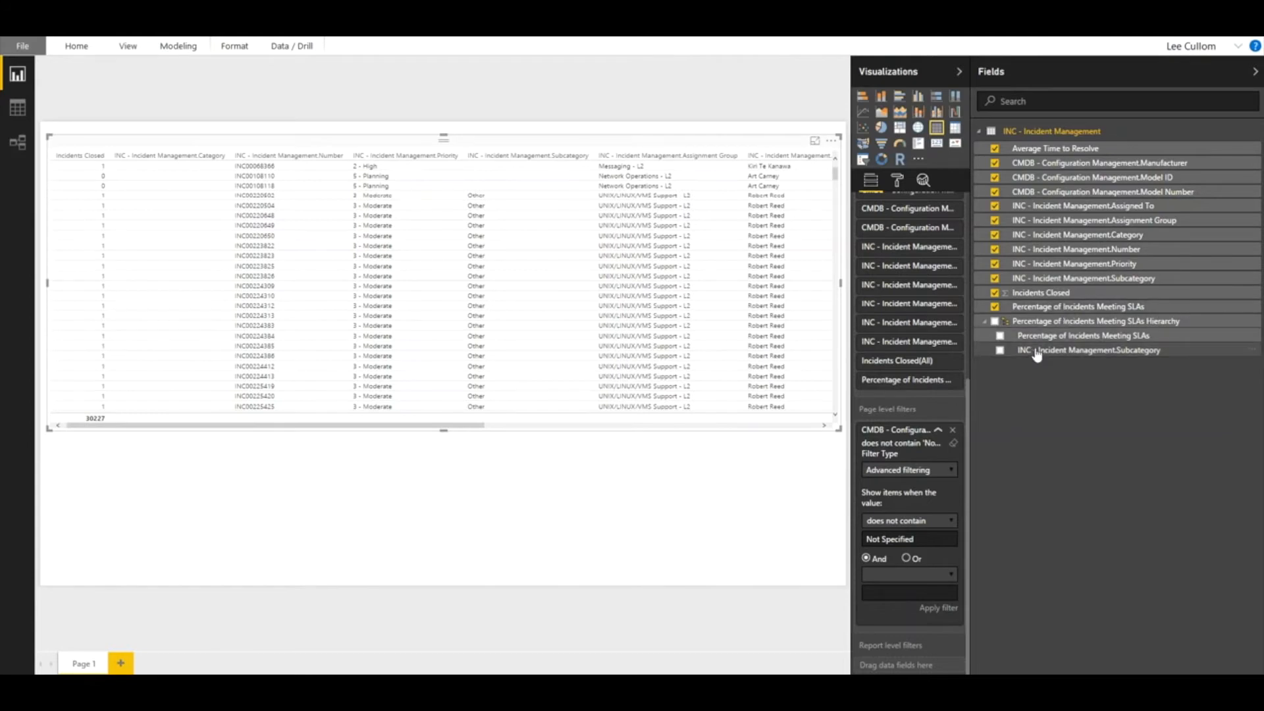
mouse_move(1071, 351)
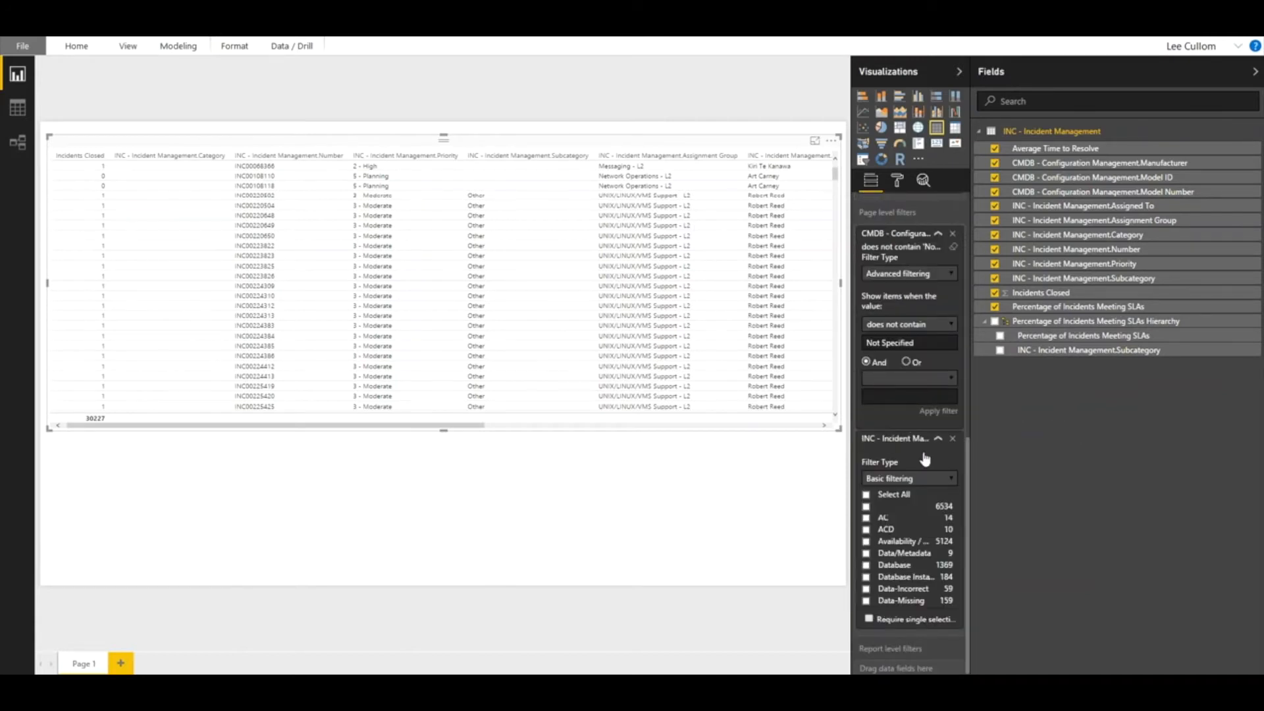
click(908, 478)
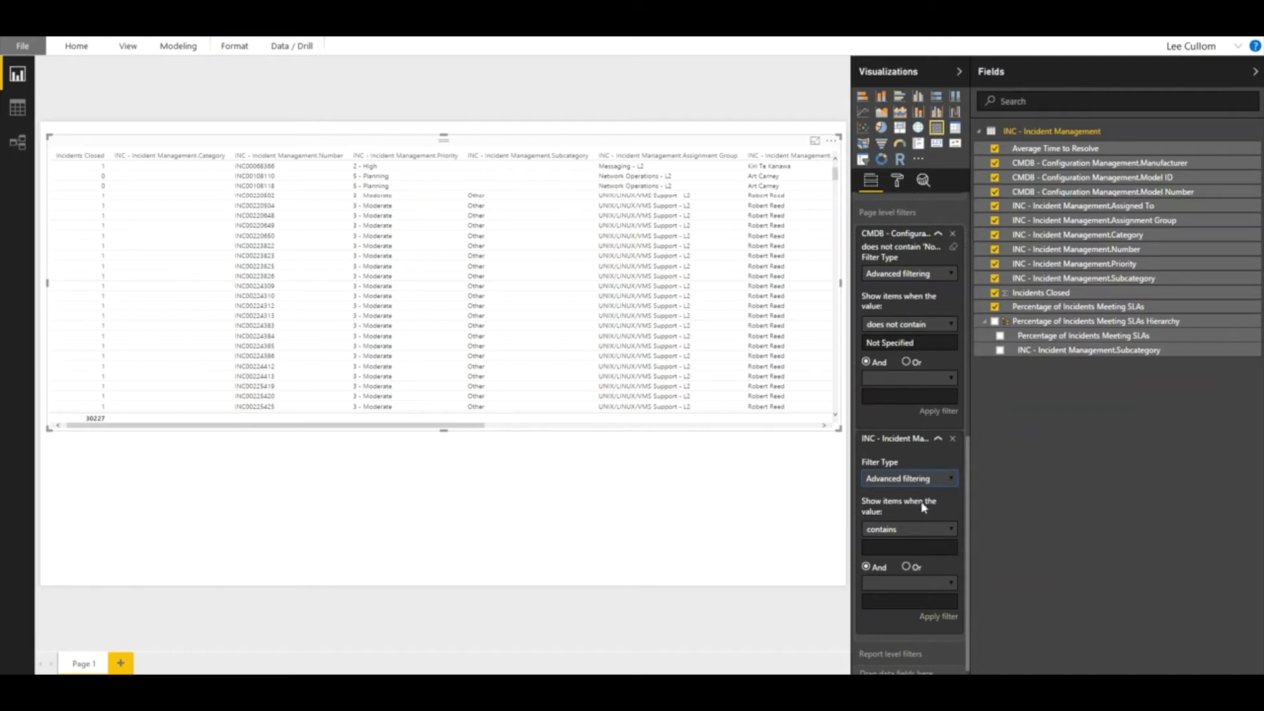
click(908, 530)
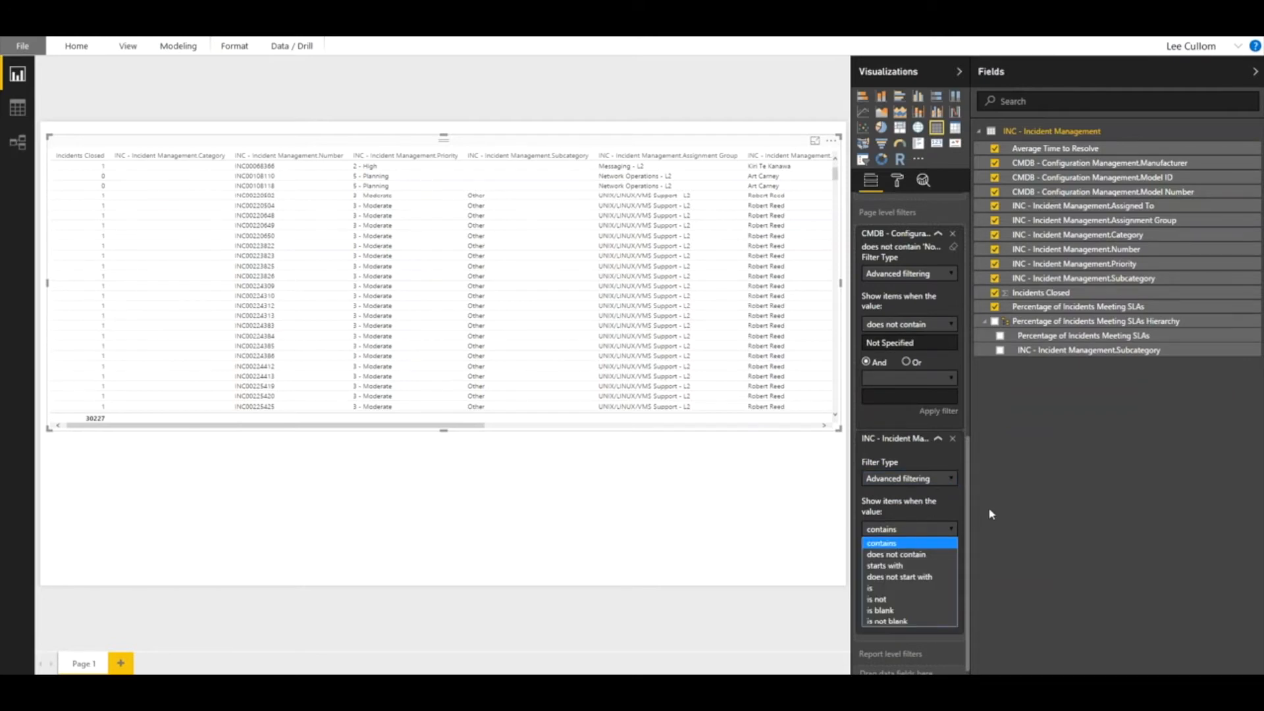
click(895, 554)
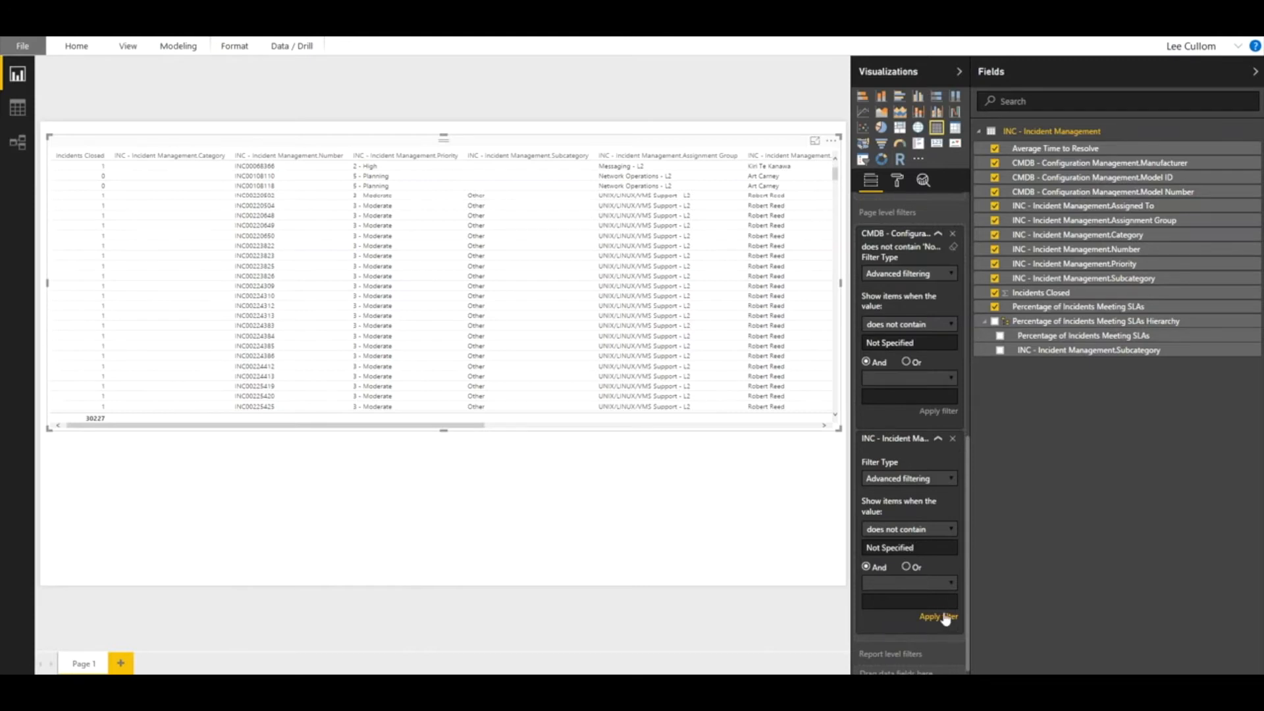
click(937, 616)
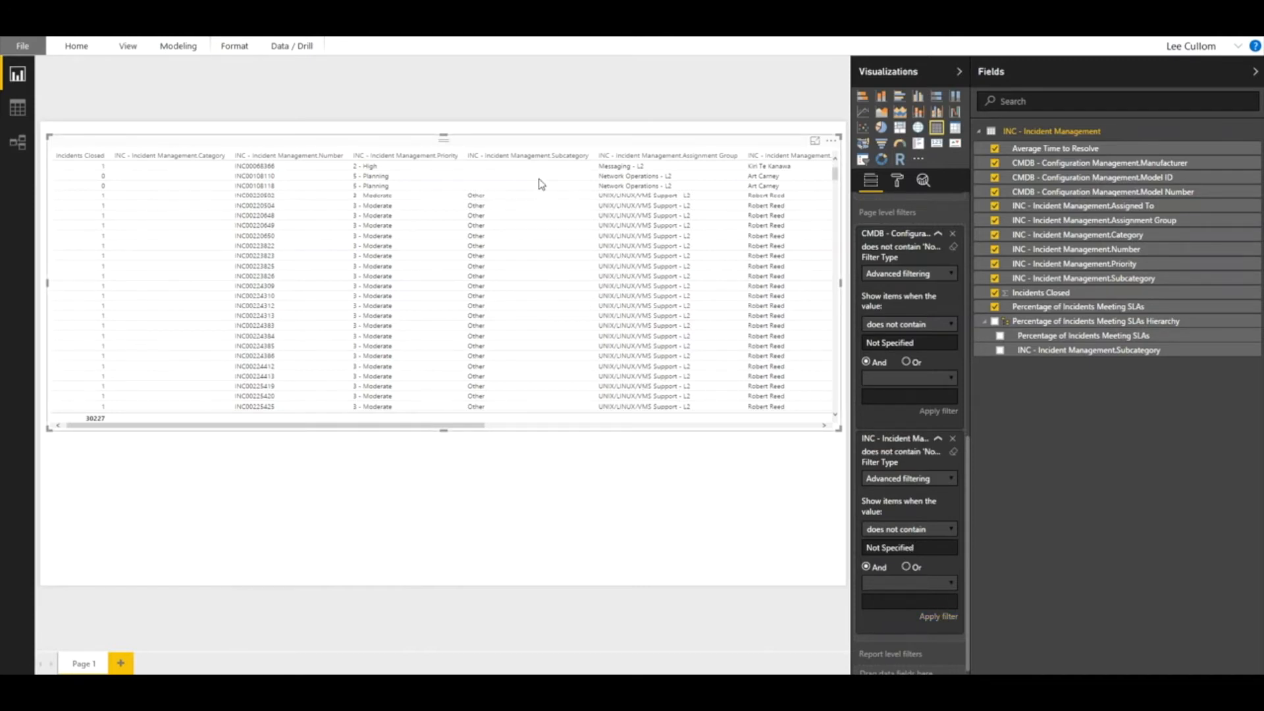
mouse_move(786, 487)
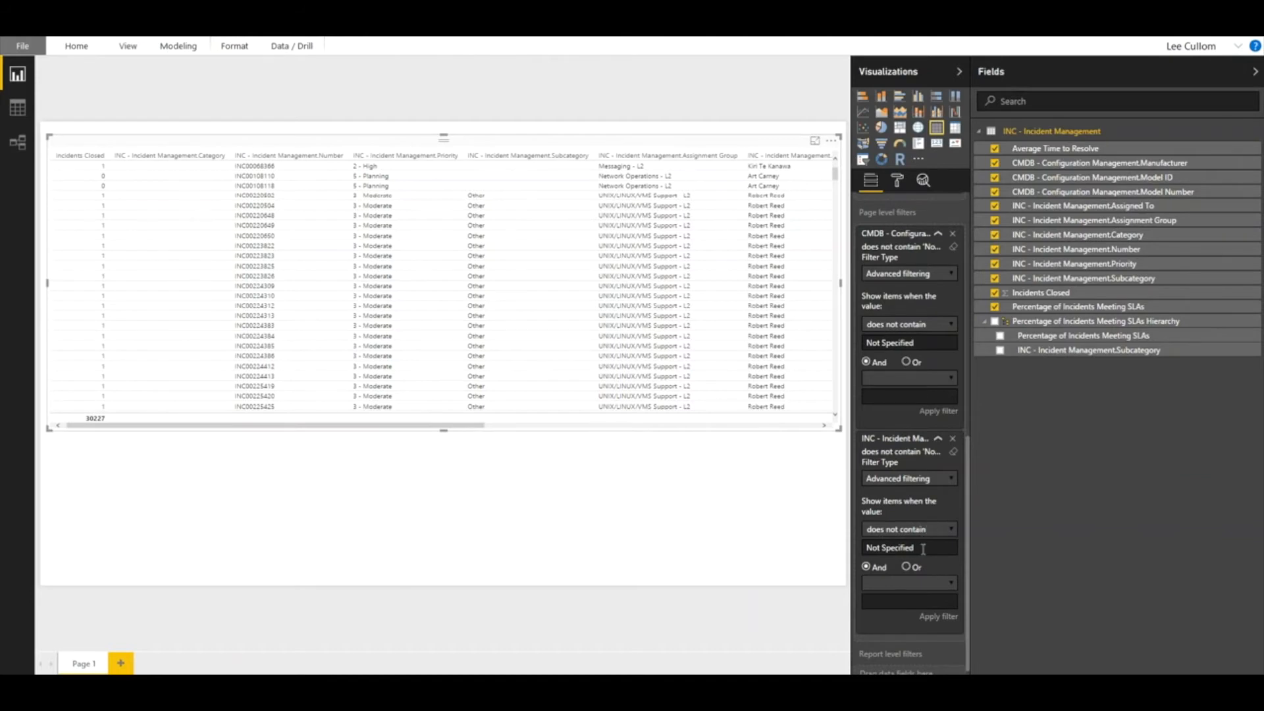
mouse_move(636, 462)
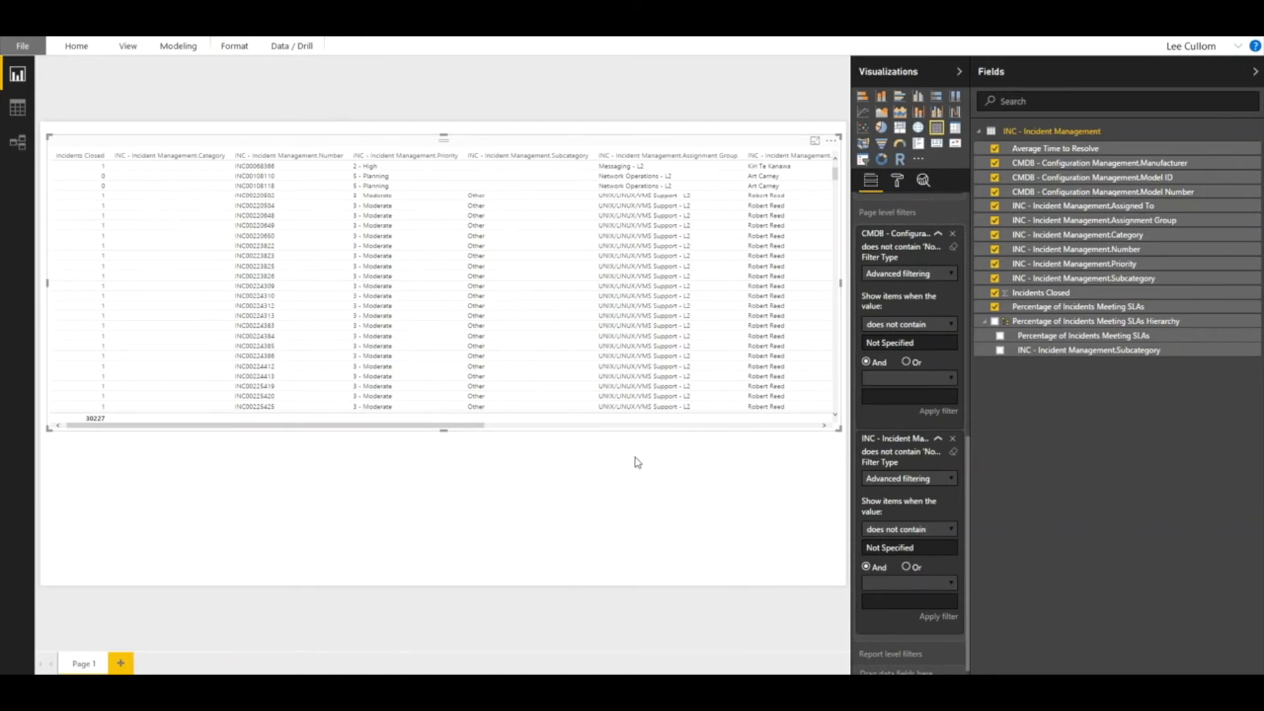
mouse_move(334, 430)
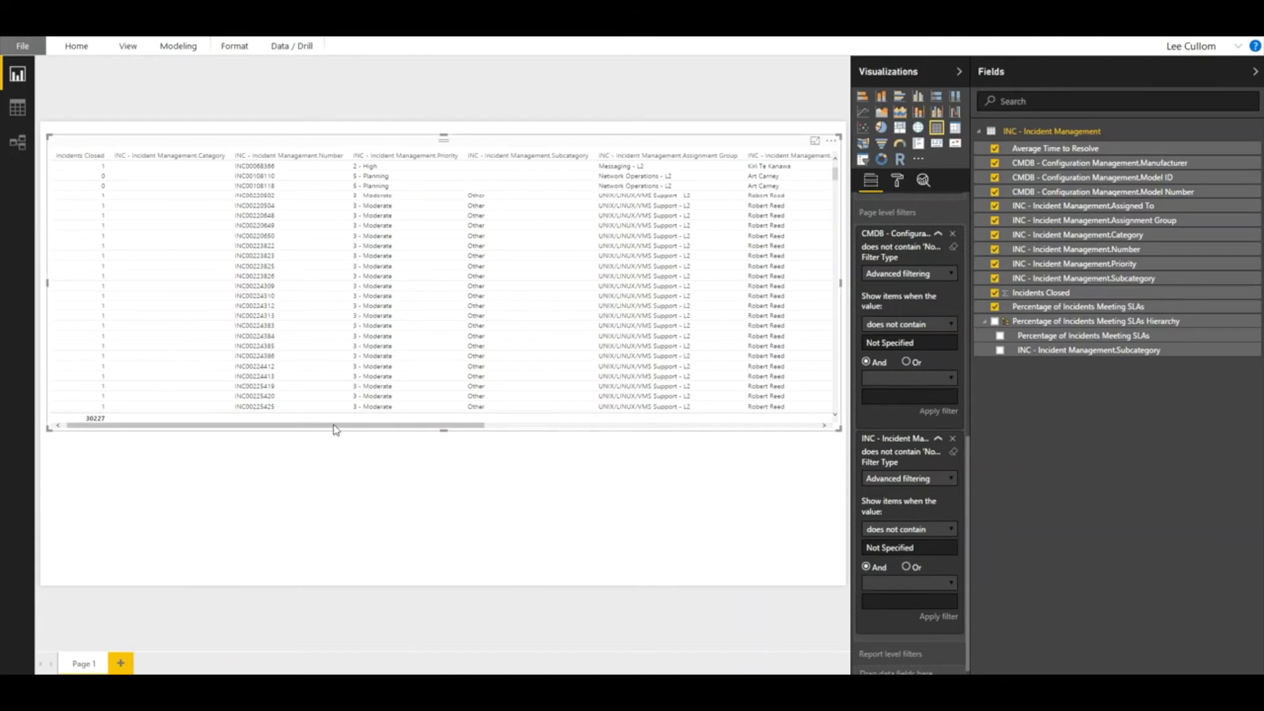
mouse_move(135, 437)
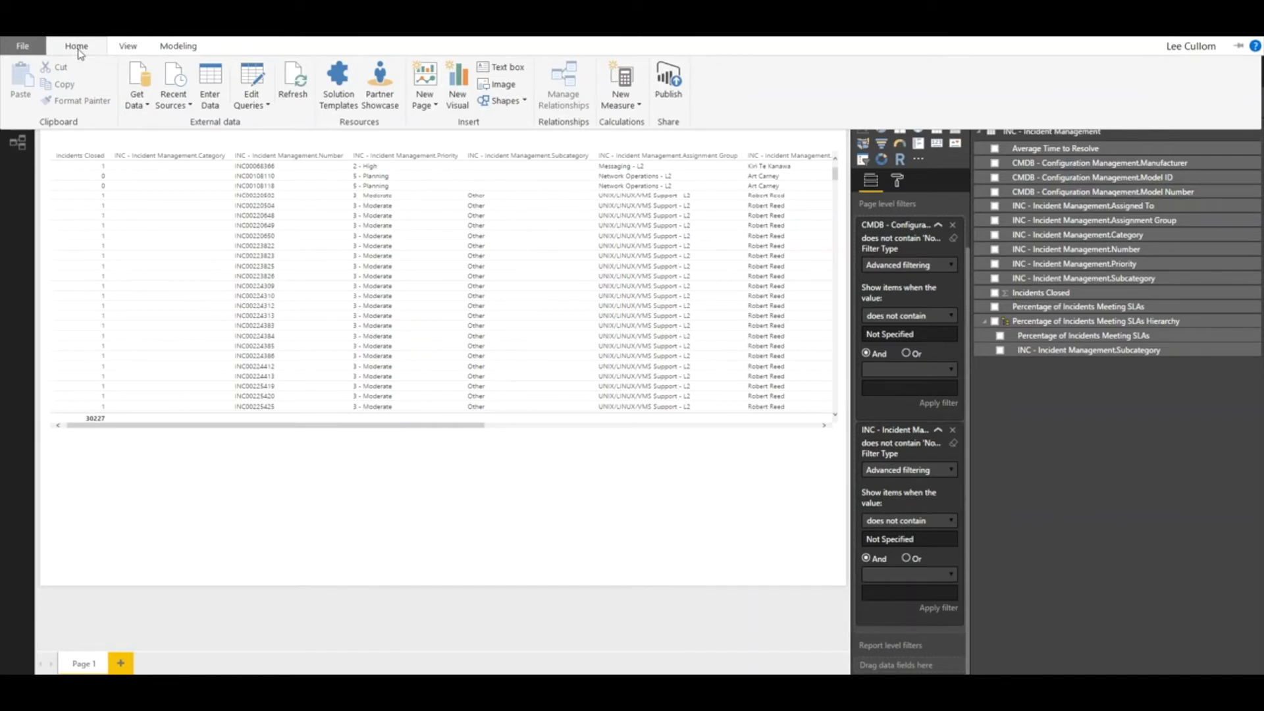
mouse_move(669, 81)
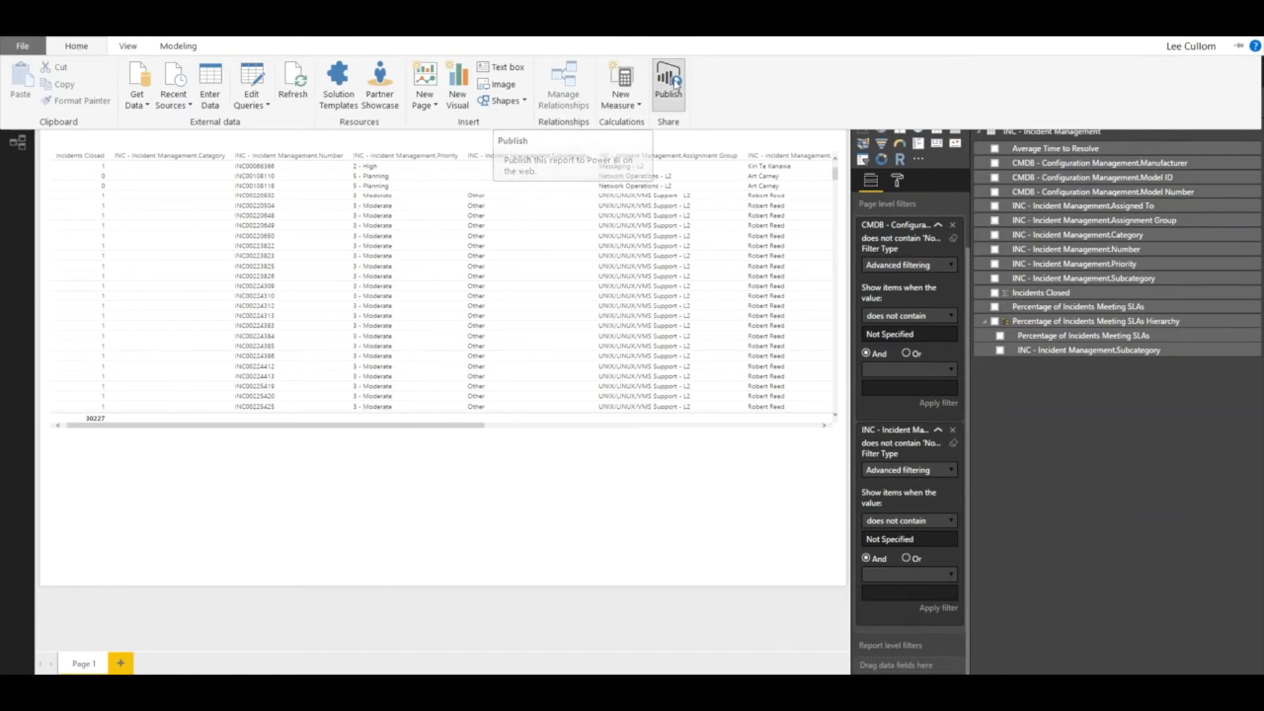
Start Publish, save the report as Incidents and overwrite the existing Incidents.pbix
click(668, 83)
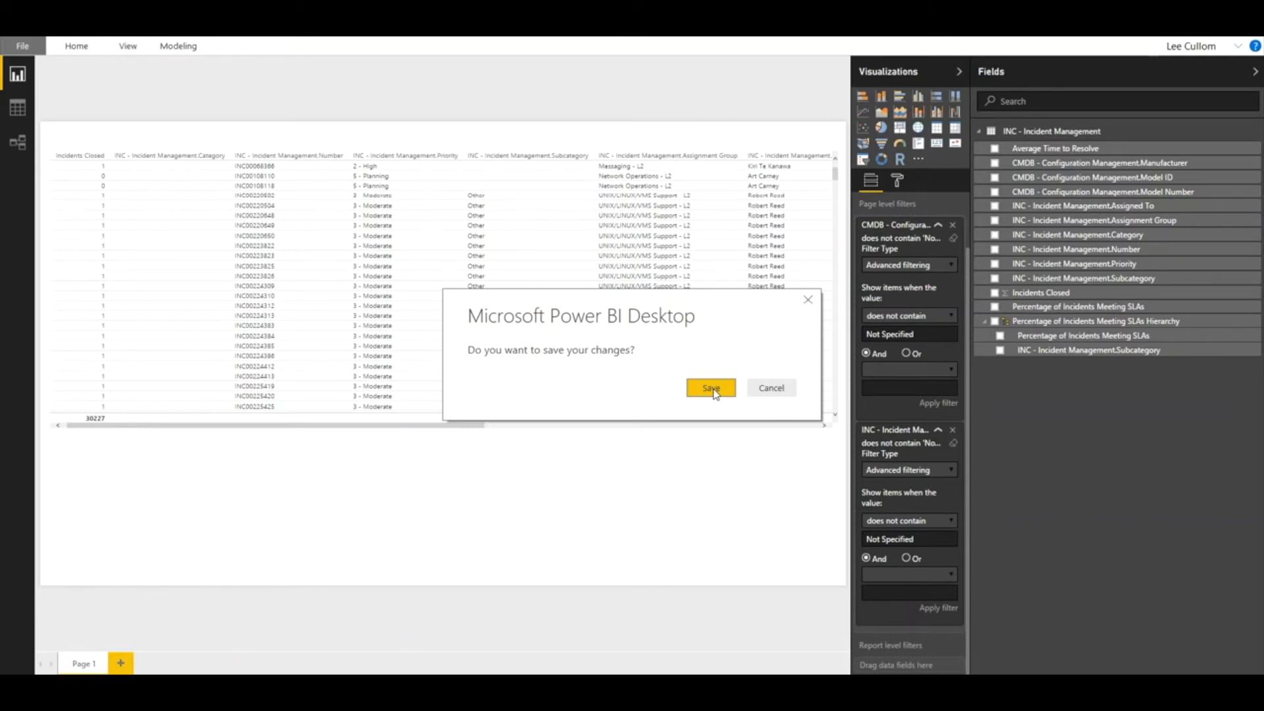
click(710, 387)
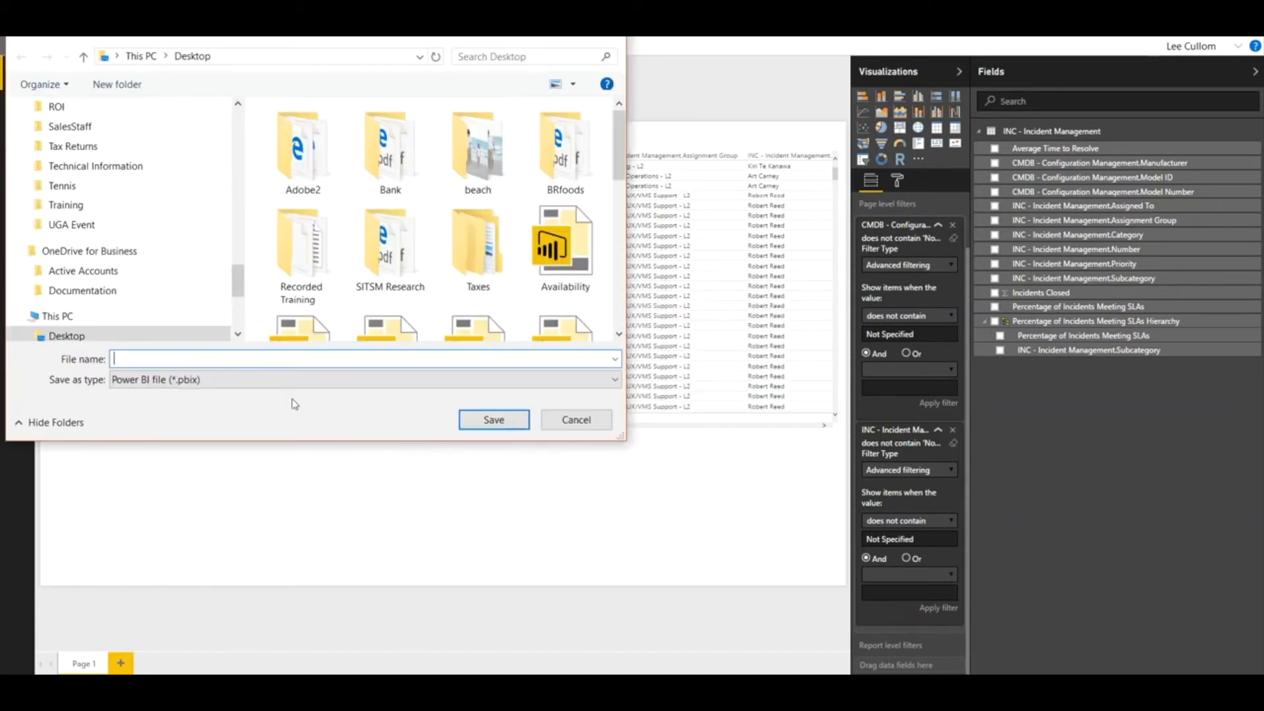
text(In)
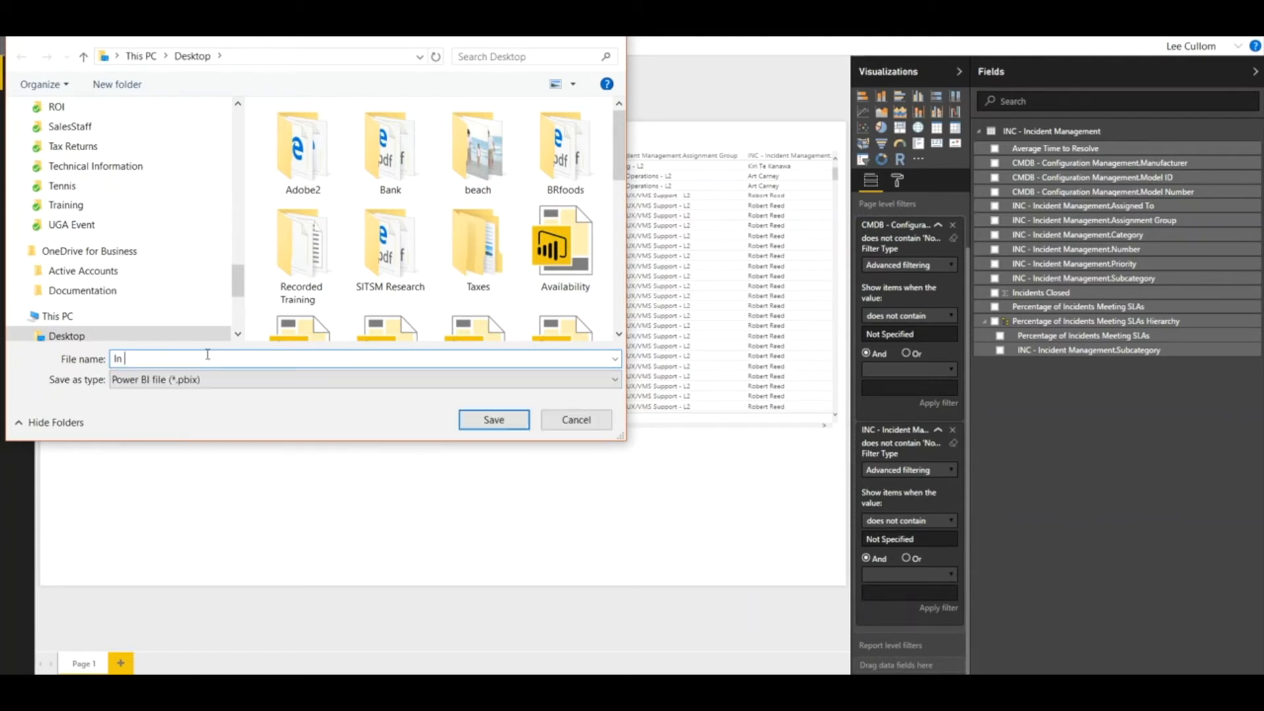
text(cide)
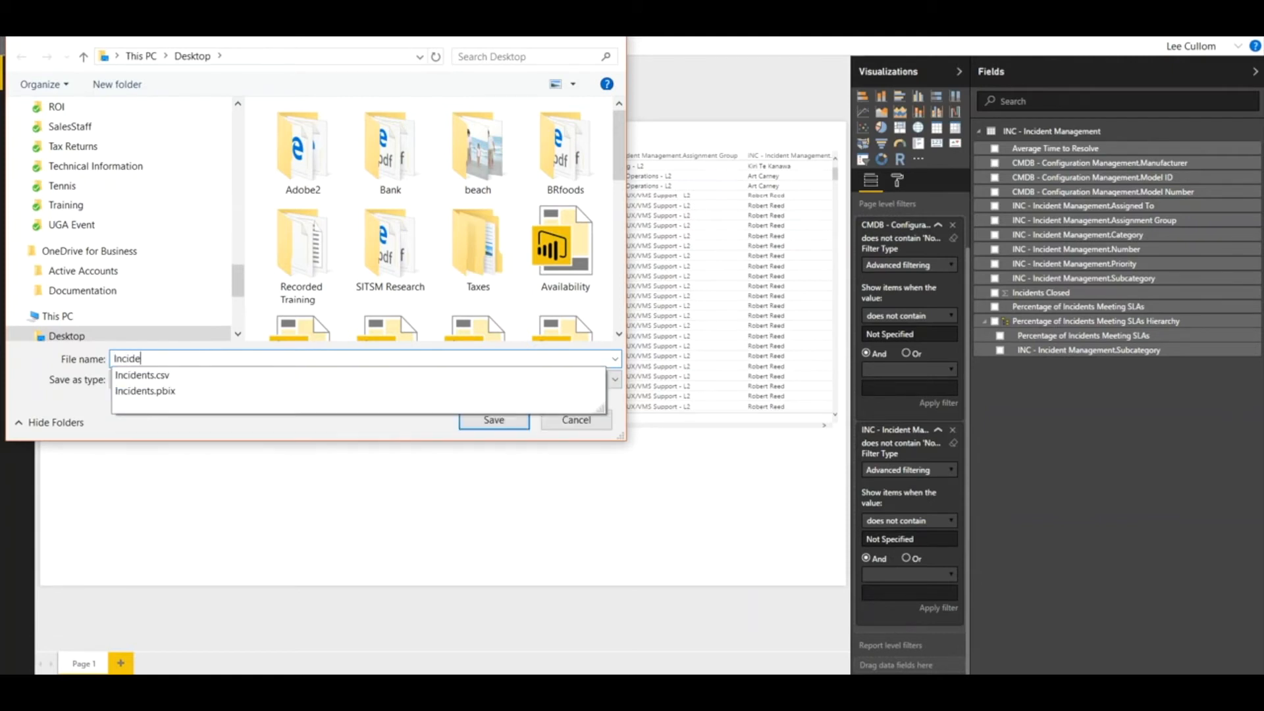
text(nts)
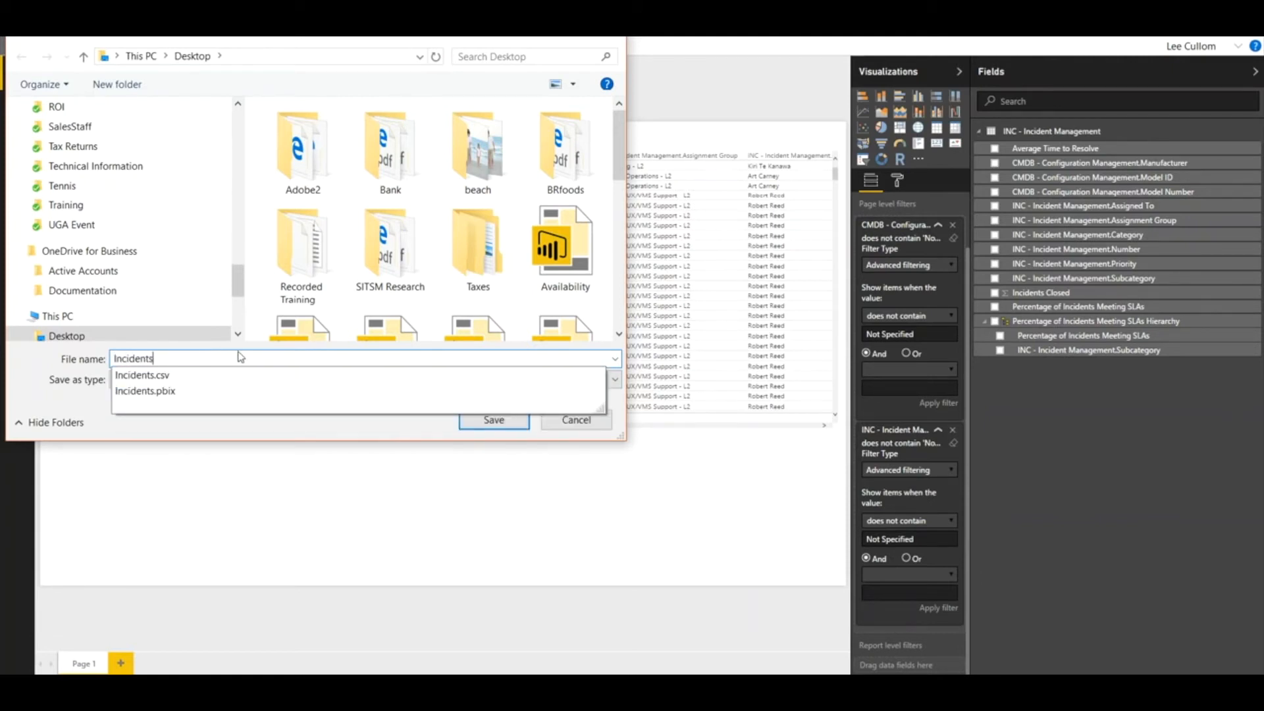
click(494, 419)
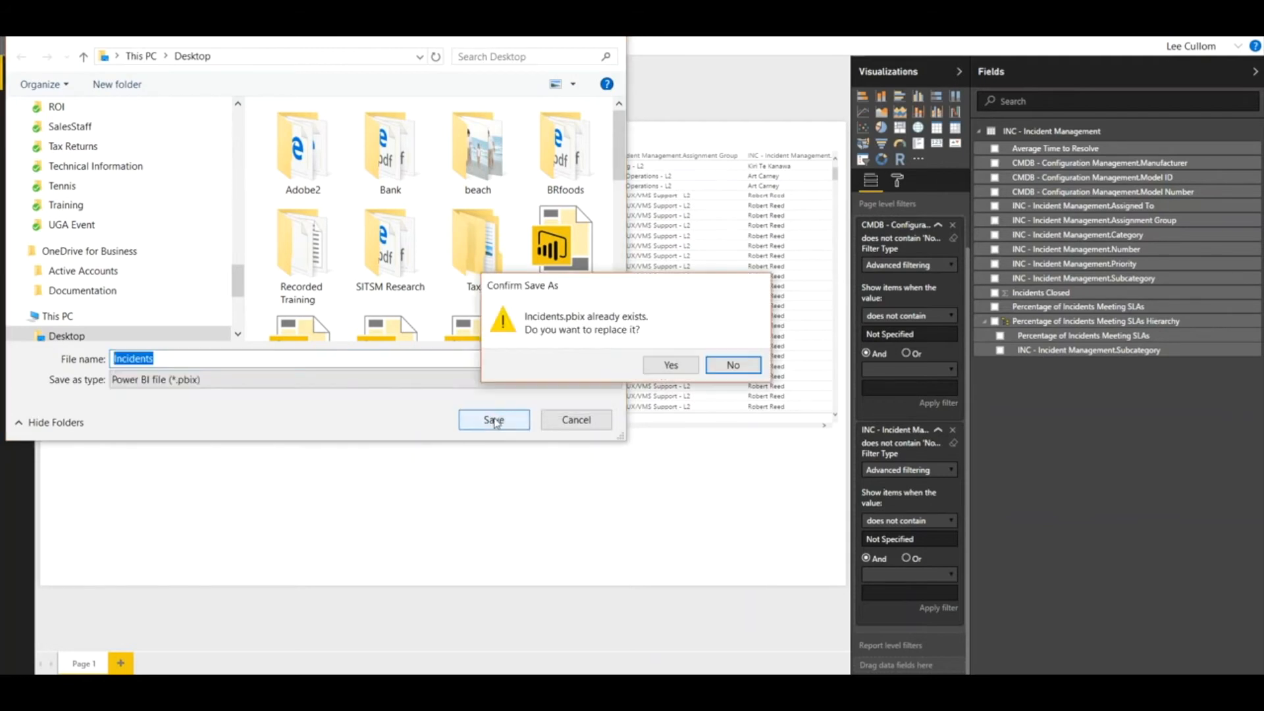
click(670, 365)
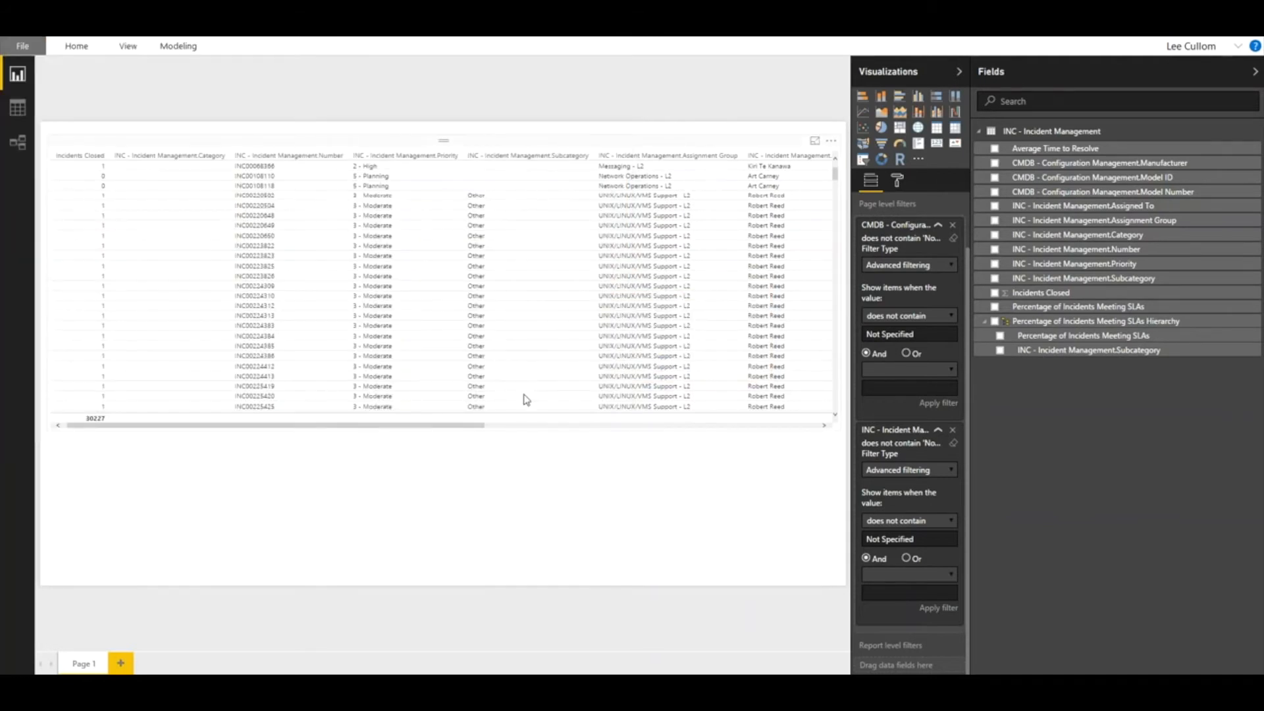
mouse_move(455, 288)
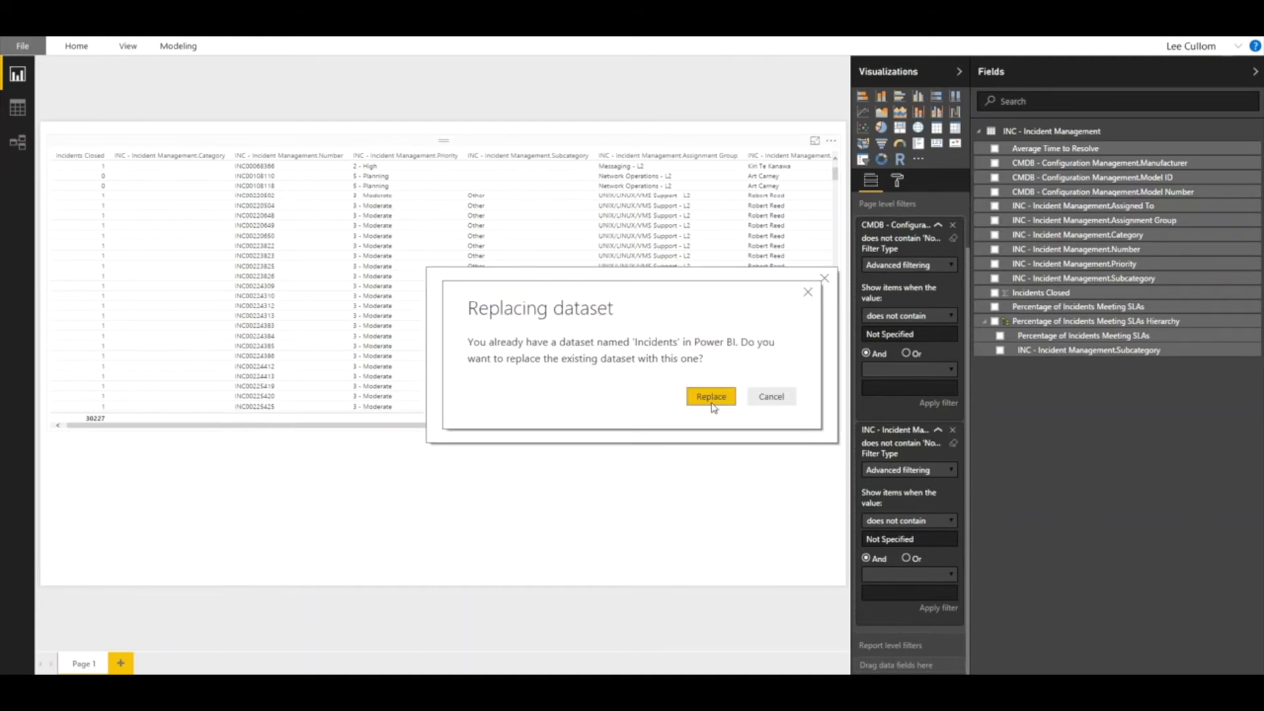
Replace the existing Incidents dataset online and request Quick Insights for it
click(710, 396)
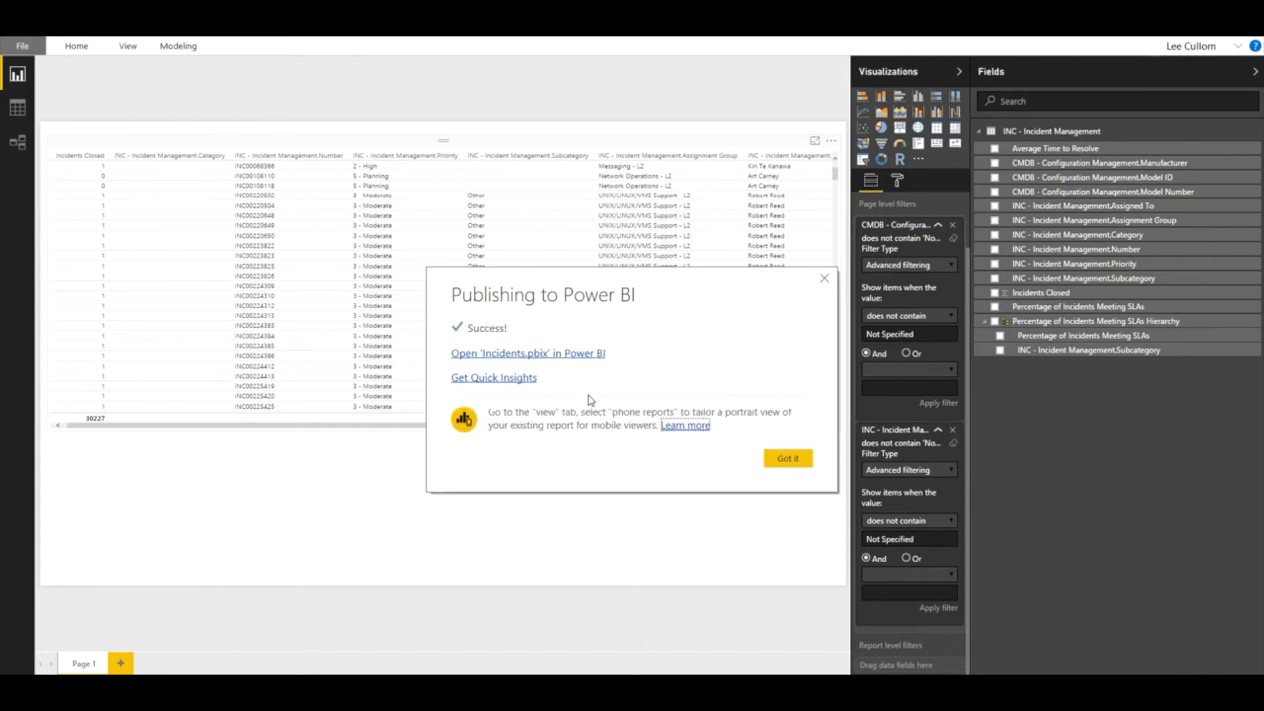
mouse_move(625, 401)
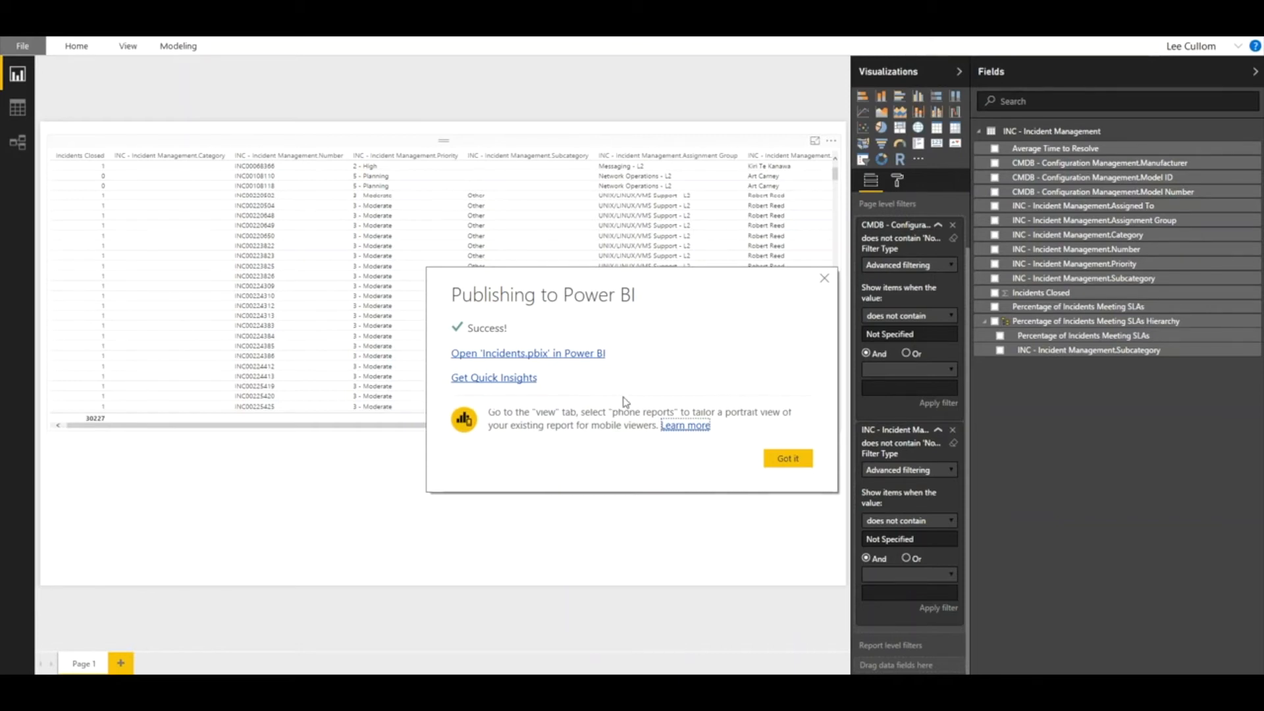
mouse_move(495, 382)
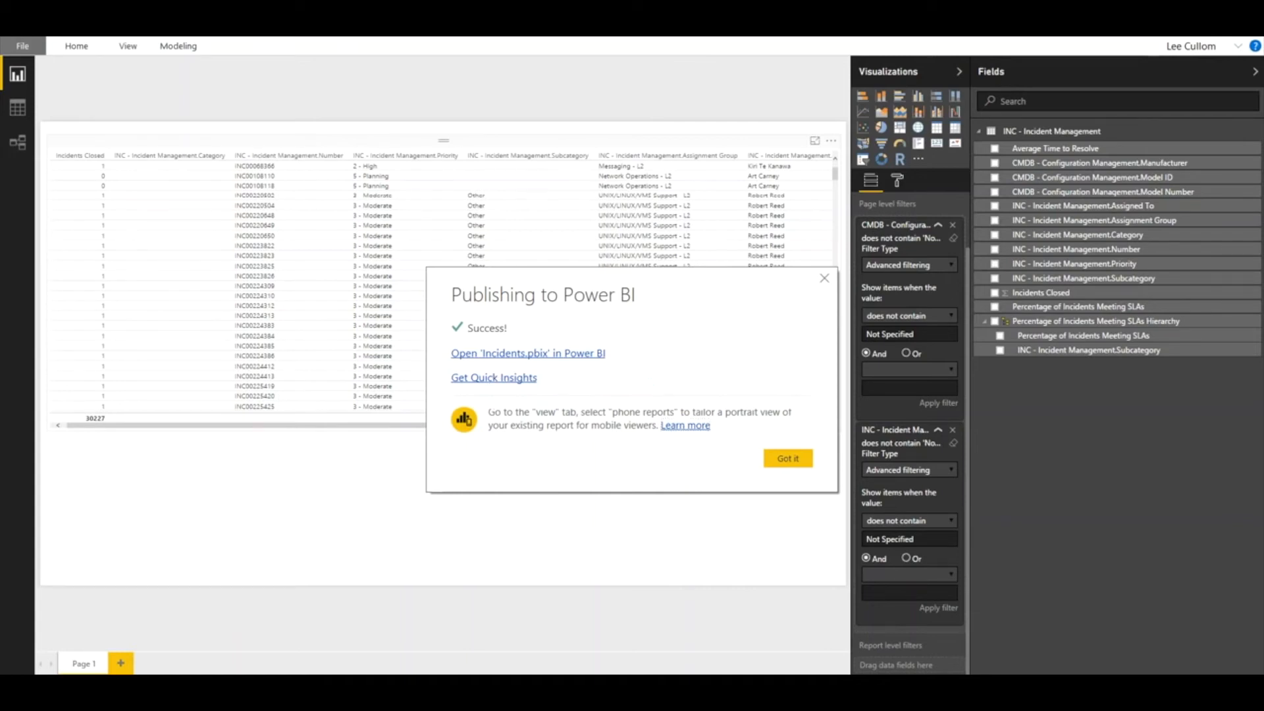
click(493, 378)
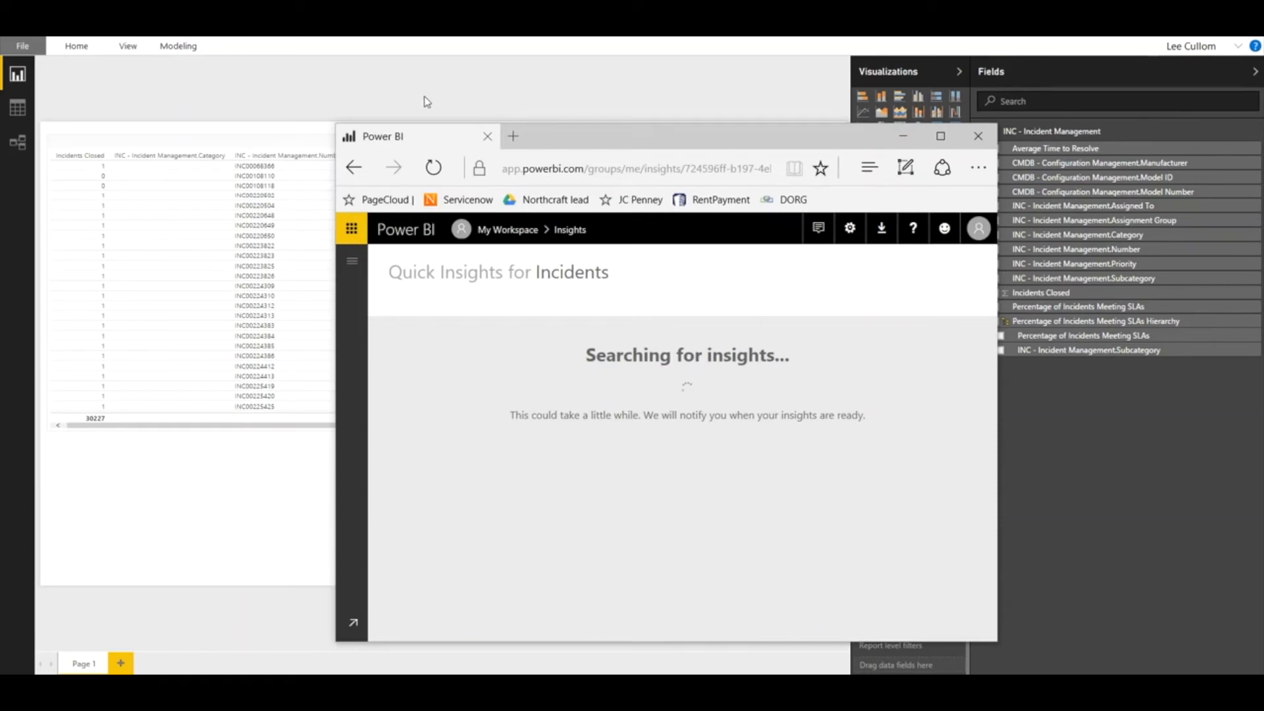
Maximize the Edge window so the Incidents Quick Insights page fills the screen
click(940, 136)
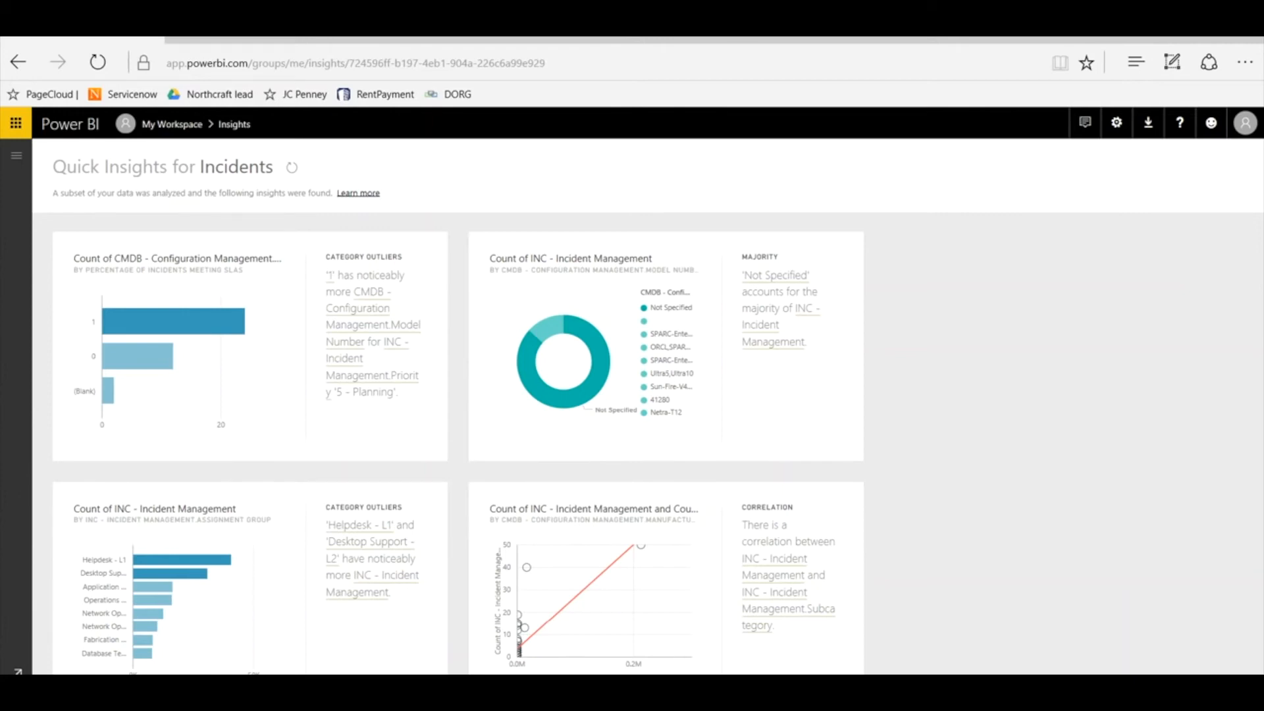
mouse_move(984, 427)
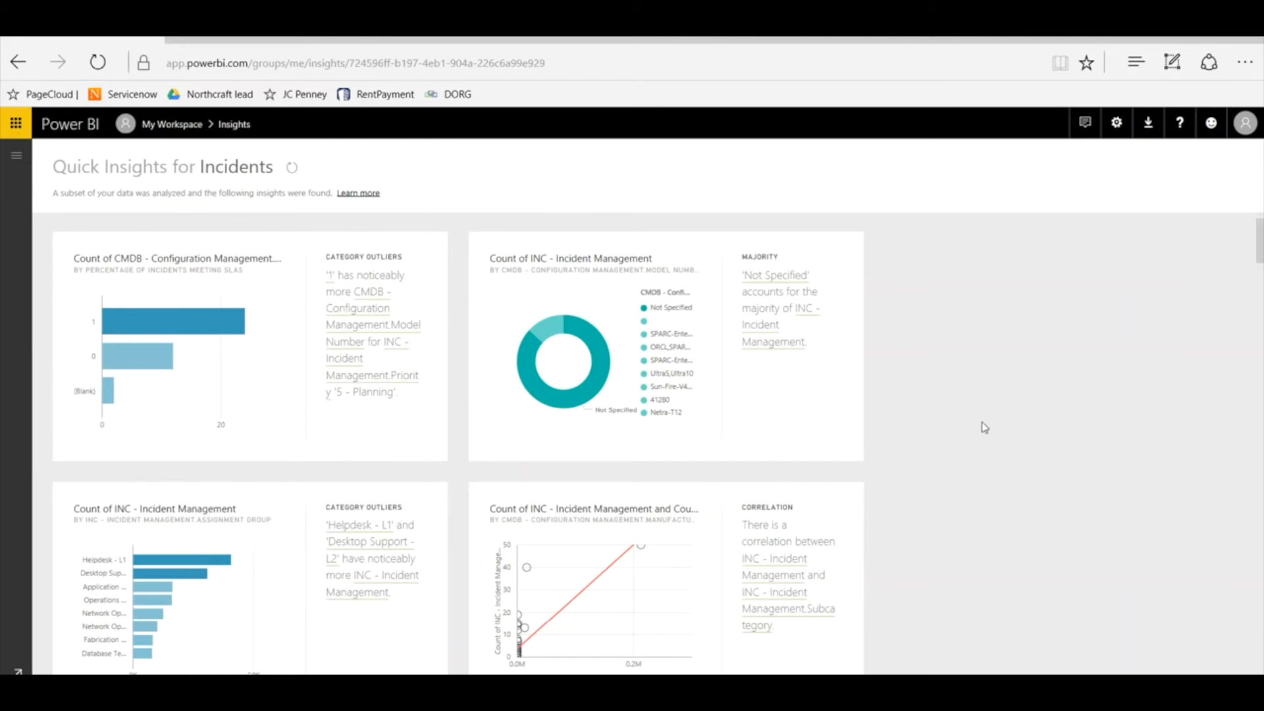
mouse_move(968, 403)
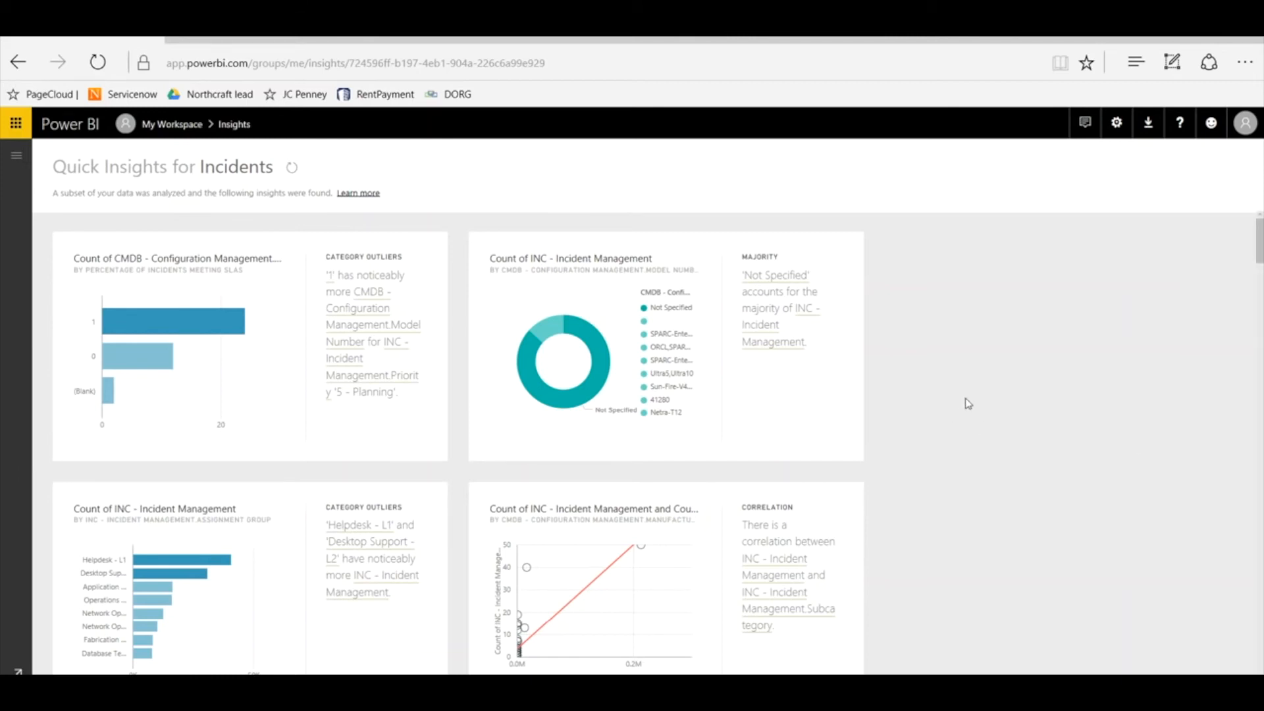
Scroll through the insight cards reading the assignment-group and priority category outliers down to the CMDB Model ID majority chart
scroll(down, 3)
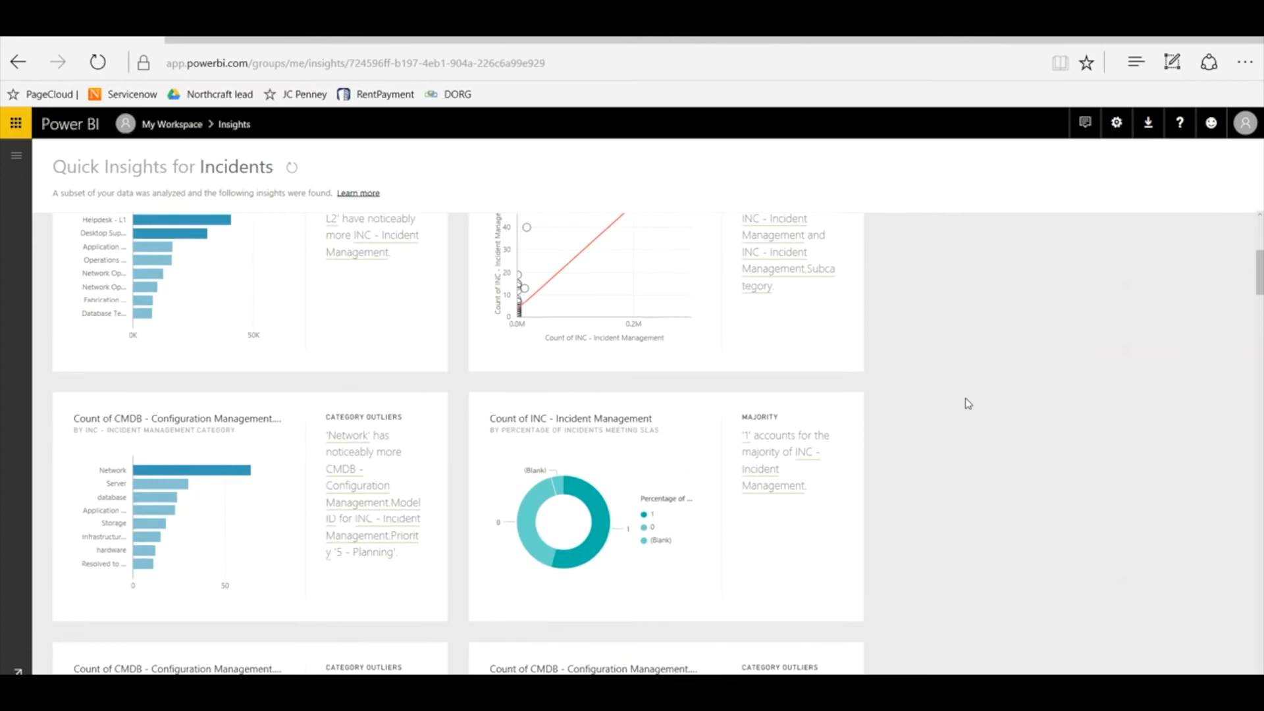
scroll(down, 3)
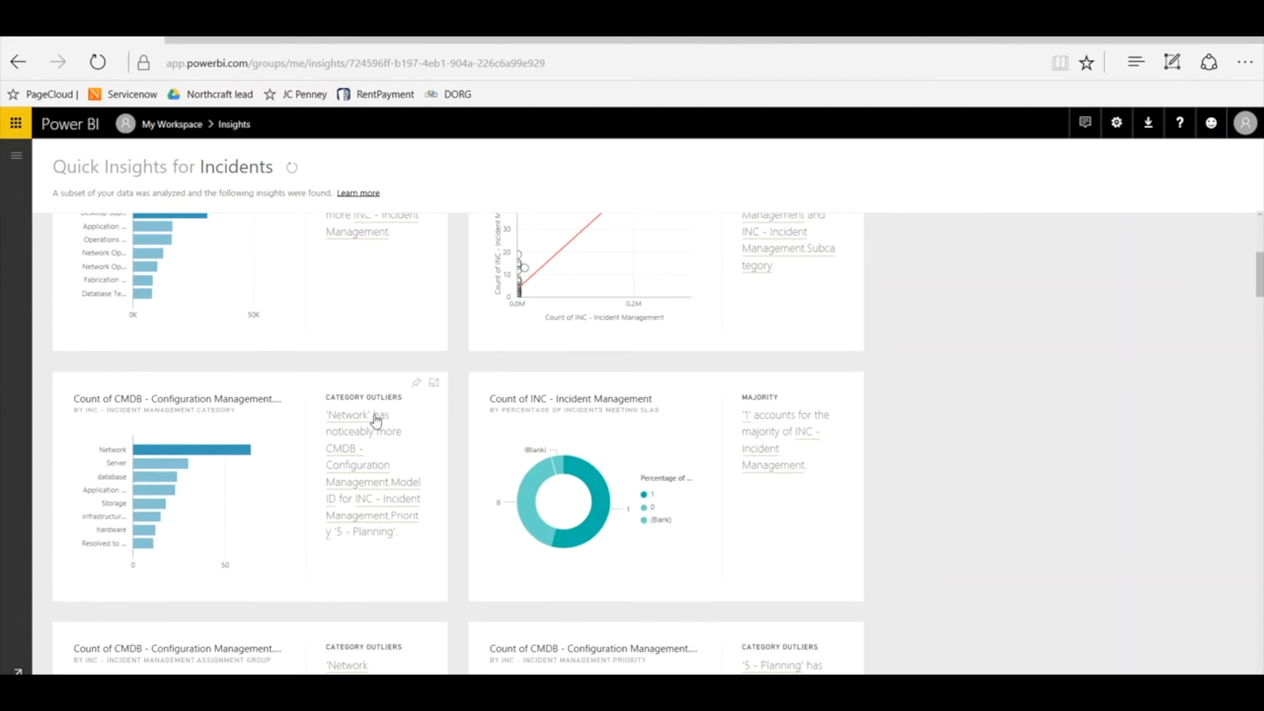
mouse_move(350, 445)
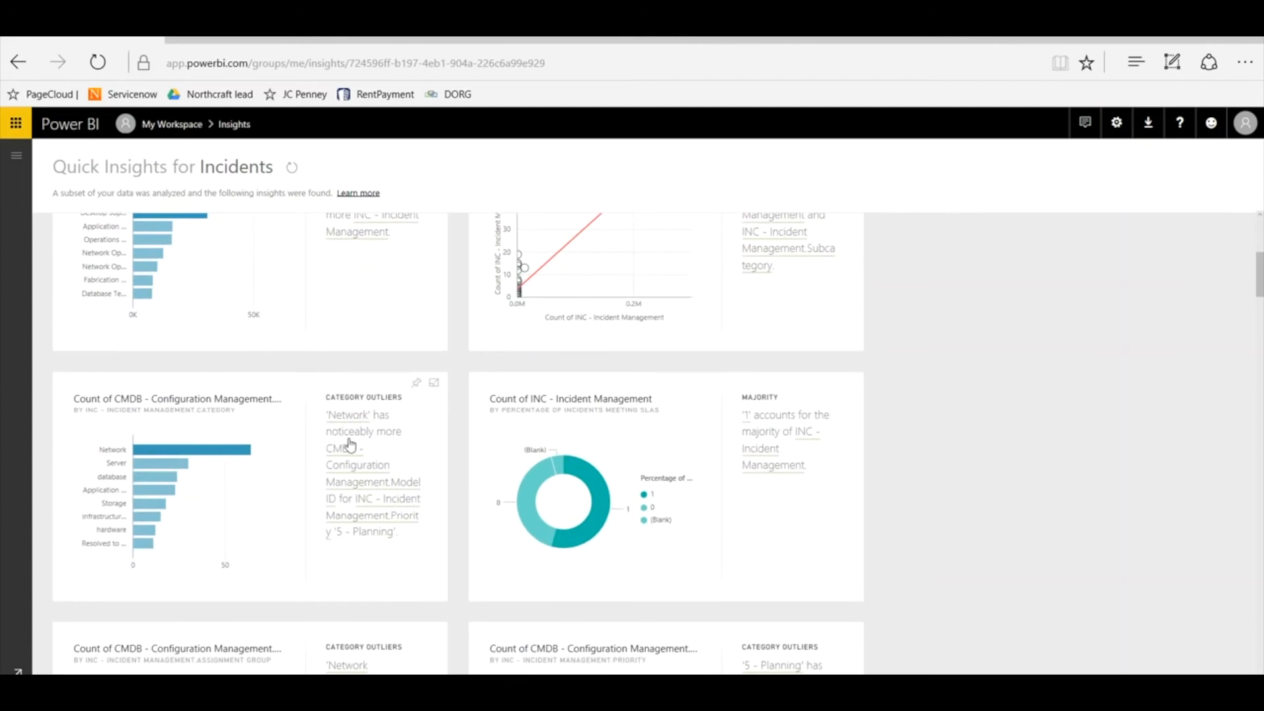
mouse_move(391, 460)
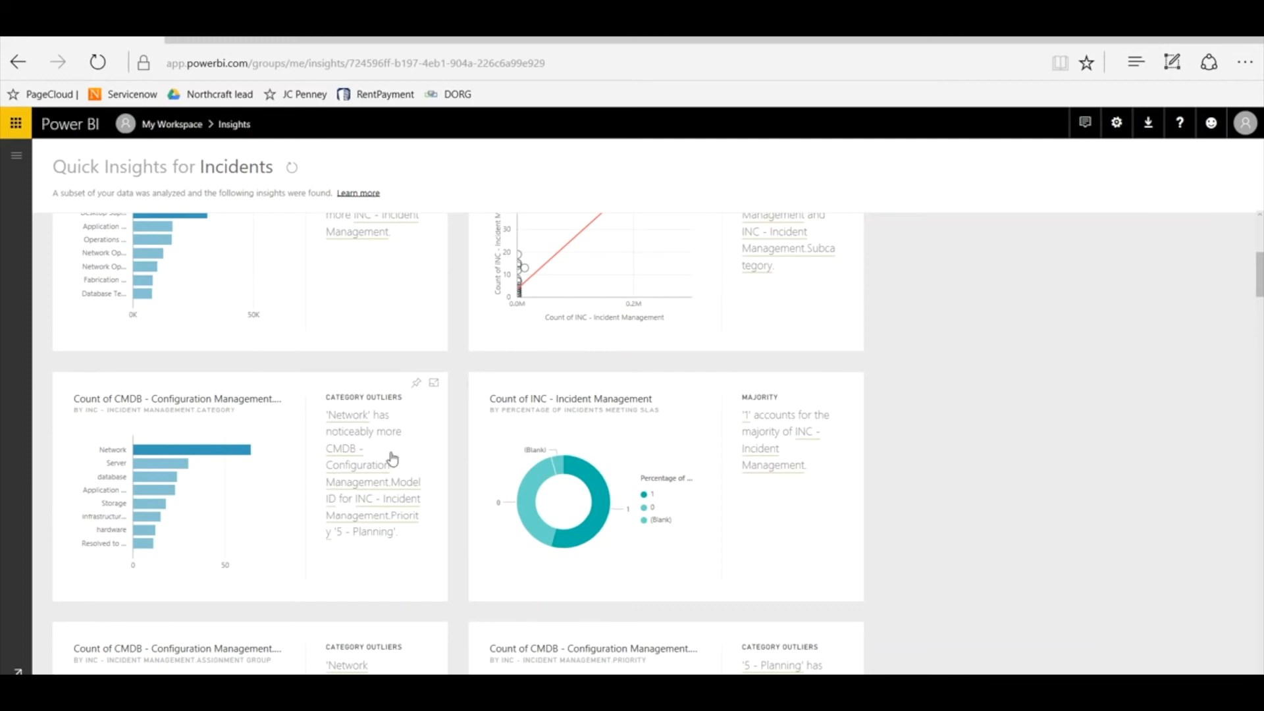
mouse_move(400, 457)
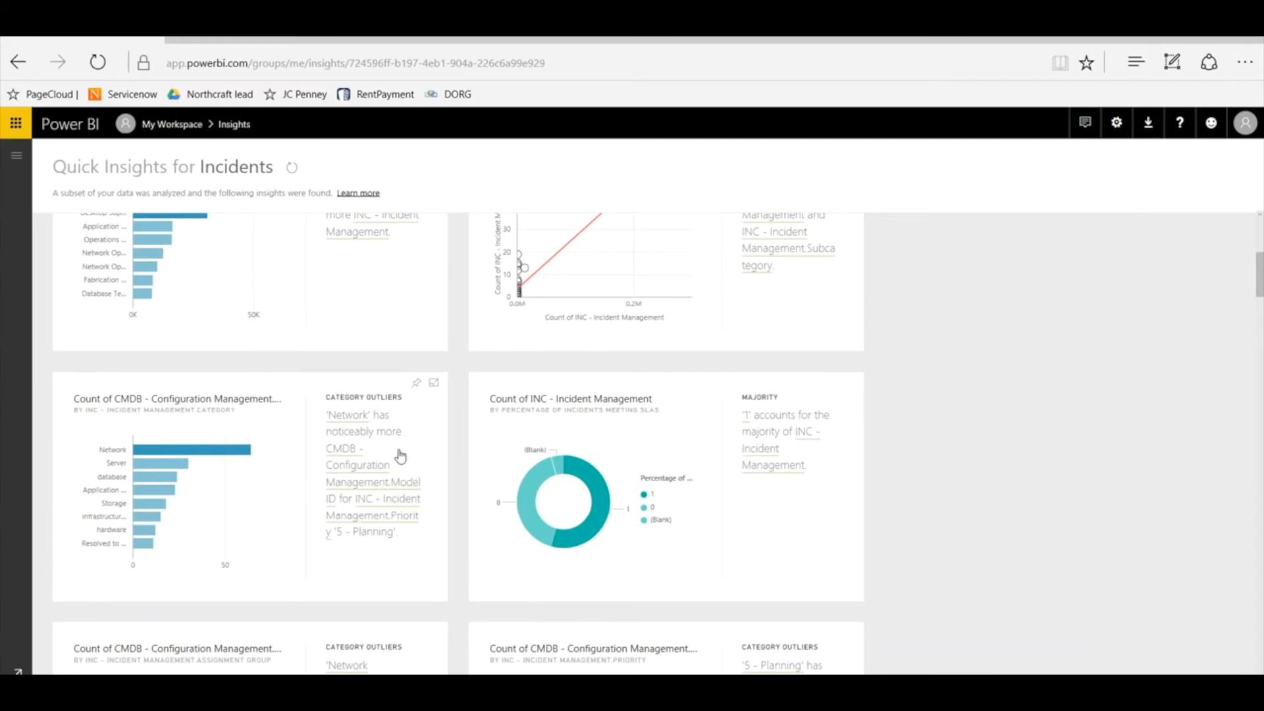
mouse_move(344, 511)
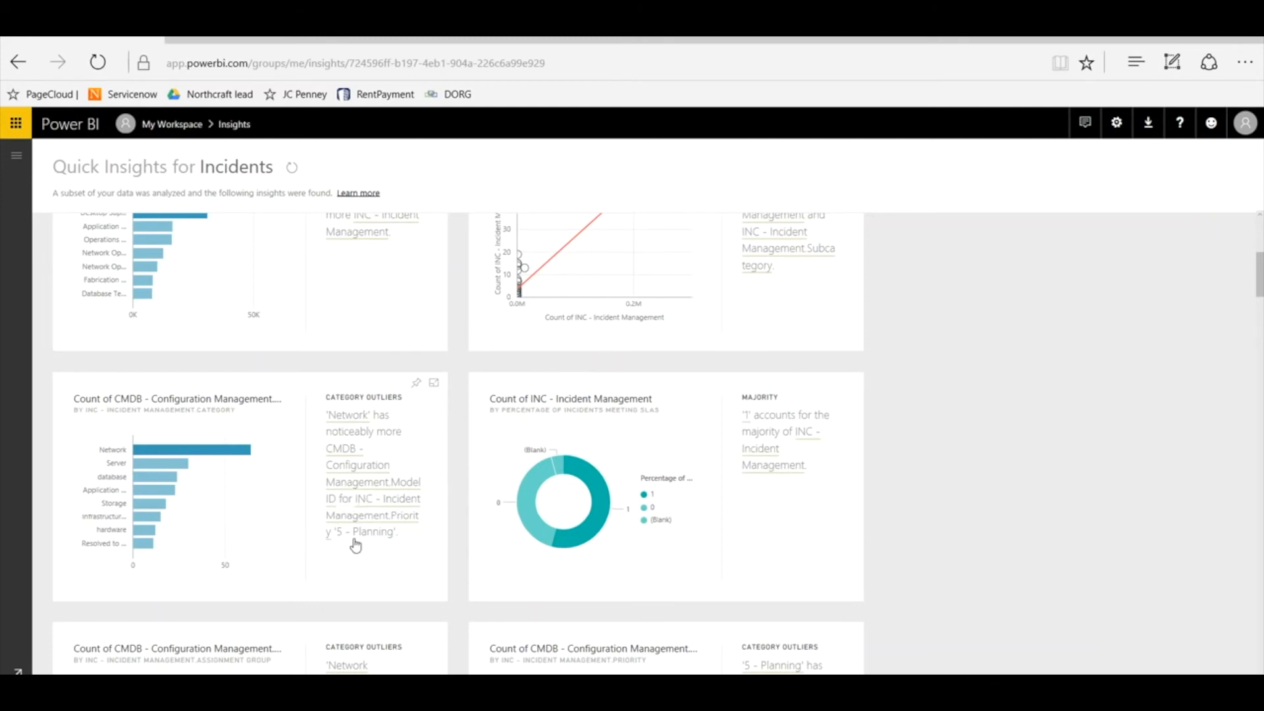
mouse_move(362, 540)
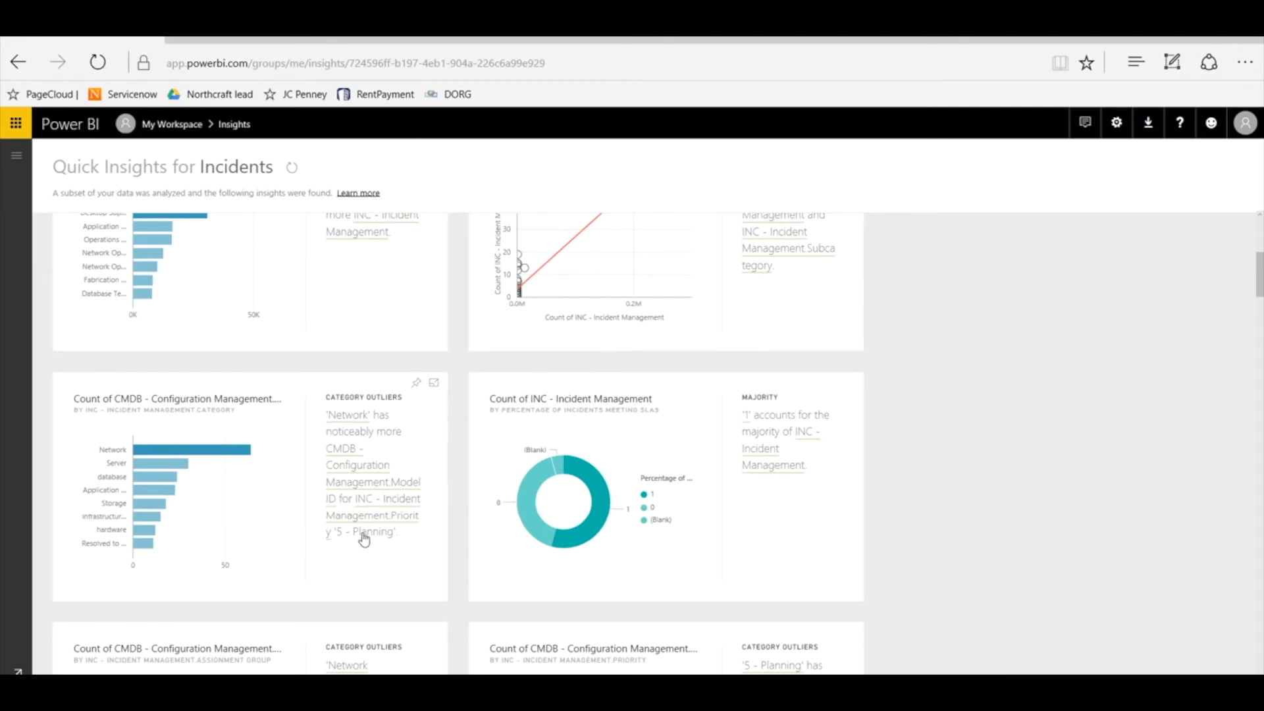
mouse_move(1019, 442)
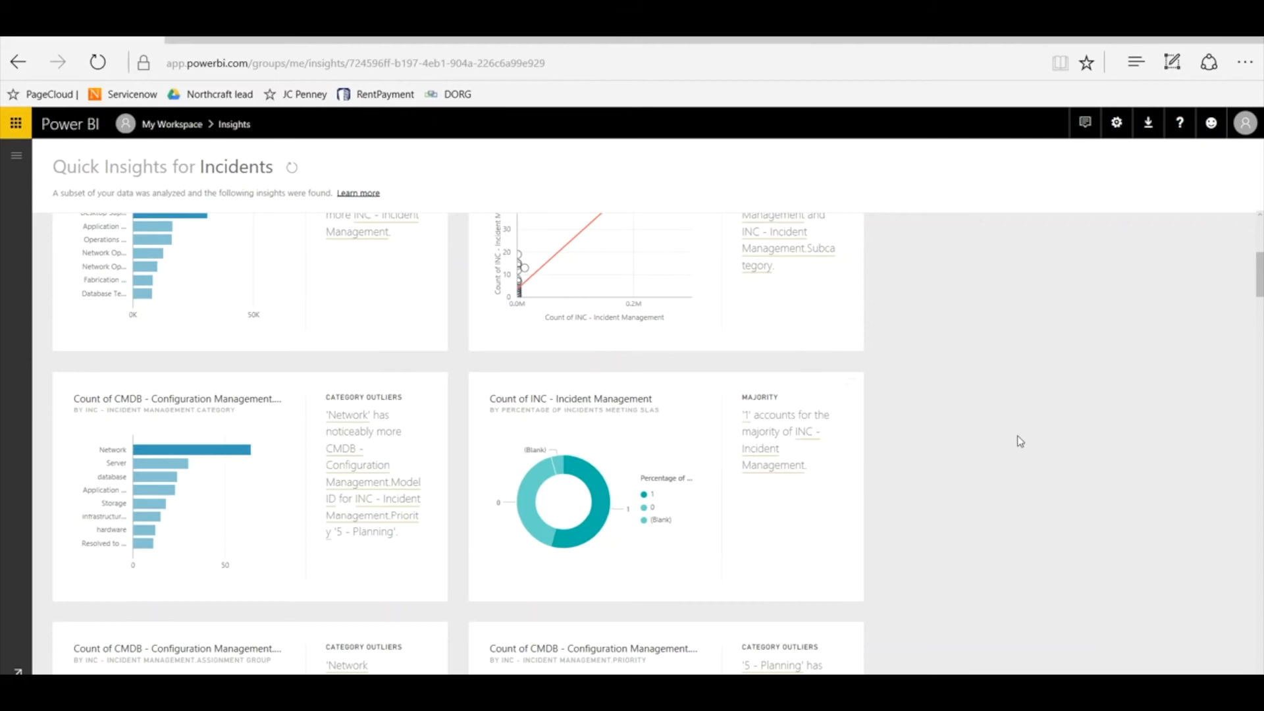
scroll(down, 3)
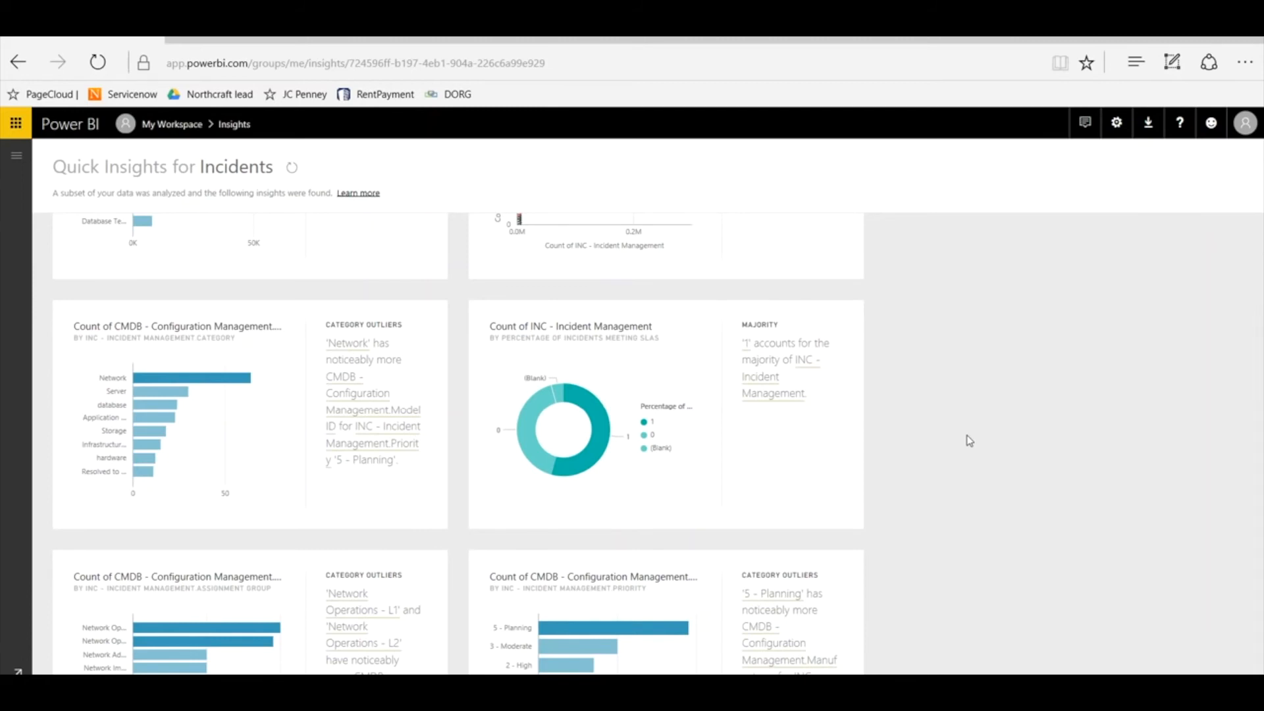
scroll(down, 3)
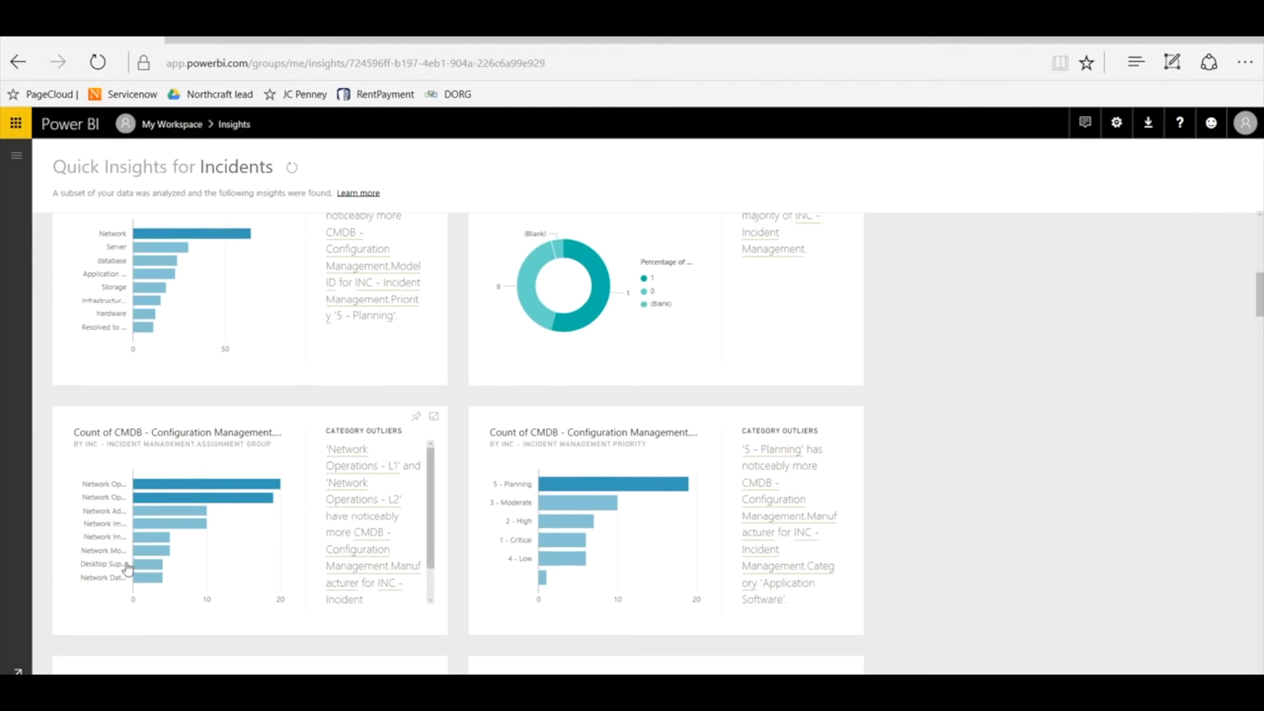
mouse_move(105, 490)
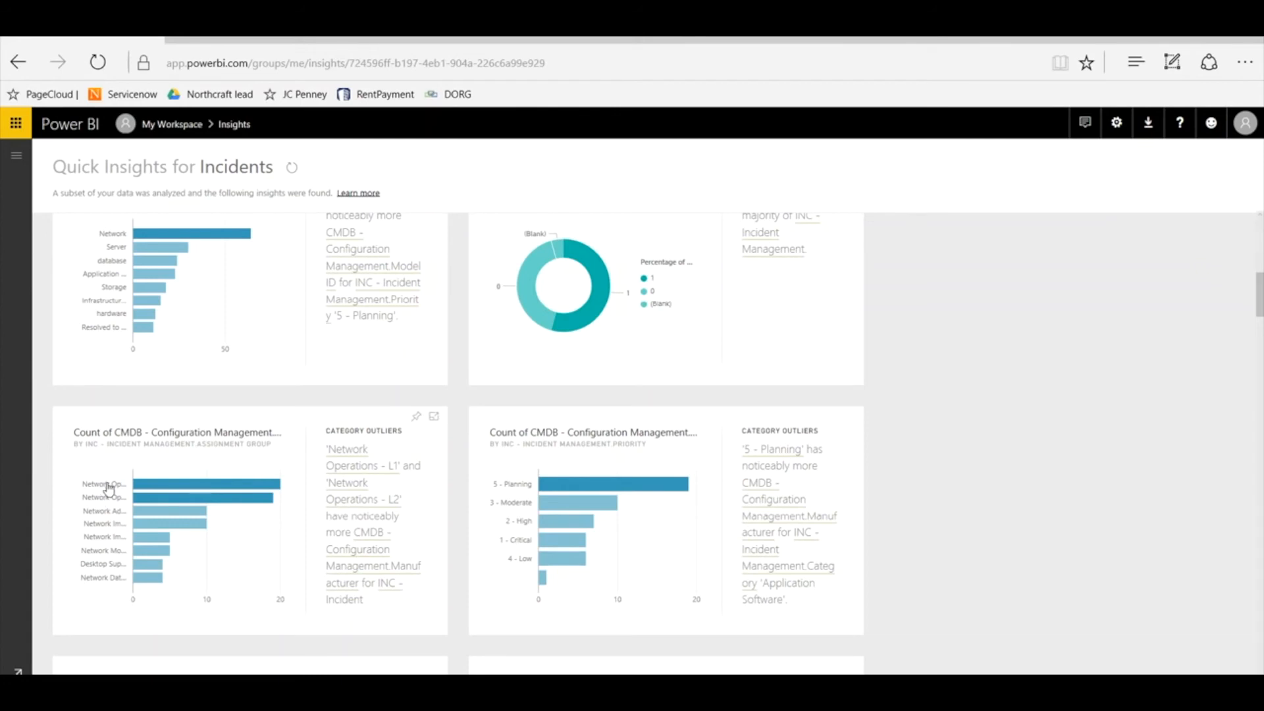
mouse_move(432, 523)
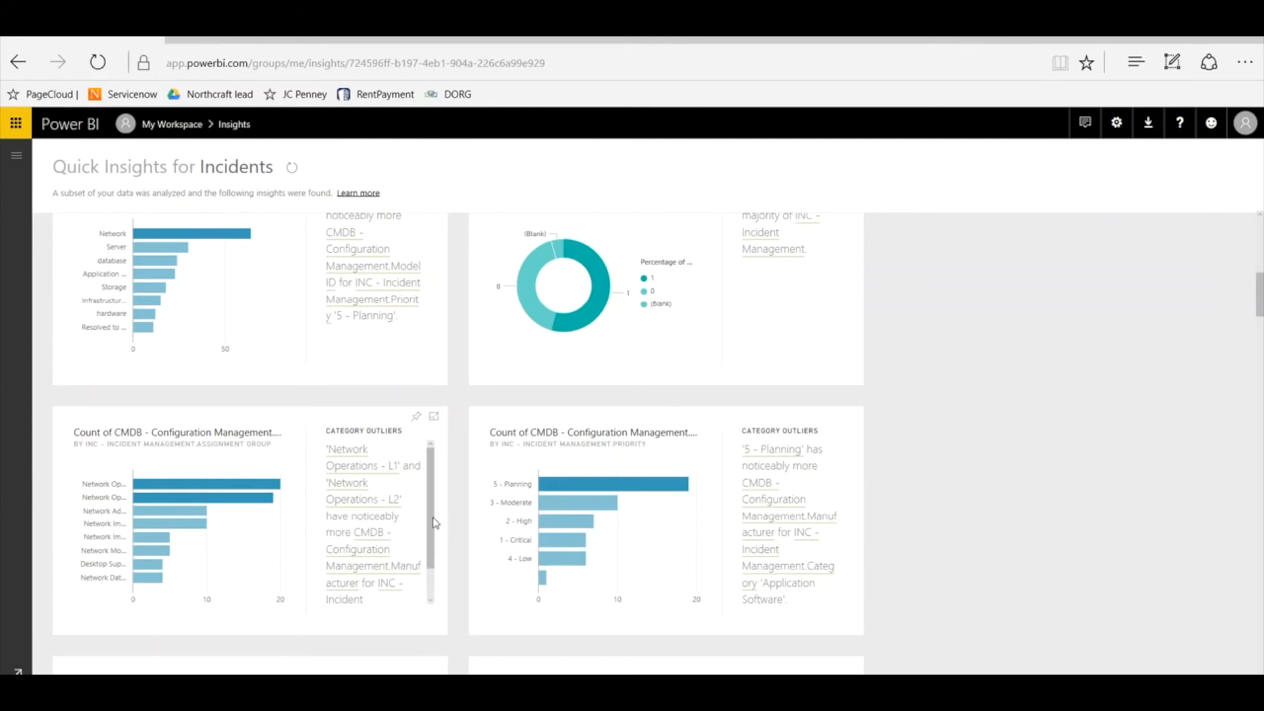
scroll(down, 3)
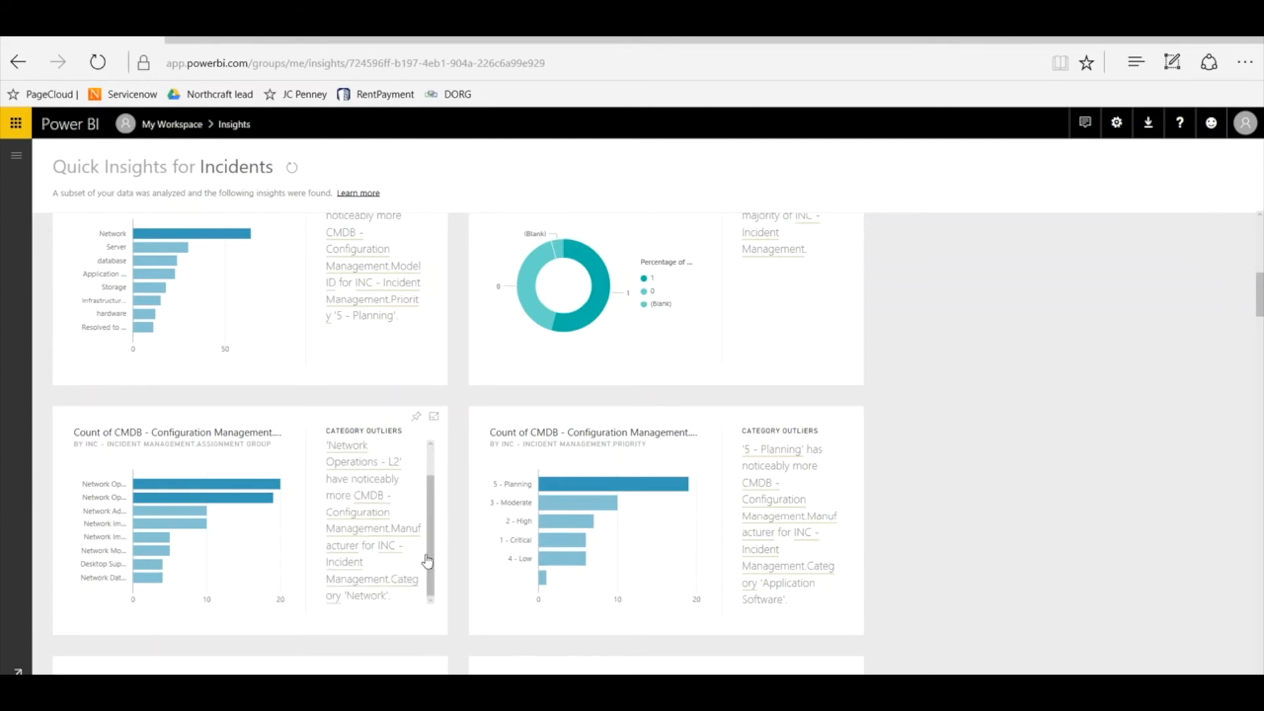
mouse_move(357, 601)
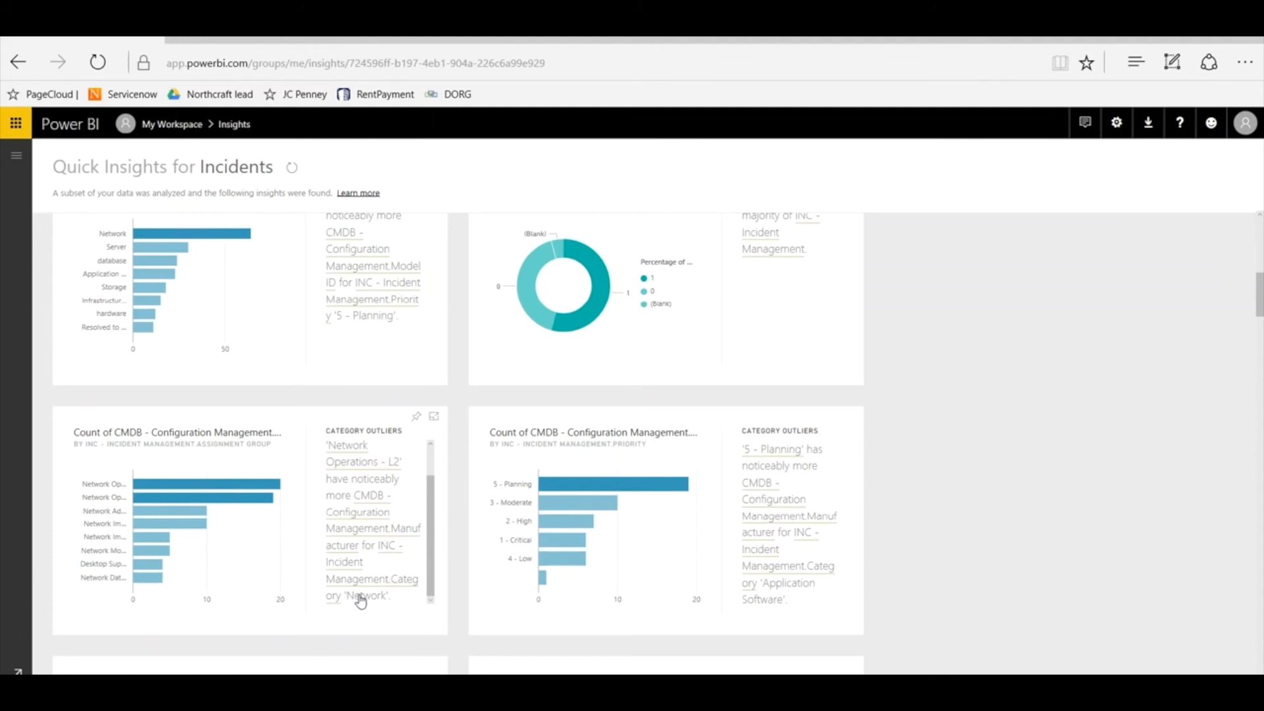
mouse_move(369, 603)
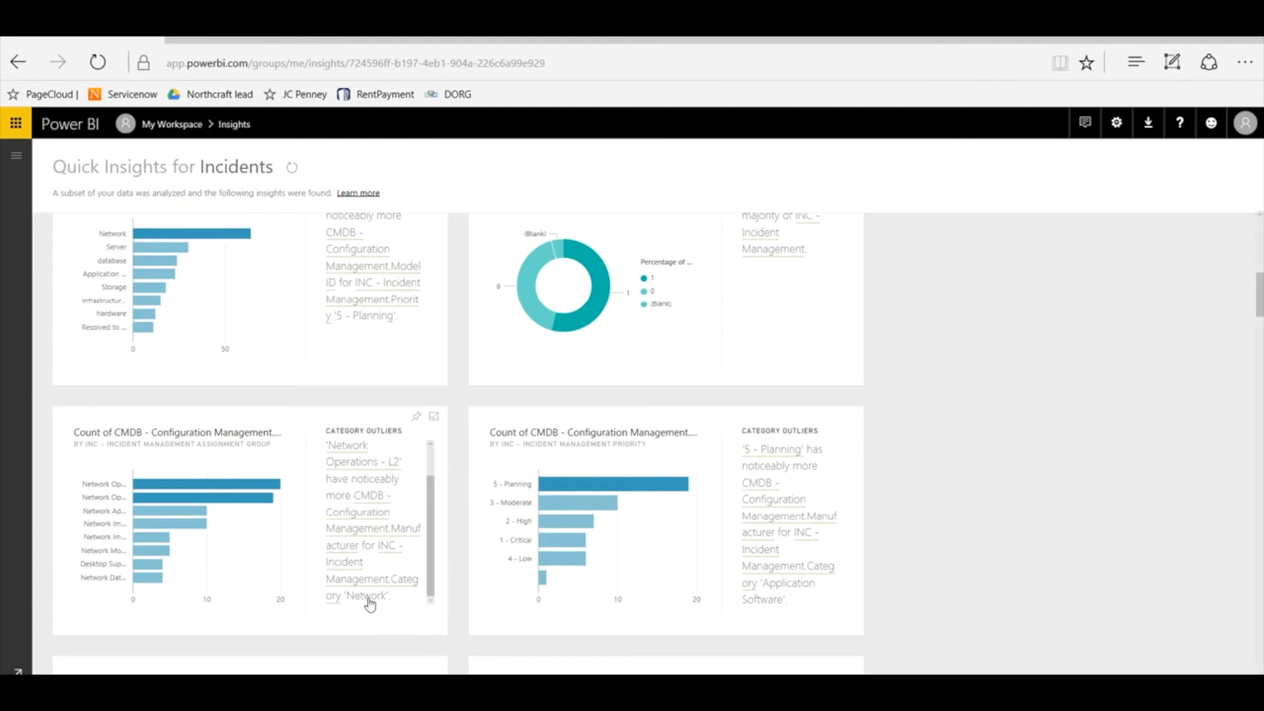
scroll(down, 3)
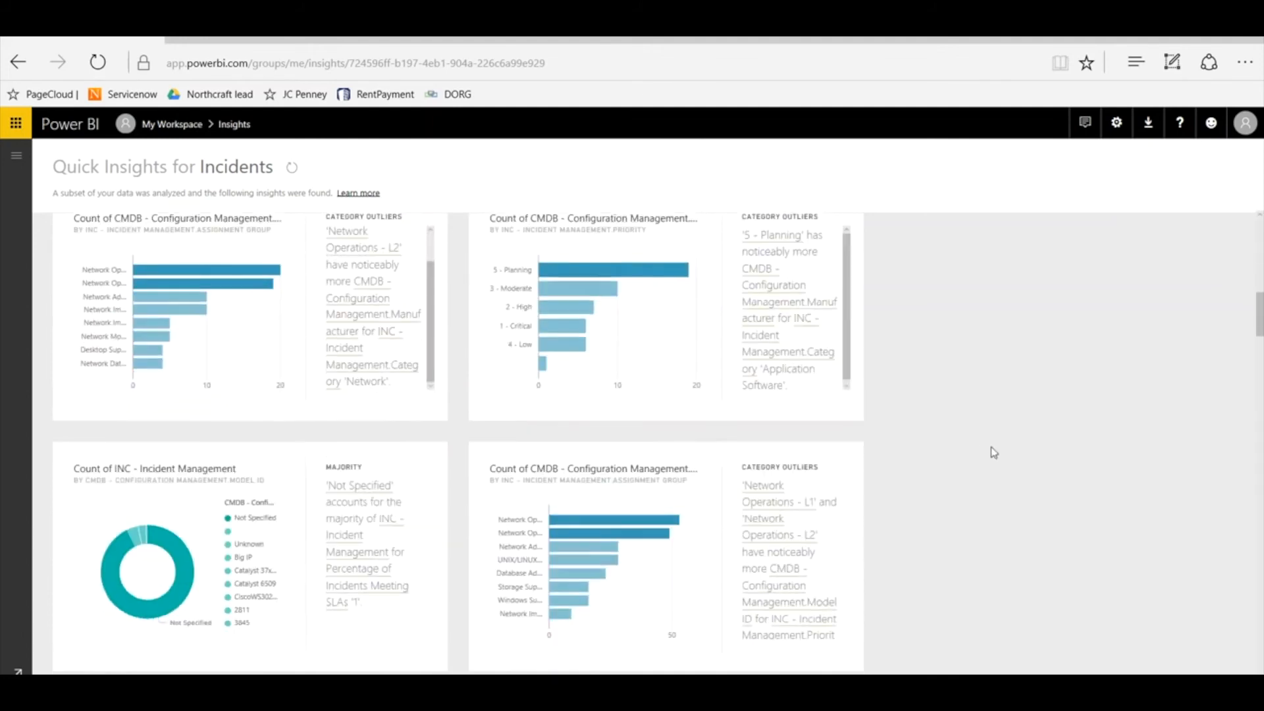
Scroll to the Count of INC donut card where Not Specified model IDs are 89.93% of incidents
scroll(down, 3)
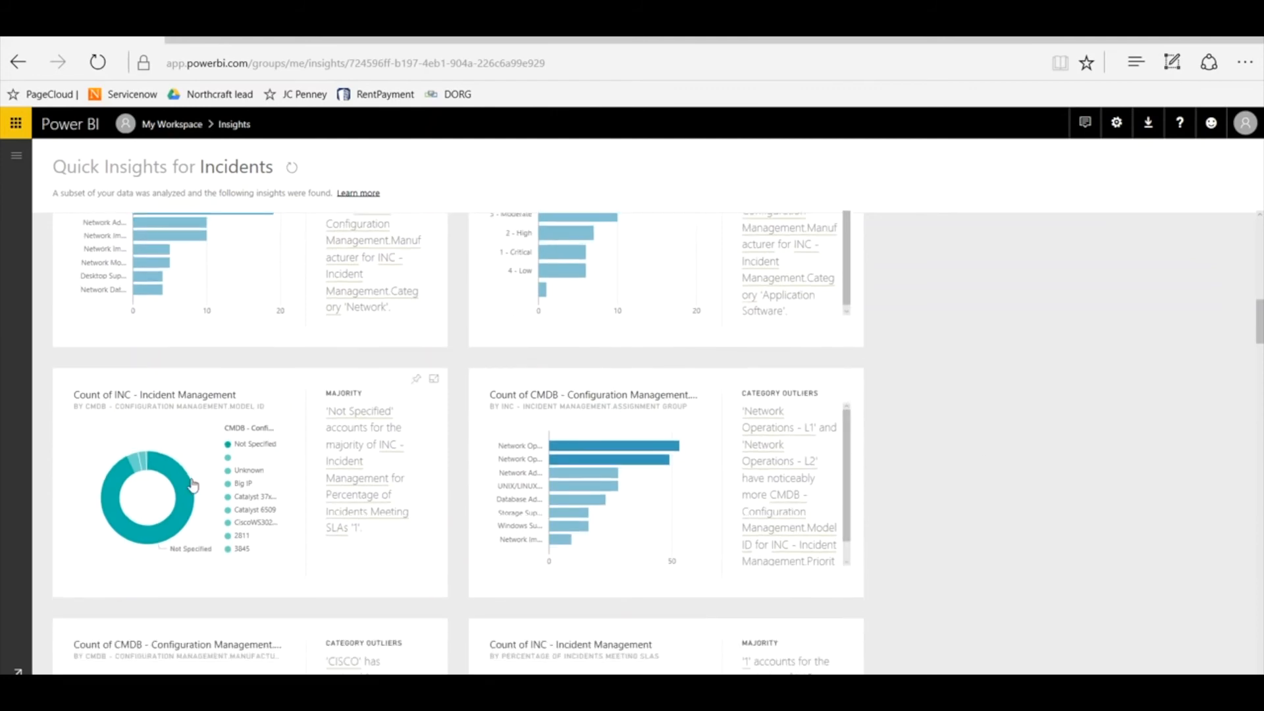
mouse_move(372, 428)
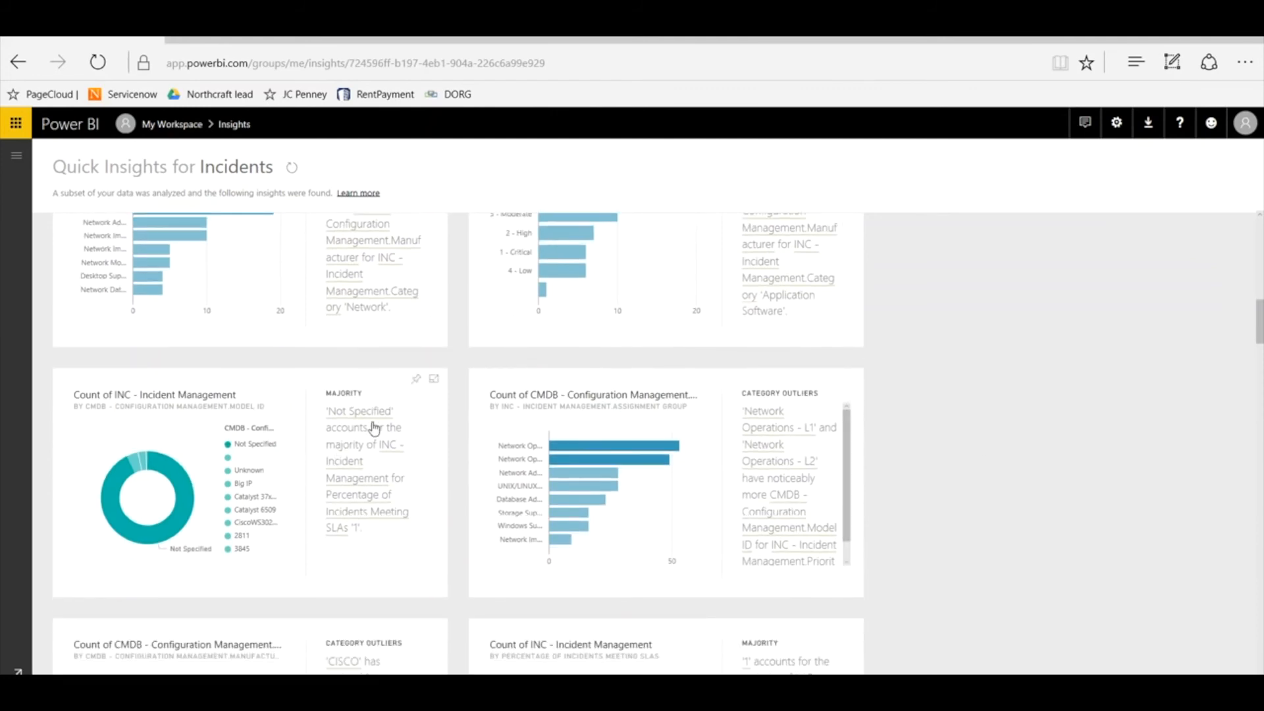
mouse_move(368, 460)
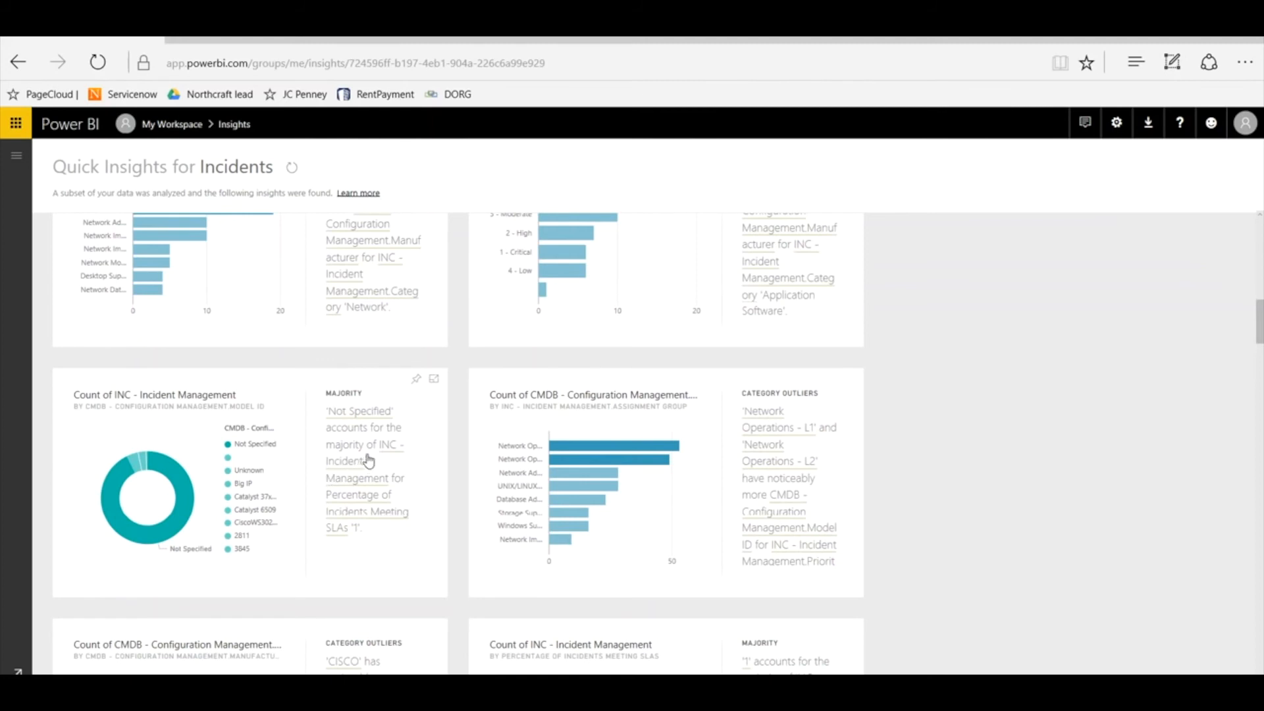
mouse_move(336, 541)
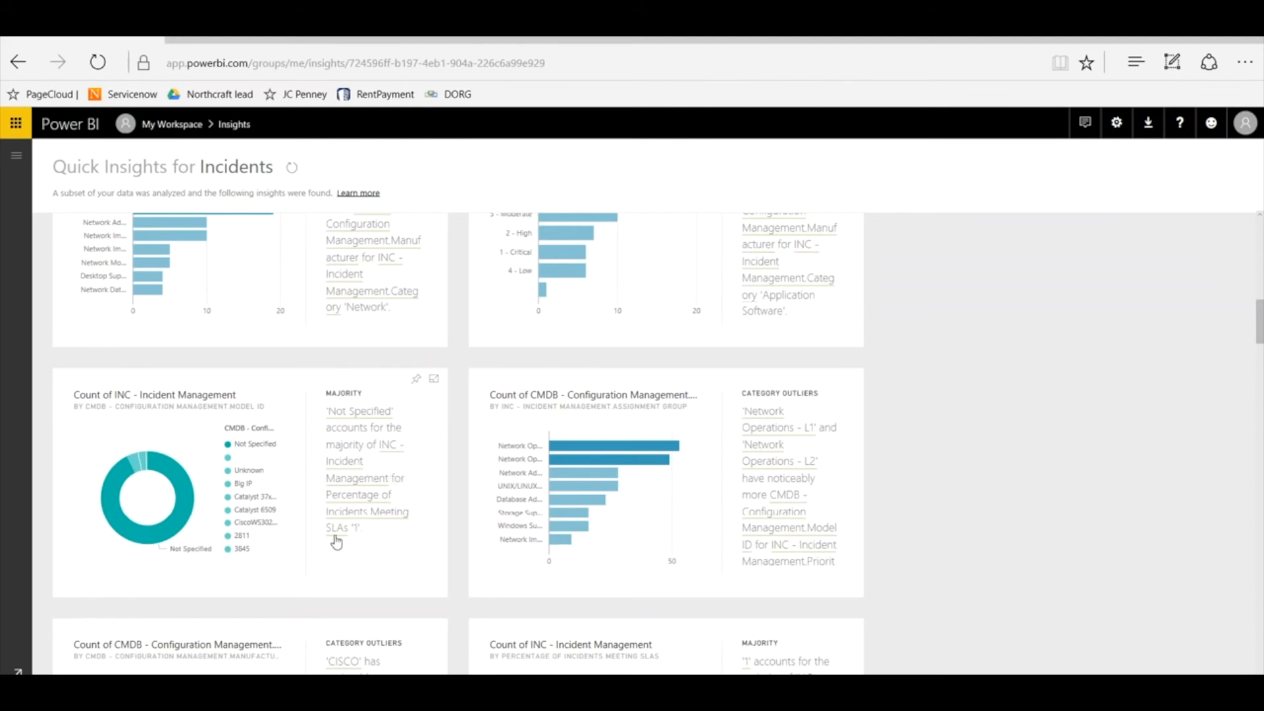
mouse_move(275, 542)
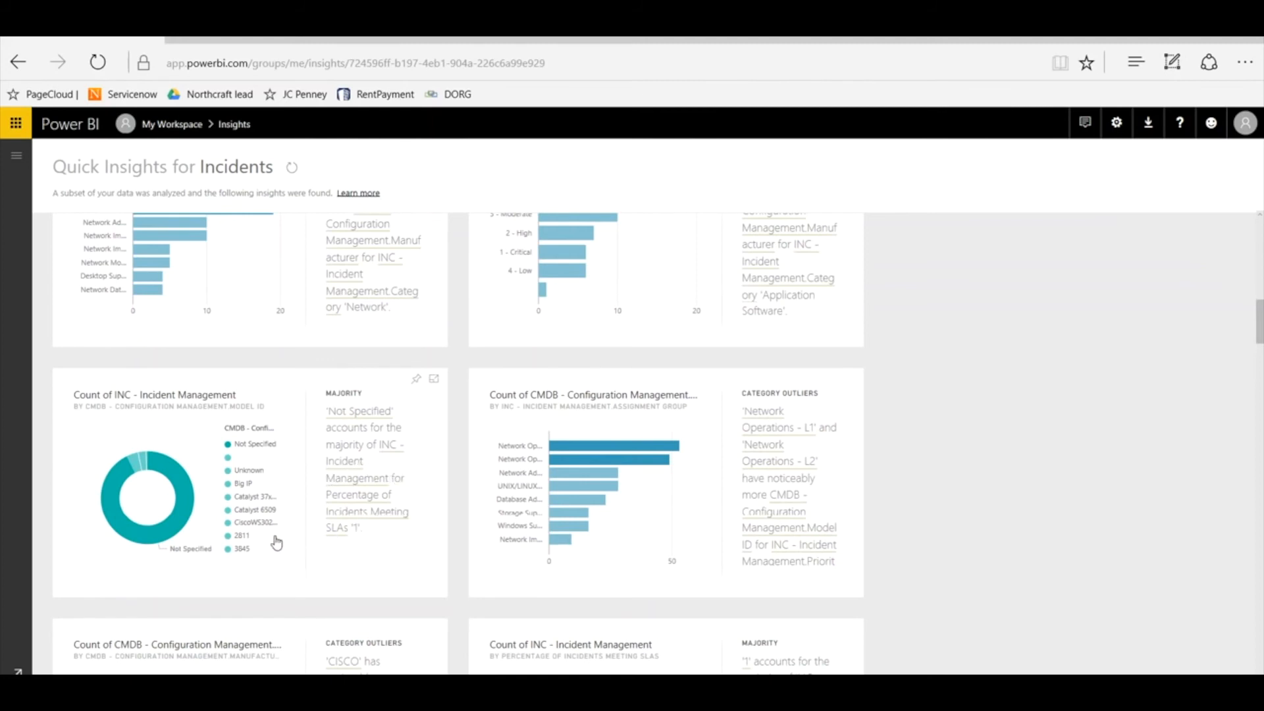
mouse_move(185, 500)
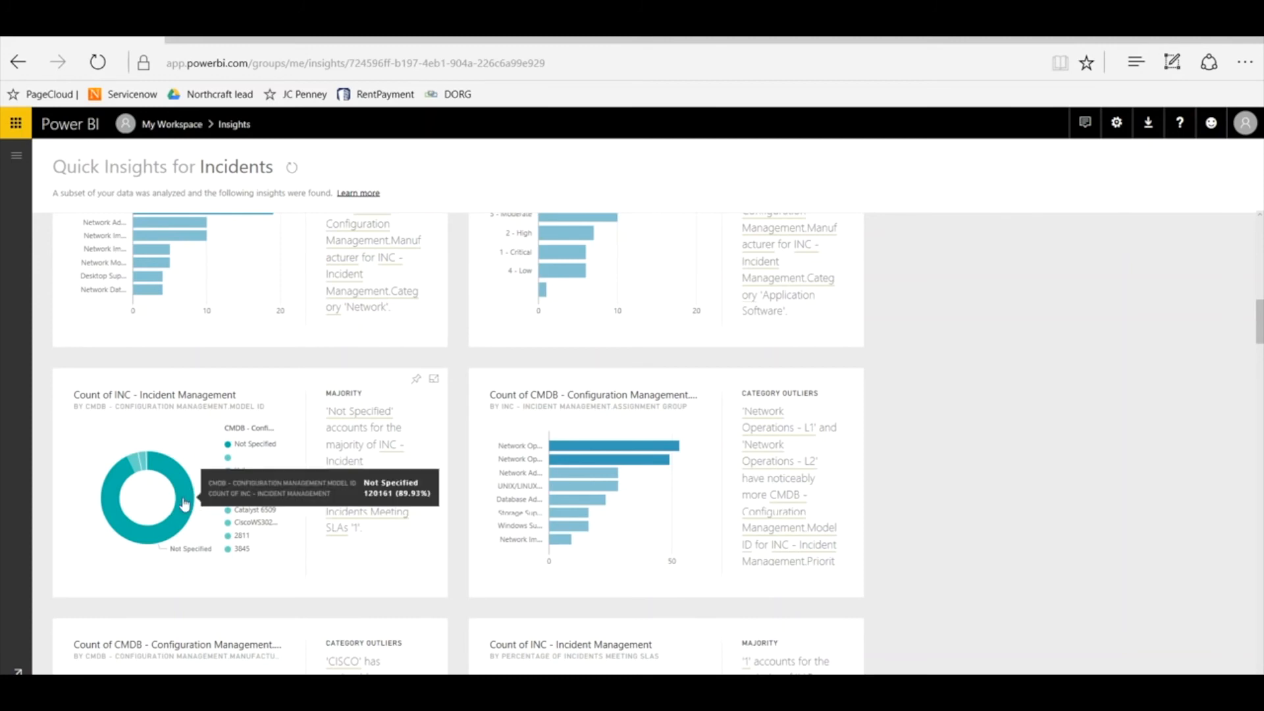
mouse_move(191, 515)
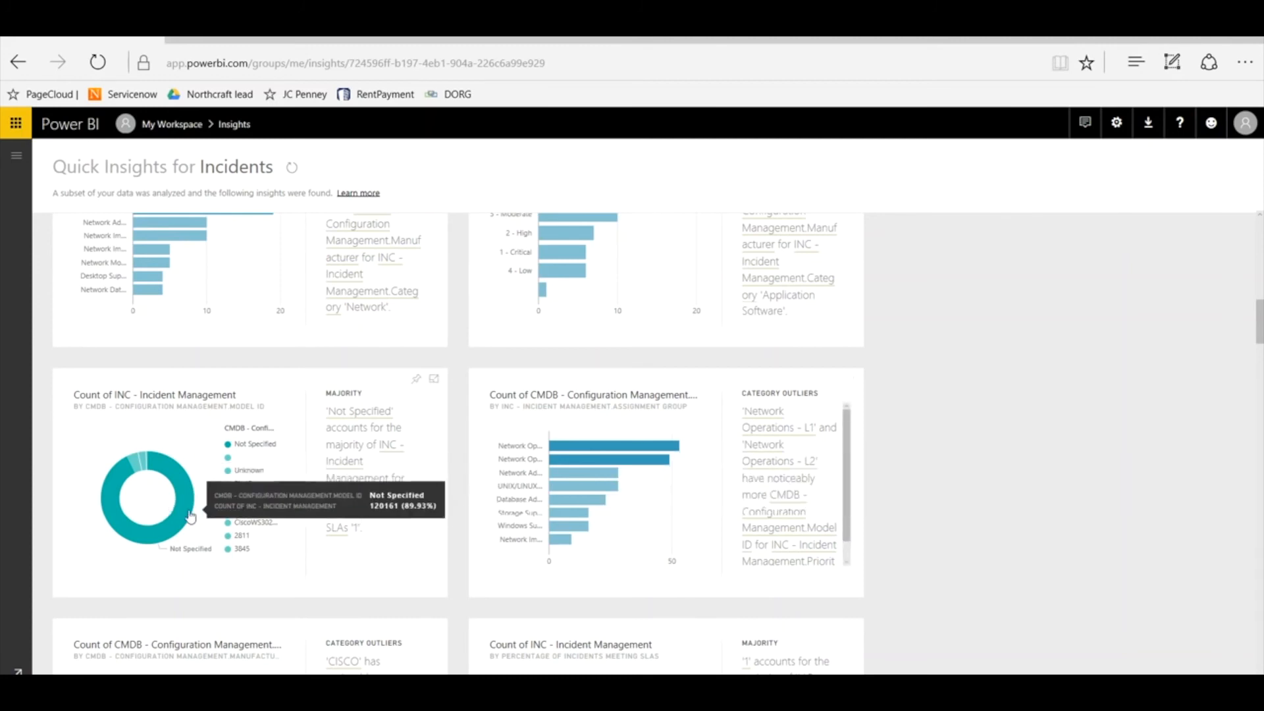
mouse_move(181, 506)
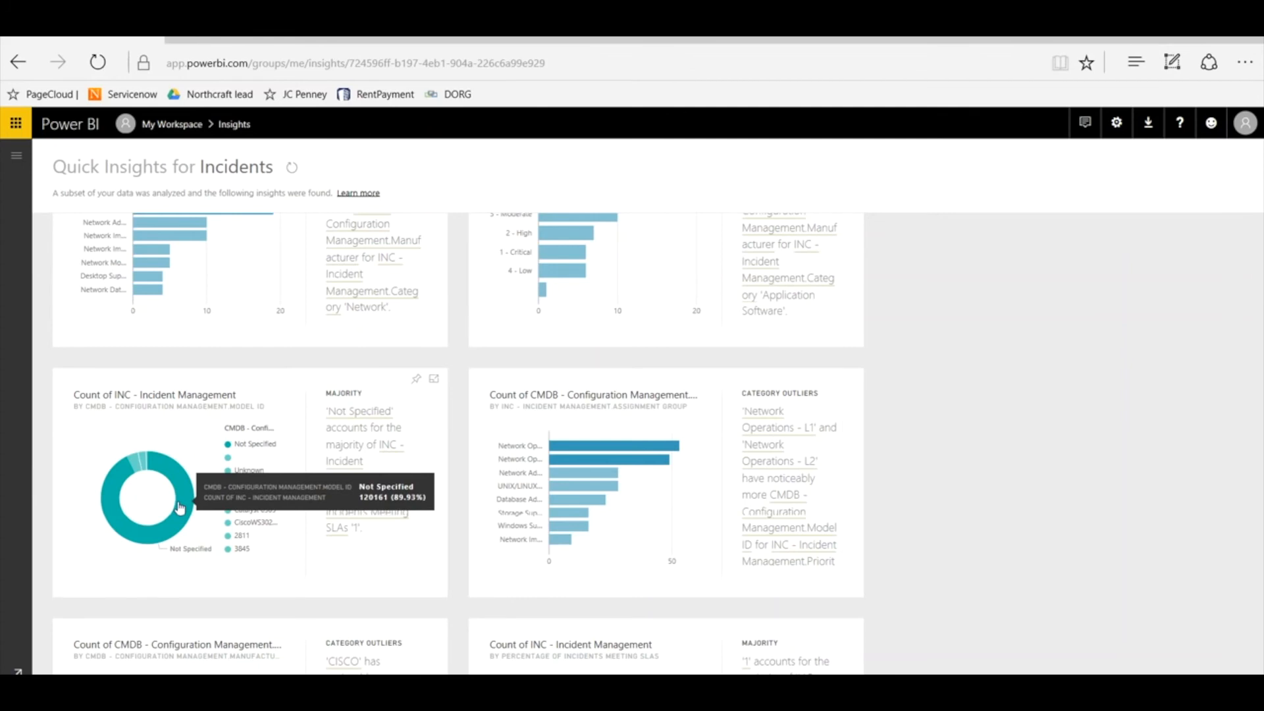
mouse_move(328, 574)
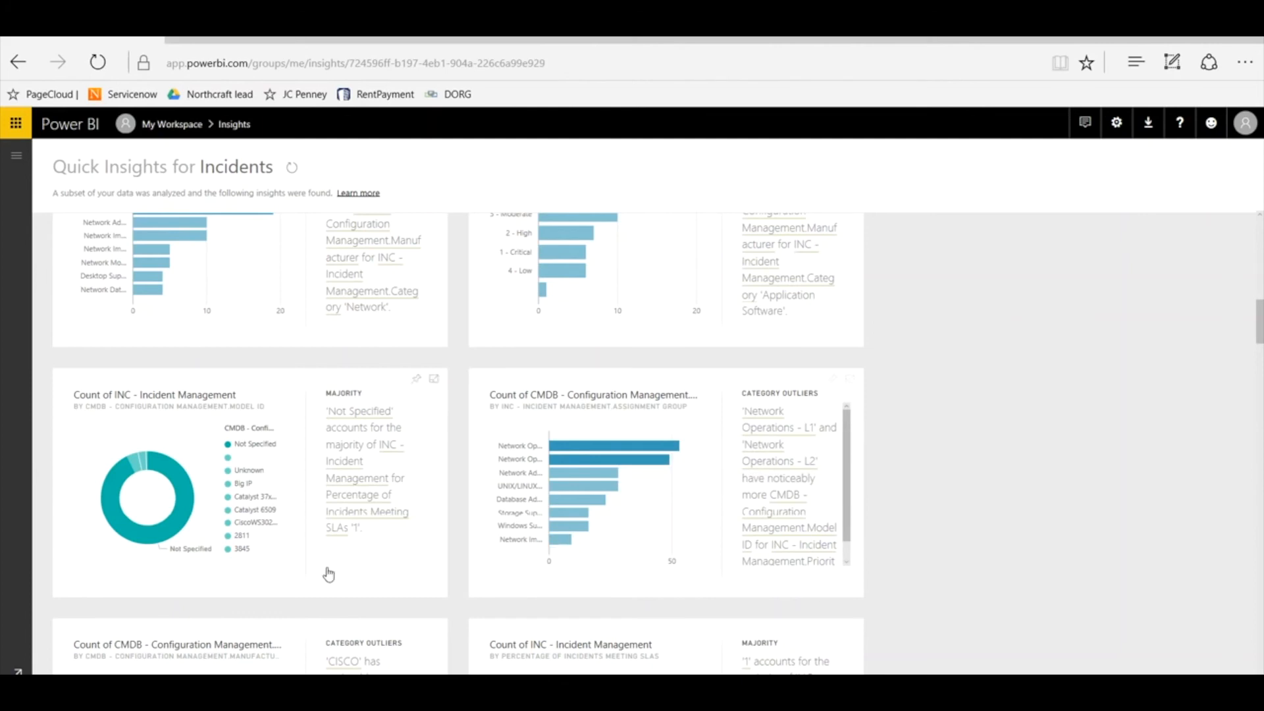
mouse_move(701, 494)
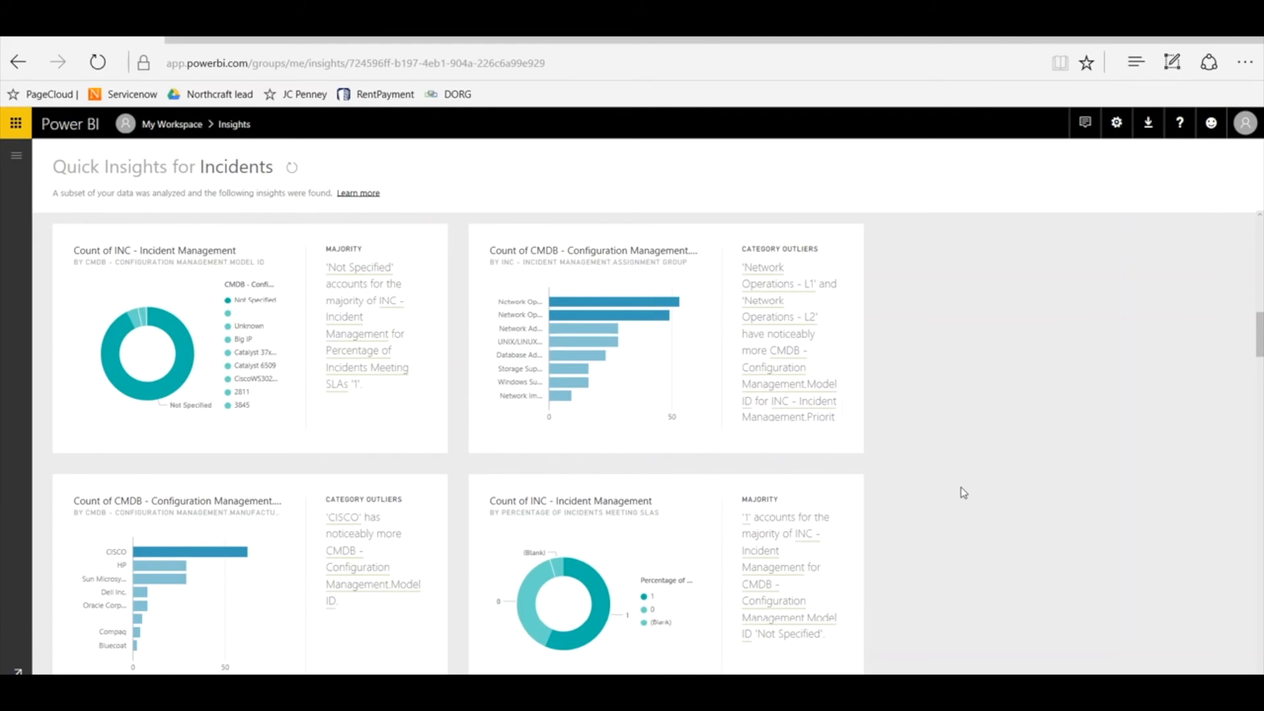
mouse_move(307, 409)
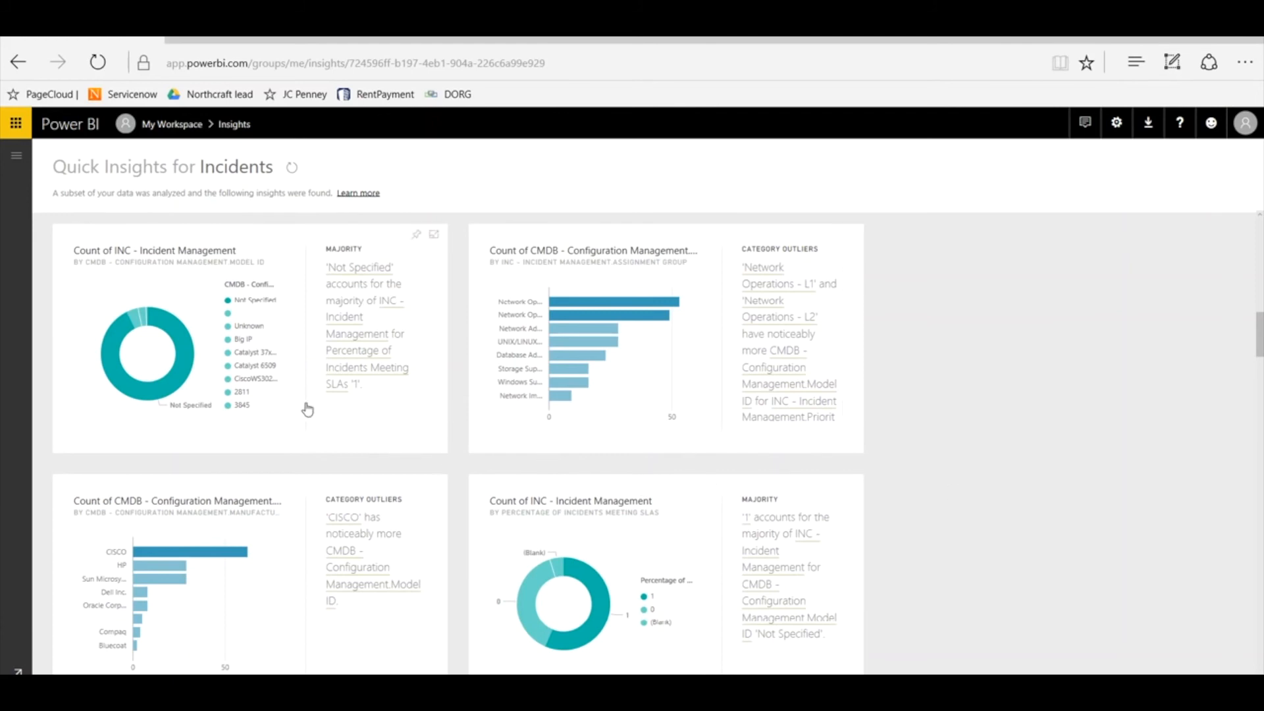
Scroll through the remaining cards reading the CISCO manufacturer, category and SLA-percentage outliers down to the manufacturer majority donut
scroll(down, 3)
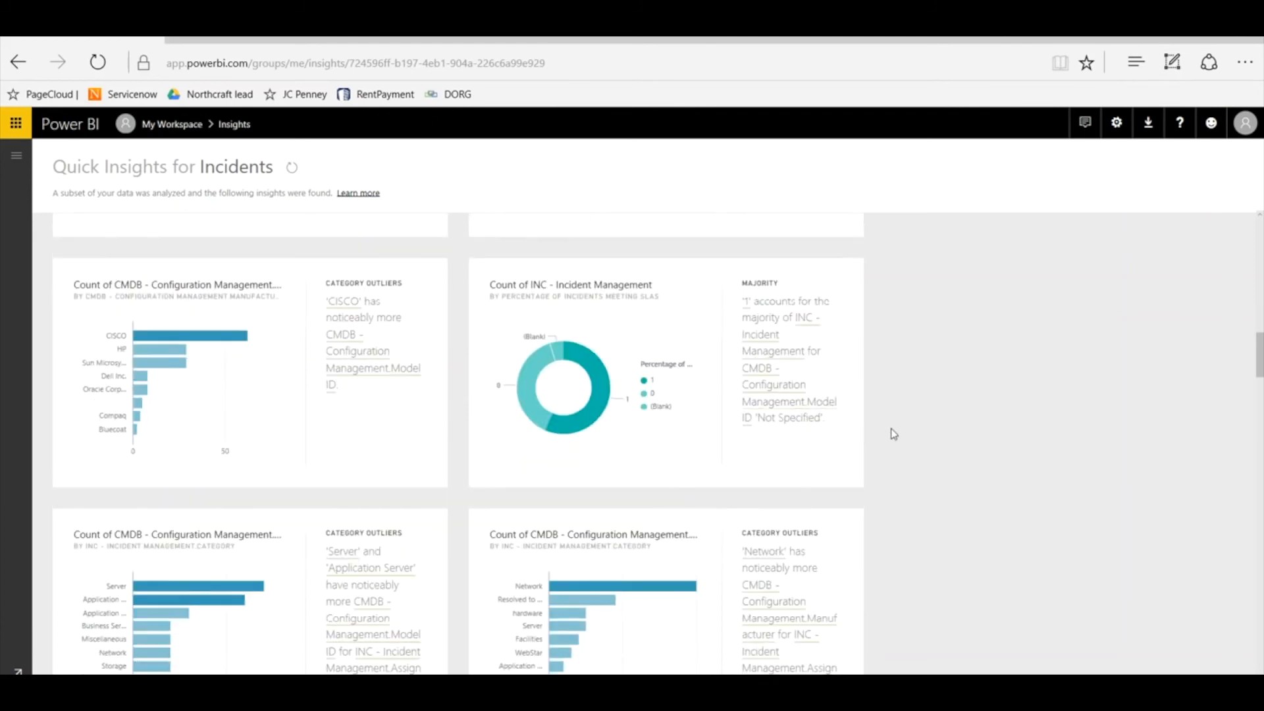
scroll(down, 3)
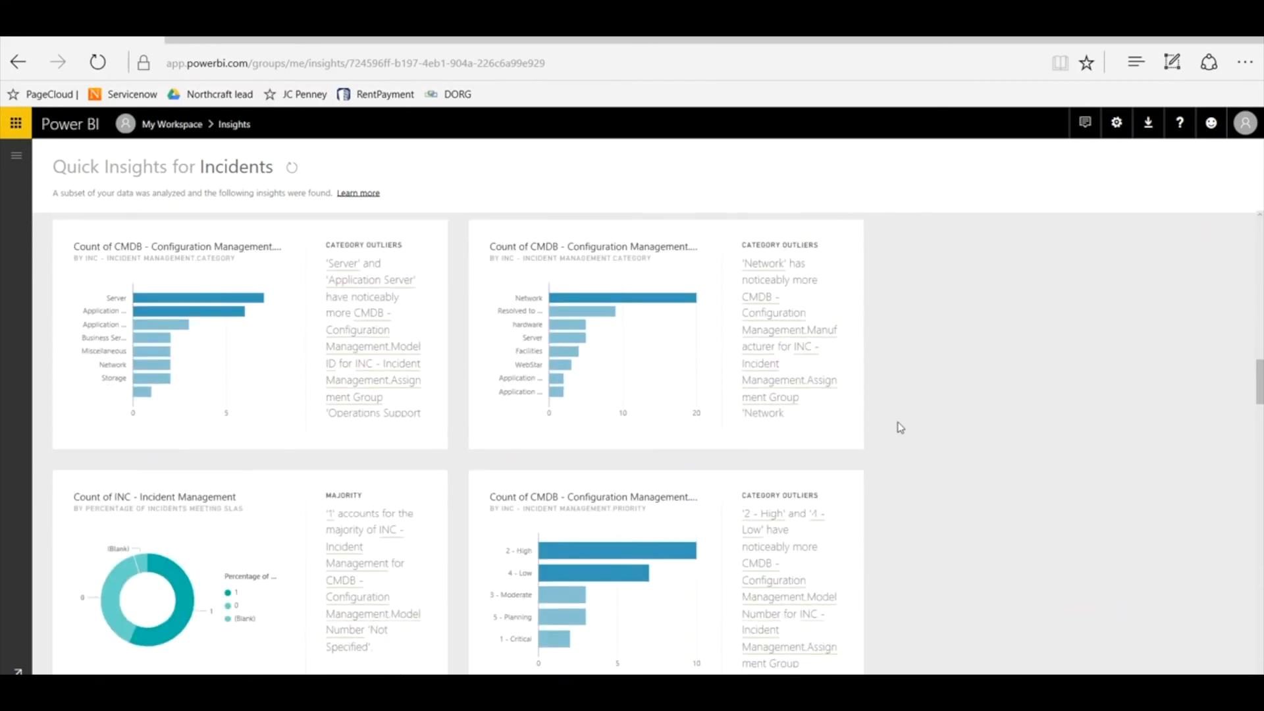
scroll(down, 3)
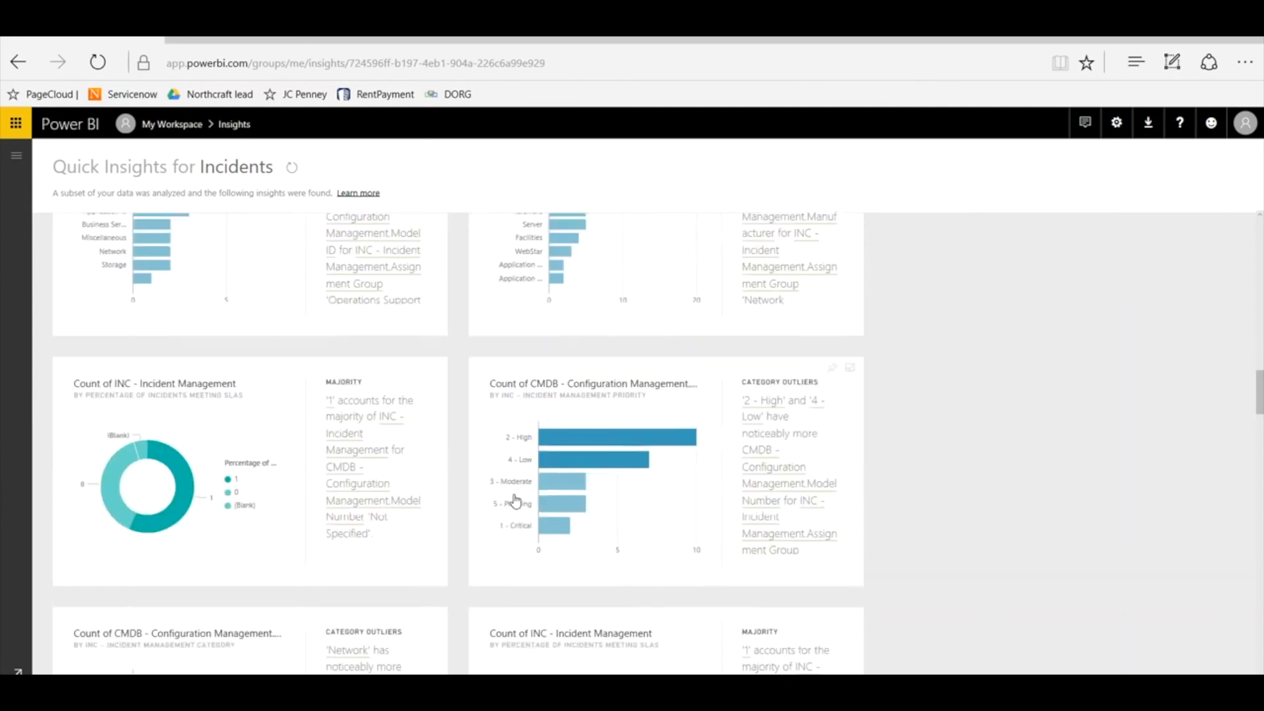
scroll(down, 3)
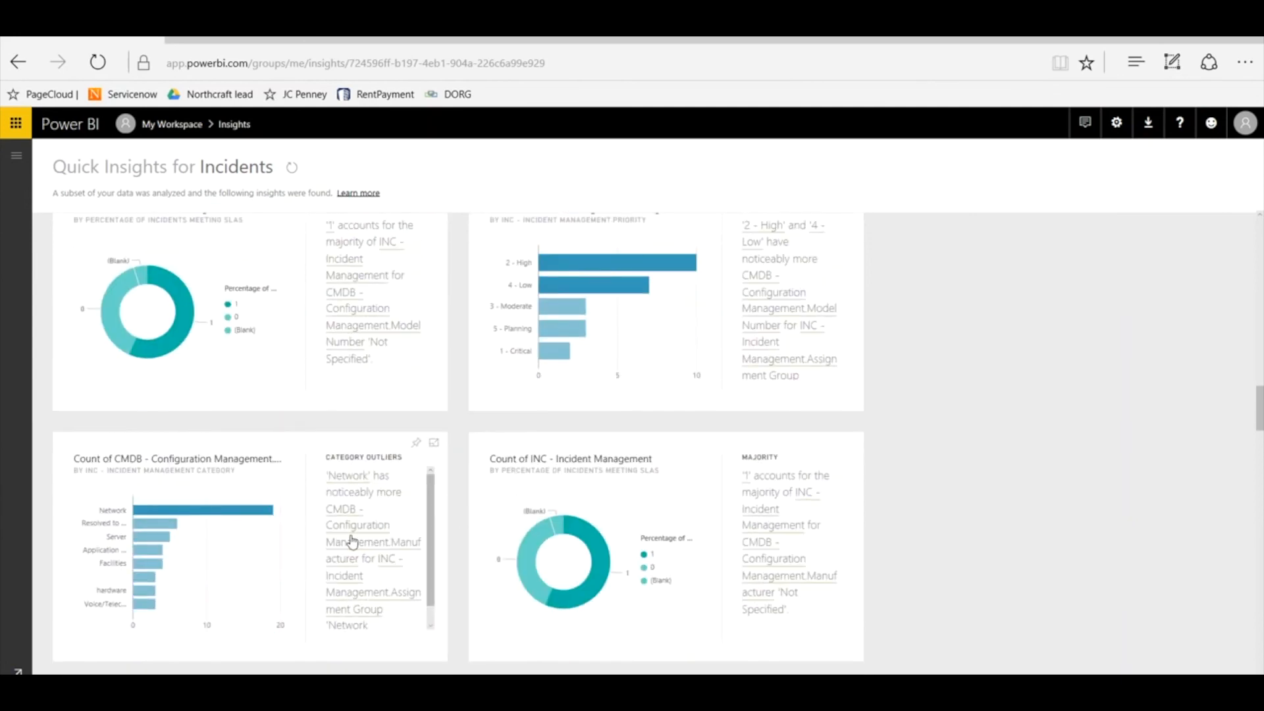
scroll(down, 3)
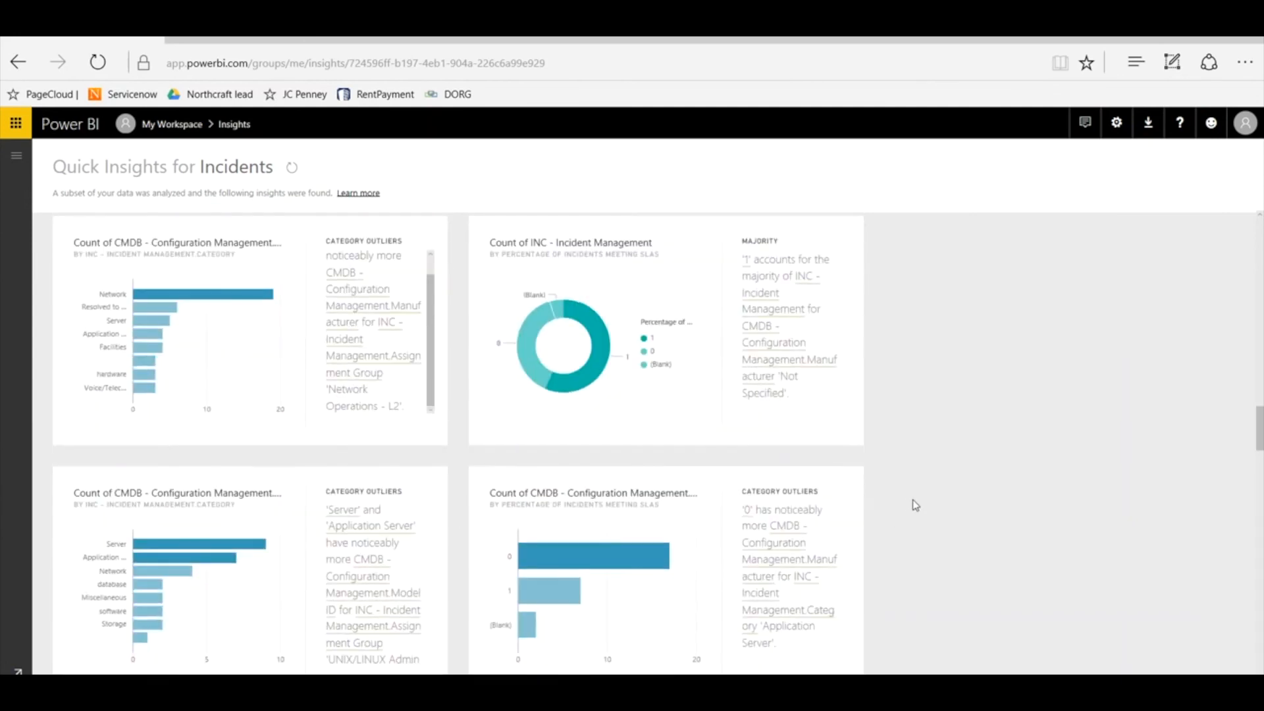
scroll(down, 3)
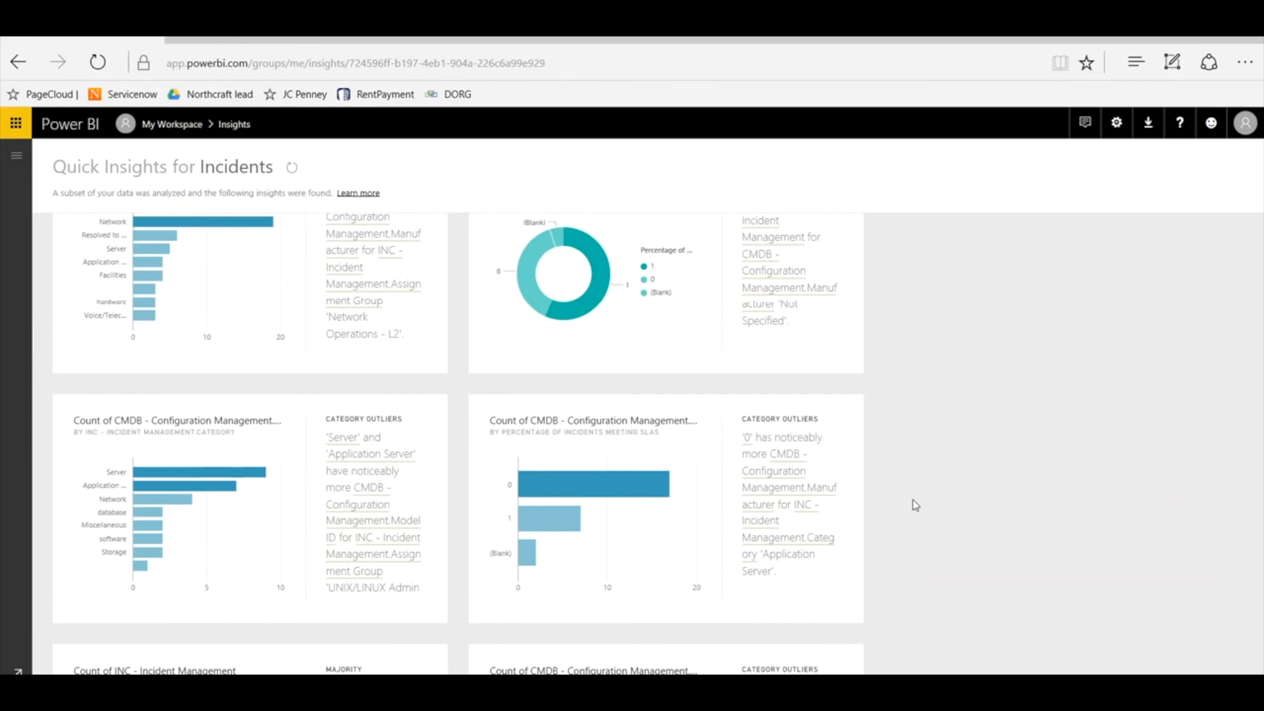
mouse_move(501, 423)
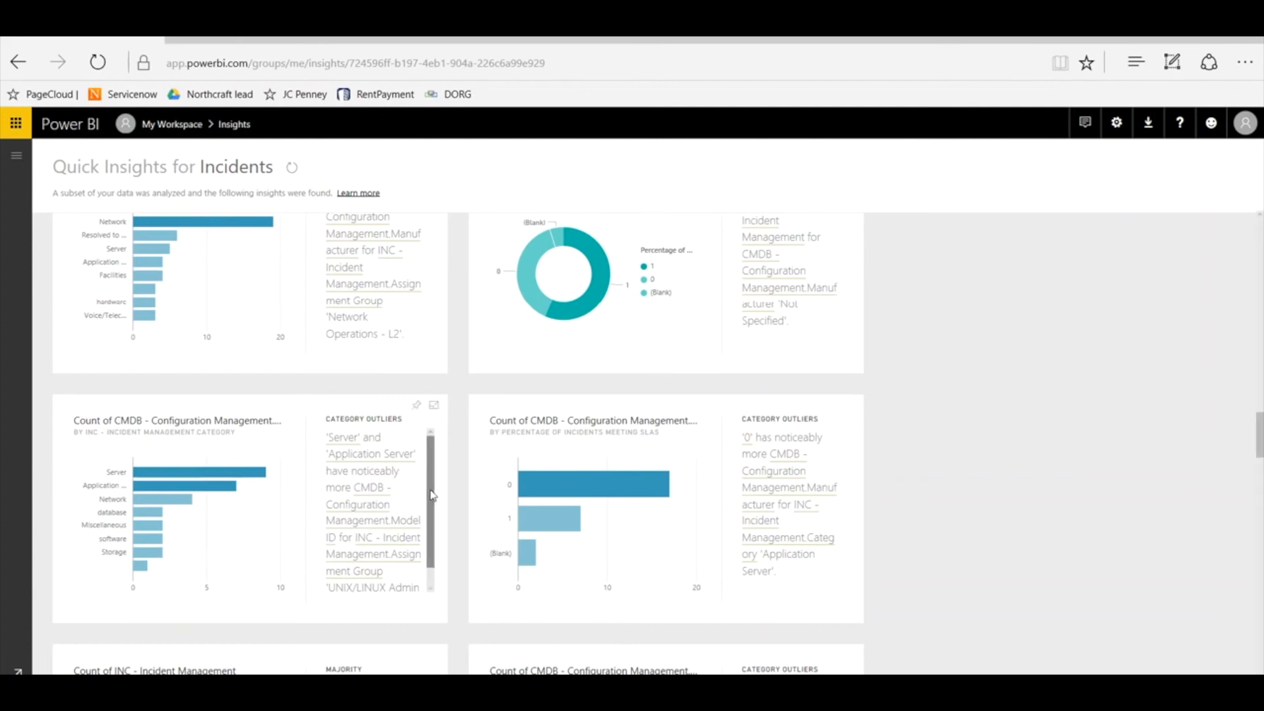
scroll(down, 3)
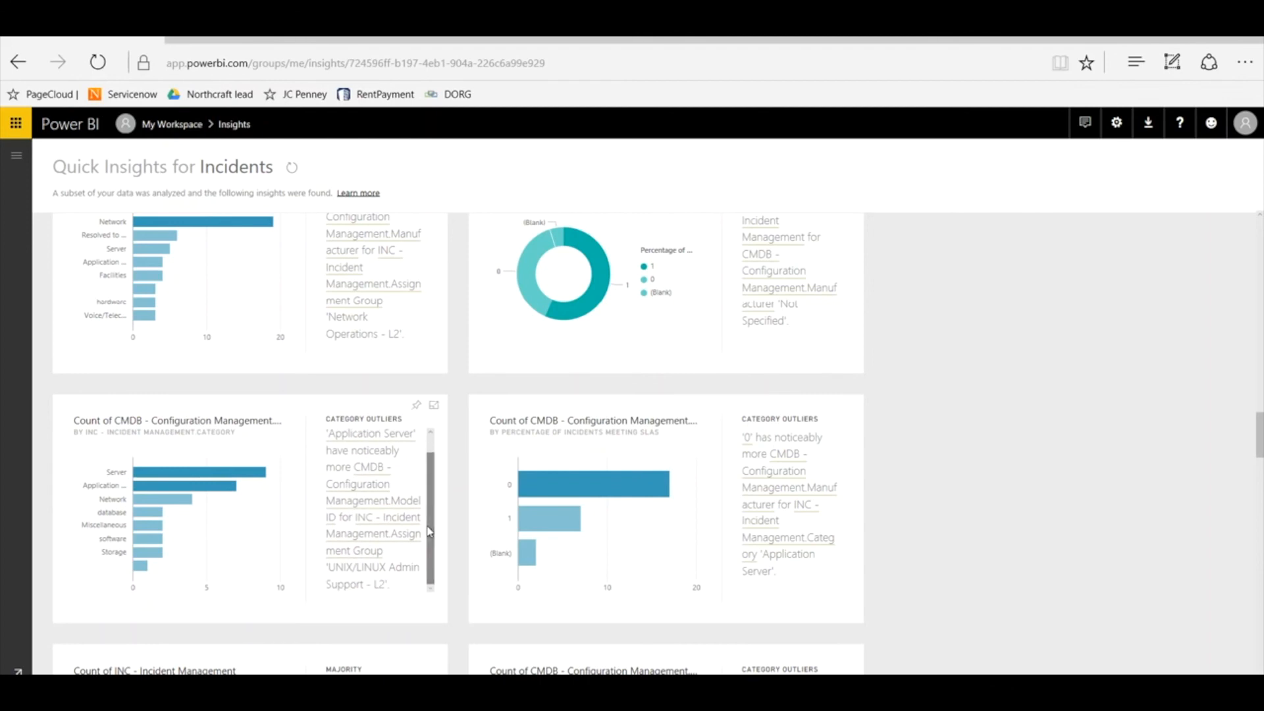
mouse_move(413, 516)
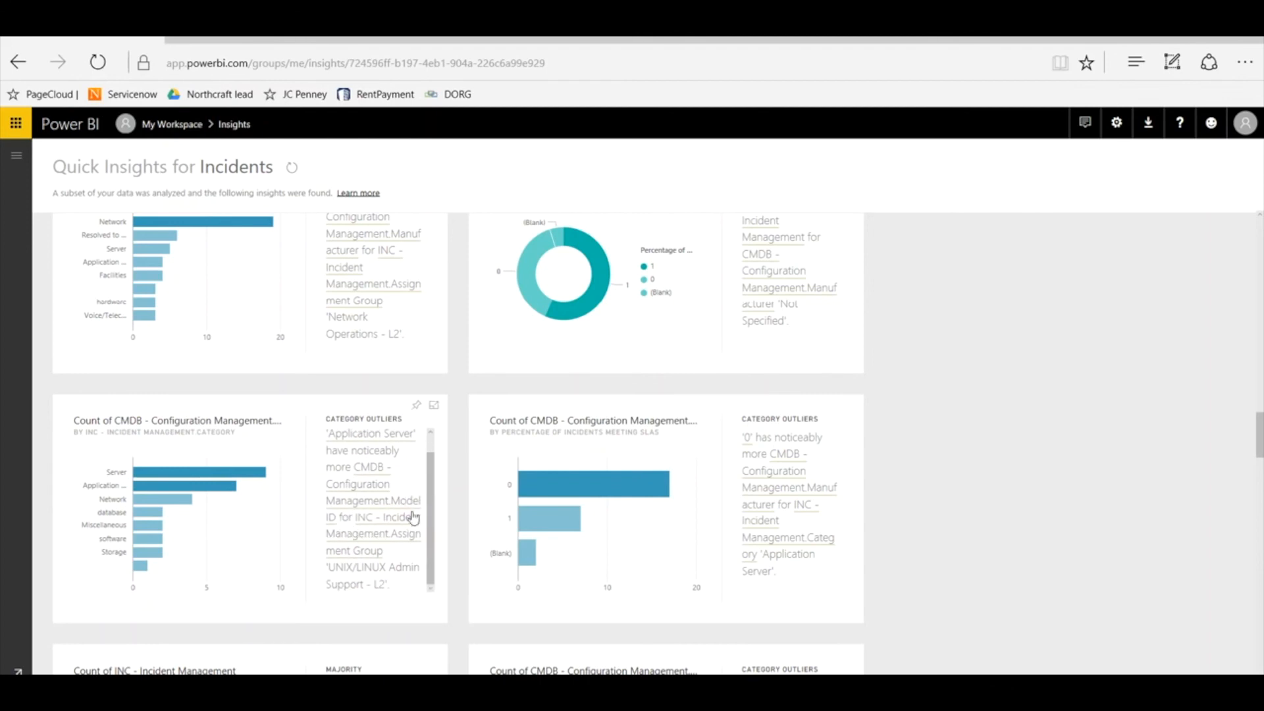
mouse_move(315, 525)
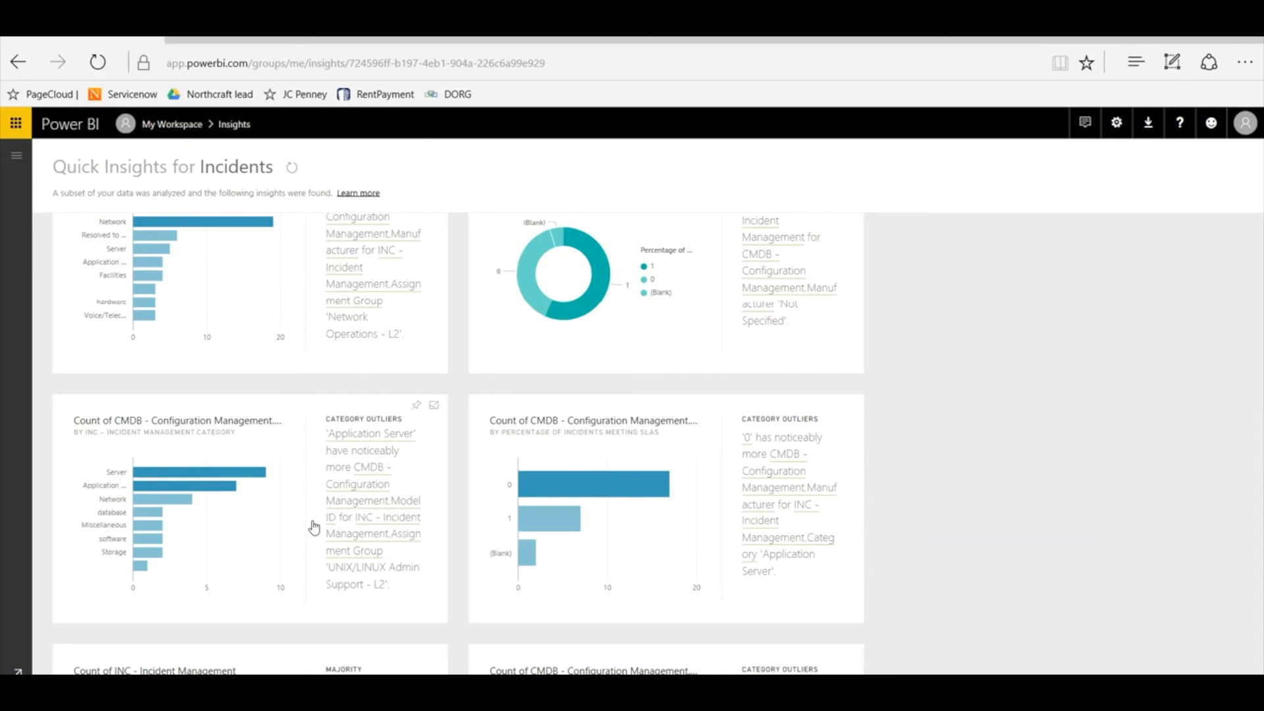
mouse_move(908, 583)
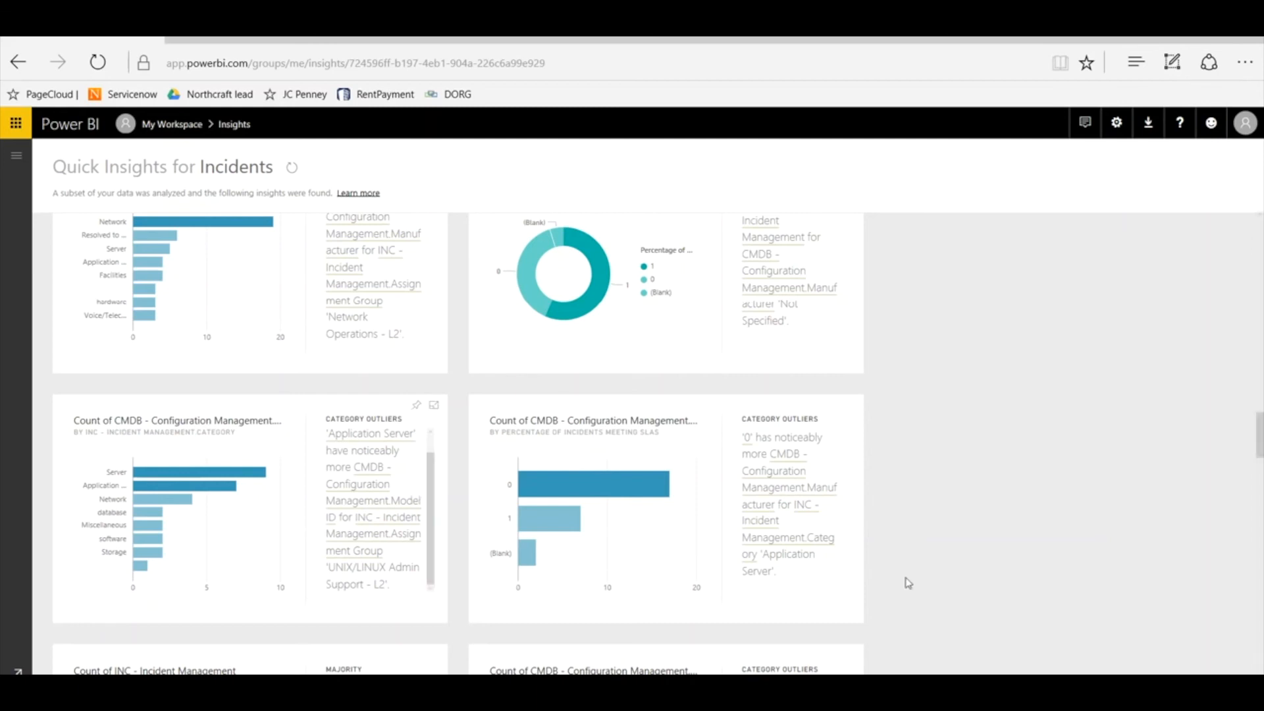
scroll(down, 3)
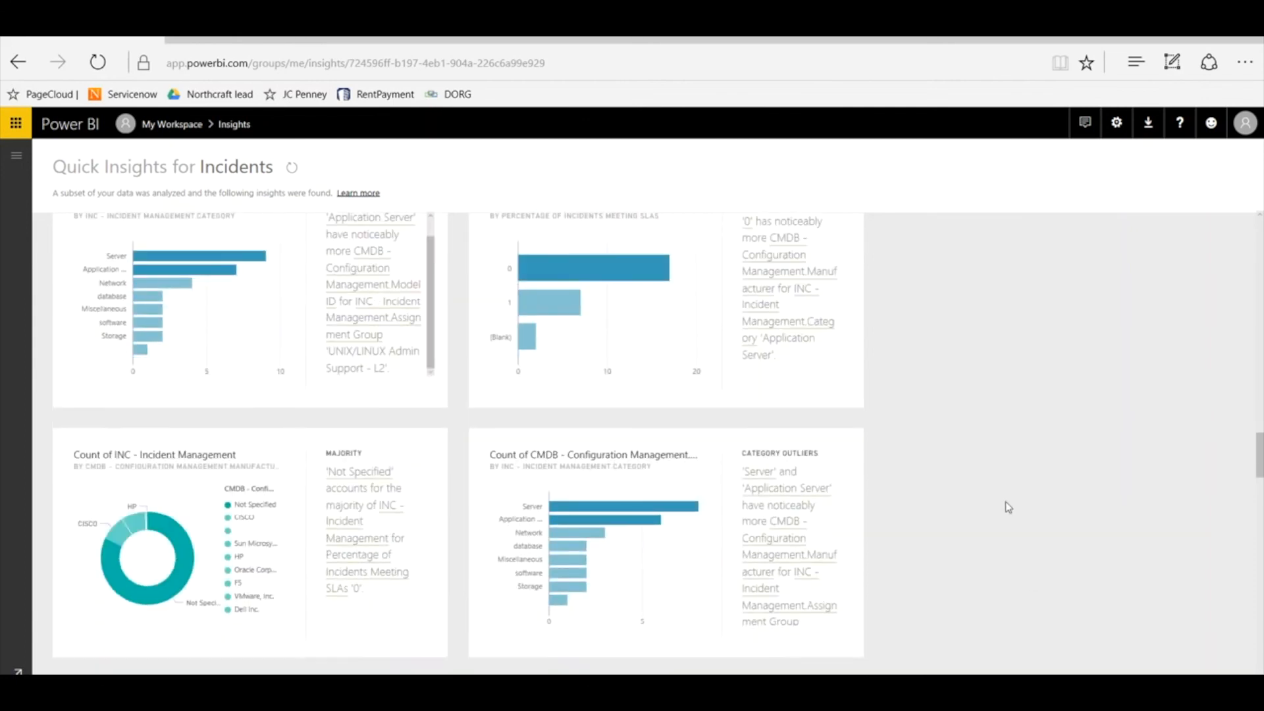